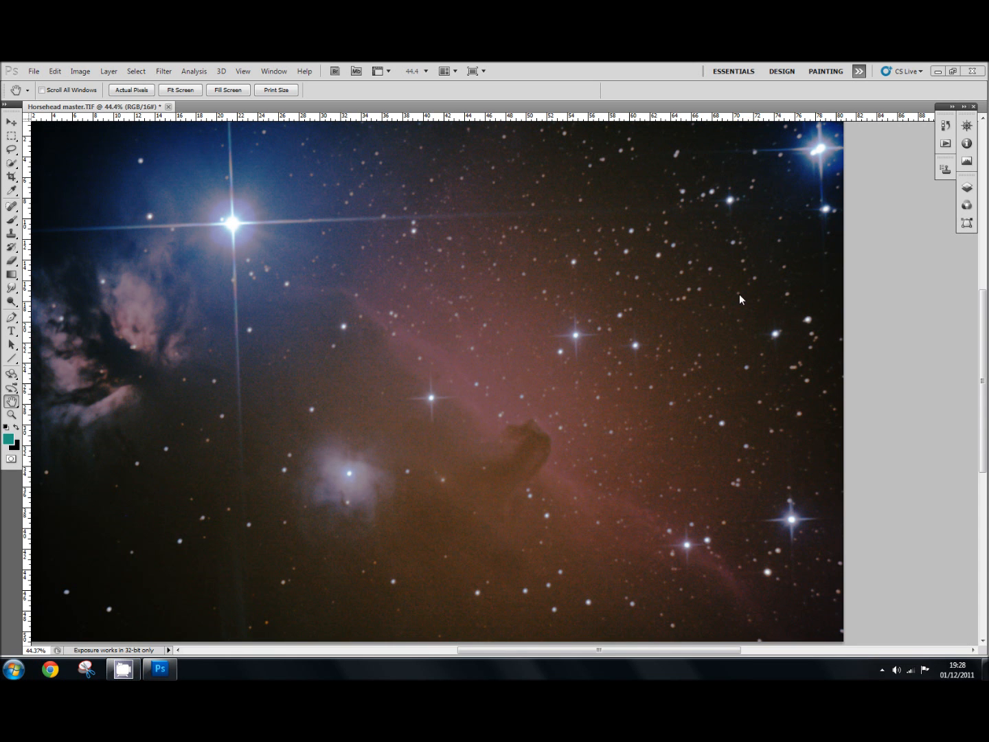
{"action": "mouse_move", "coordinate": [744, 321]}
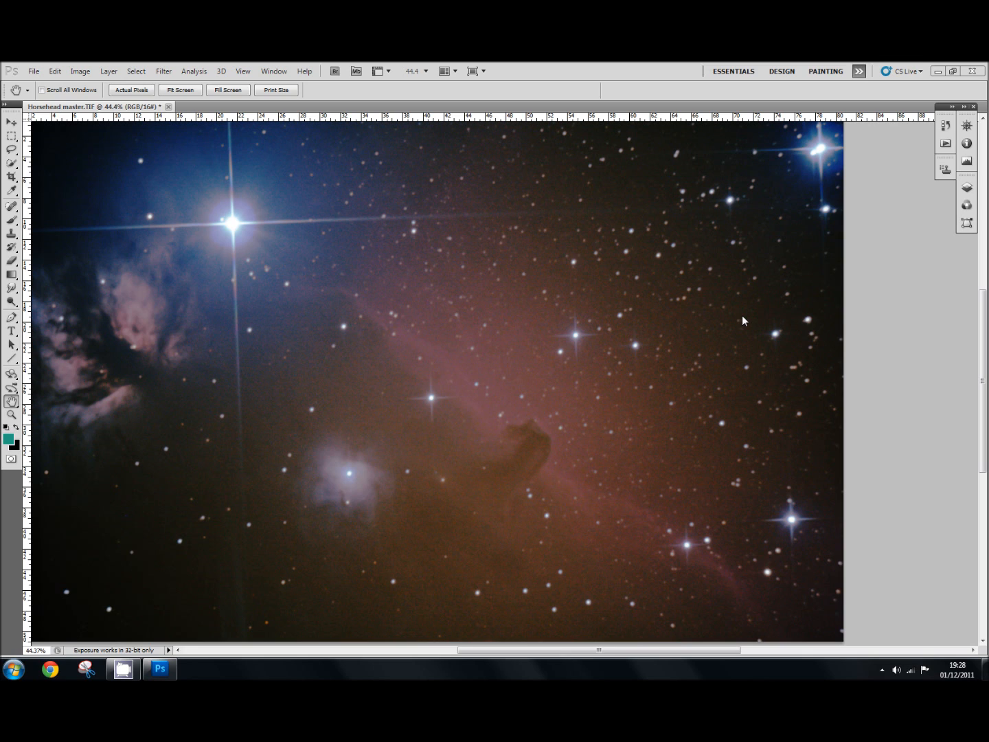
{"action": "mouse_move", "coordinate": [761, 380]}
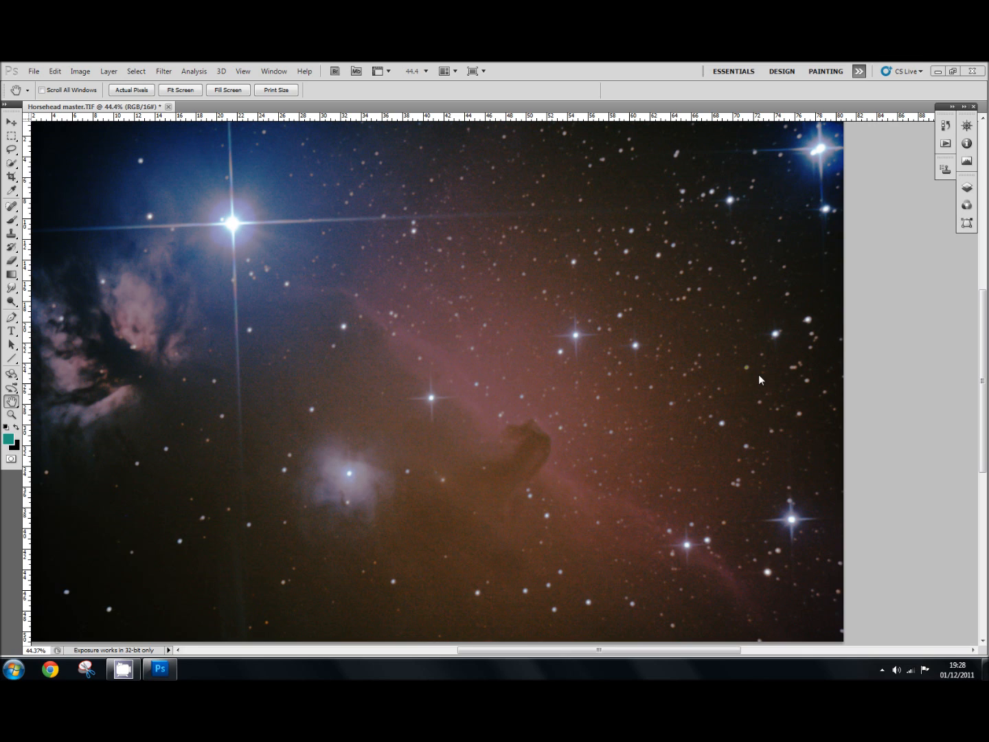
{"action": "mouse_move", "coordinate": [640, 385]}
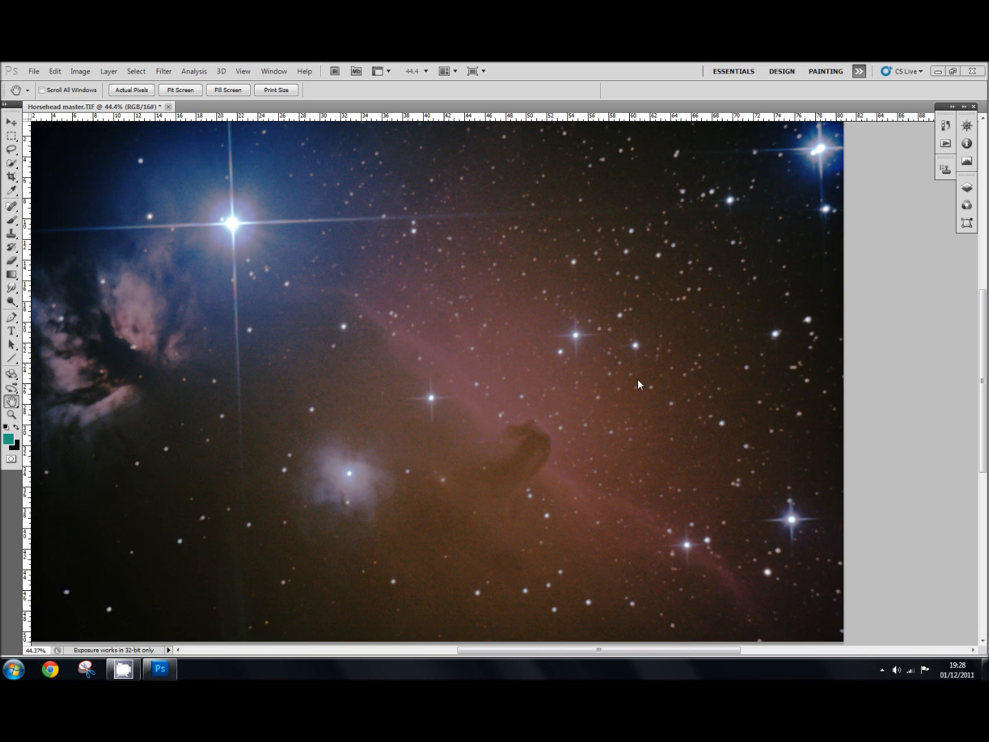
{"action": "mouse_move", "coordinate": [482, 455]}
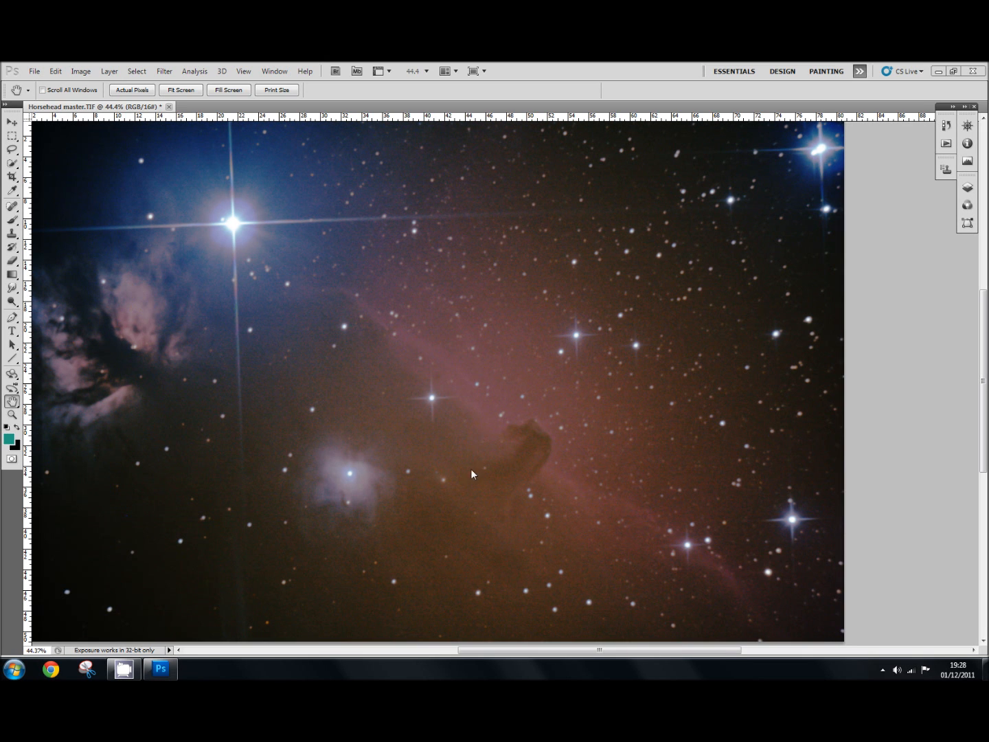
{"action": "mouse_move", "coordinate": [343, 243]}
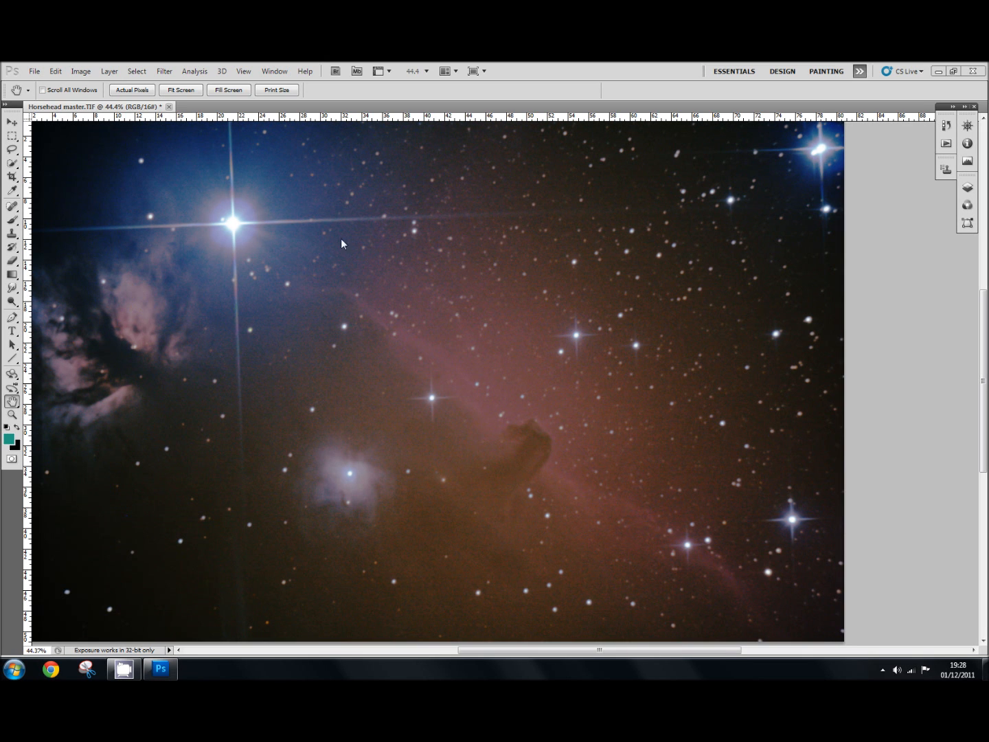
{"action": "mouse_move", "coordinate": [507, 343]}
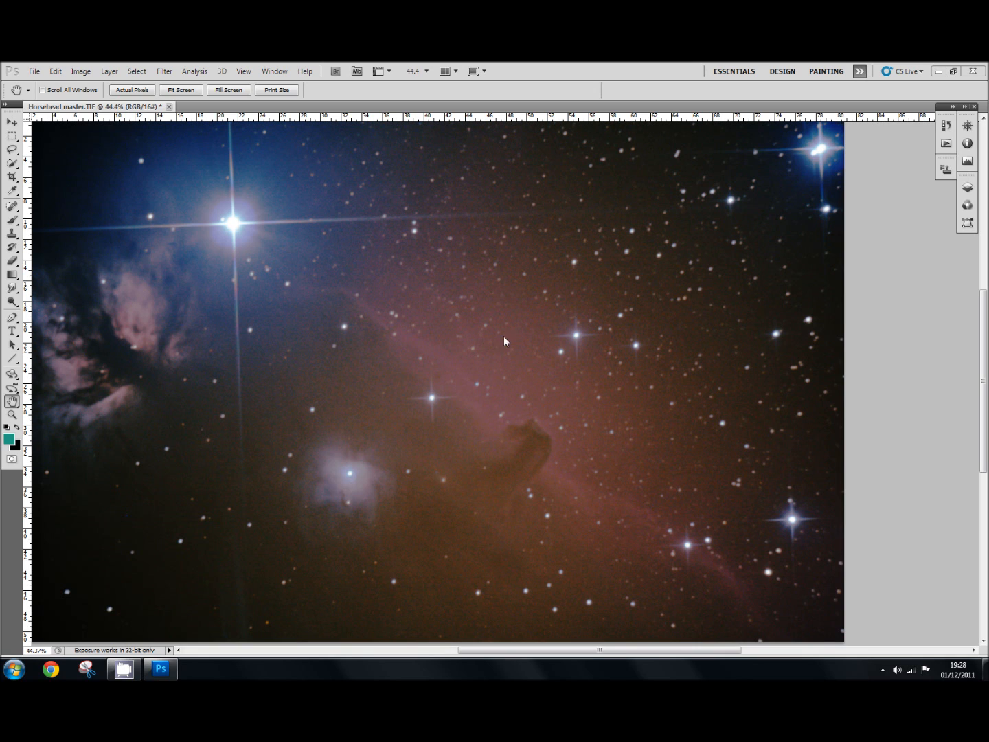
{"action": "mouse_move", "coordinate": [601, 443]}
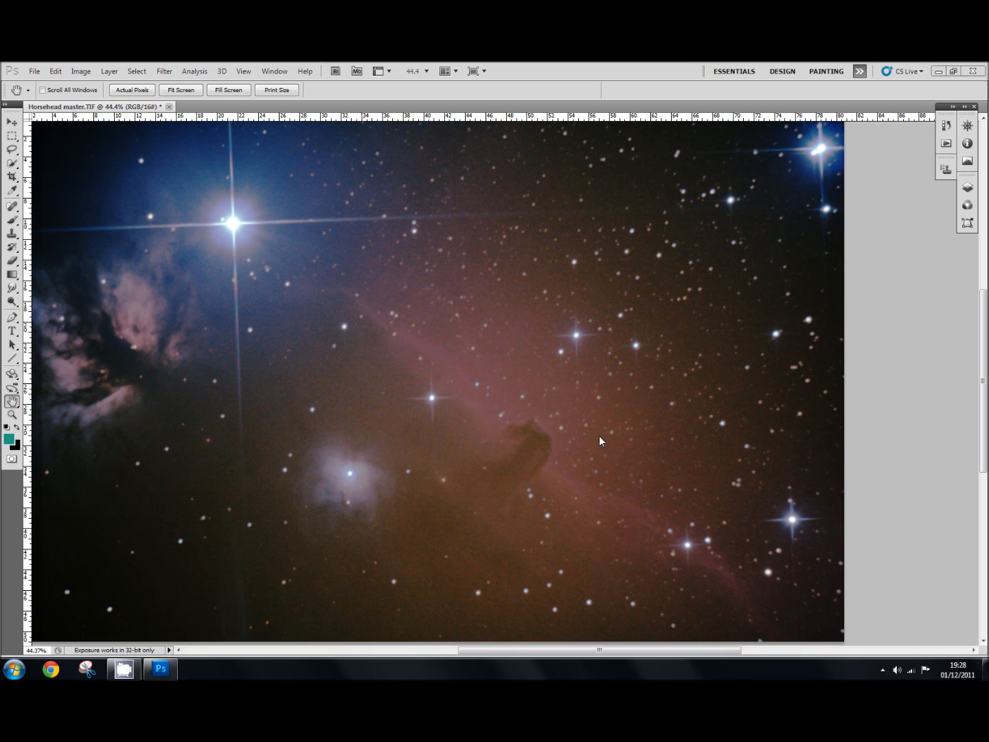
{"action": "mouse_move", "coordinate": [525, 395]}
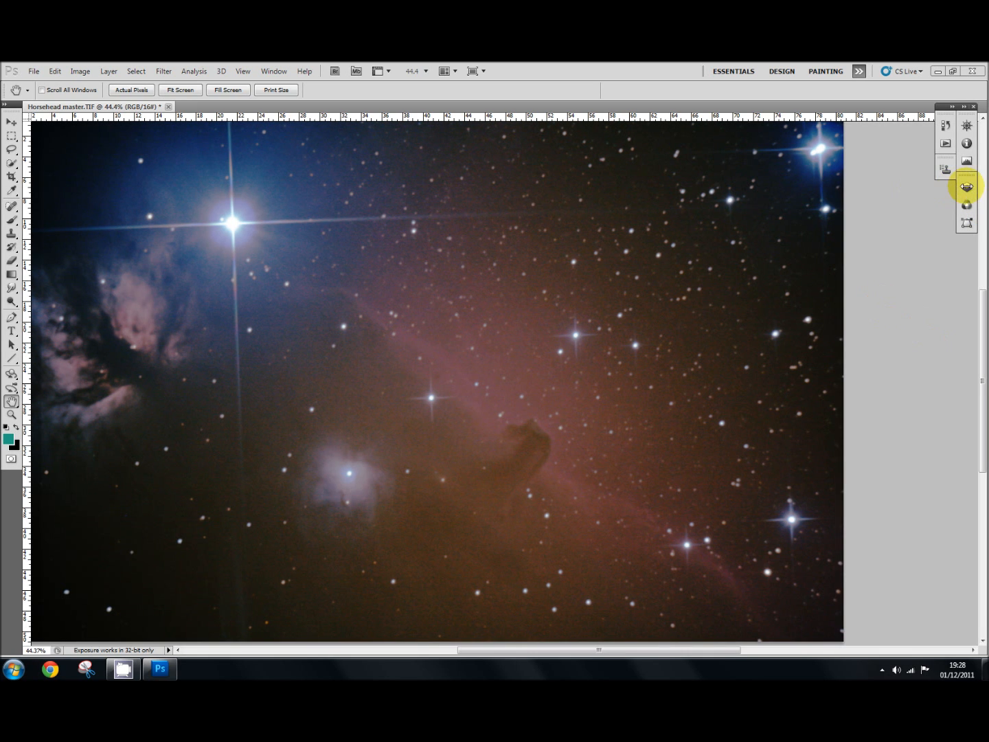
Show the Layers panel from the side dock to list the Background layers
{"action": "left_click", "coordinate": [967, 186]}
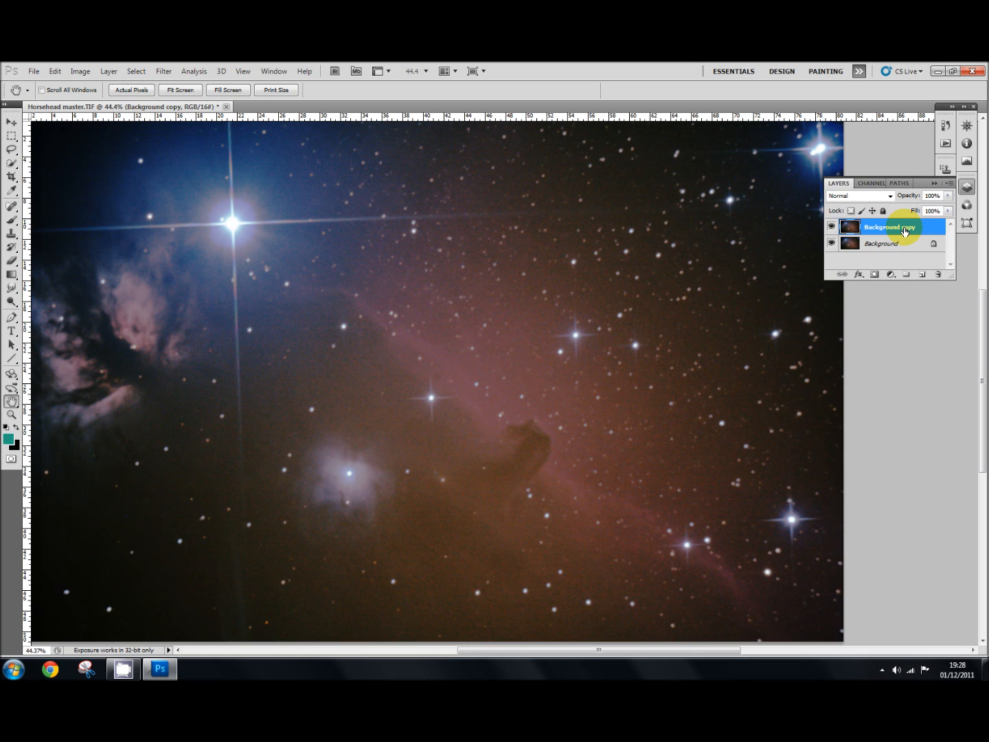
{"action": "mouse_move", "coordinate": [579, 361]}
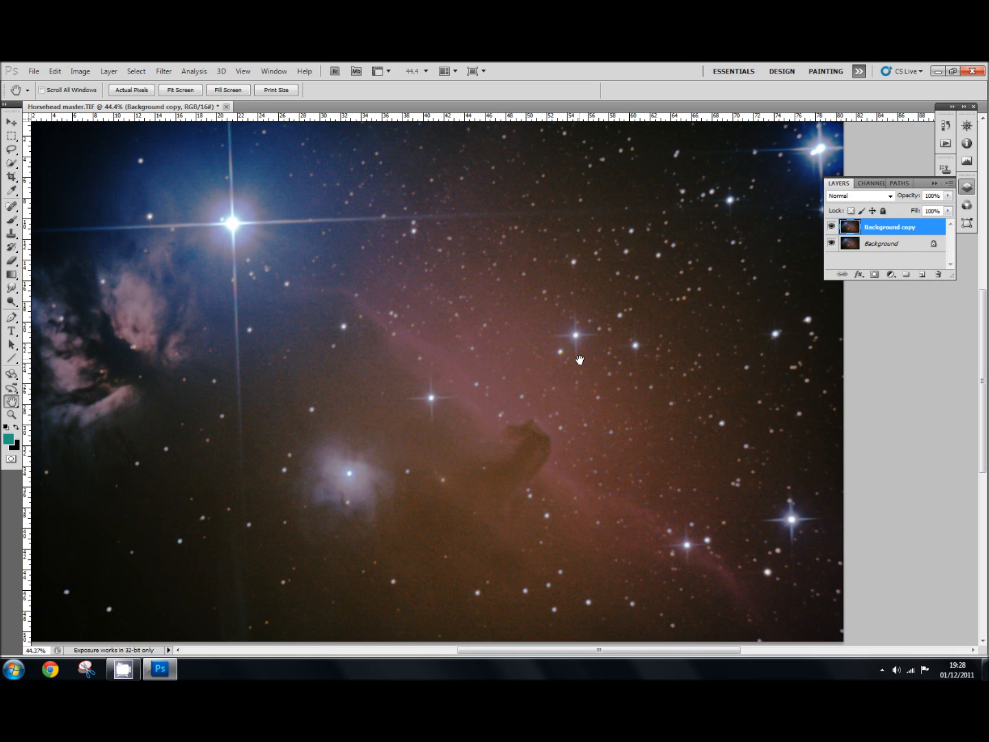
{"action": "mouse_move", "coordinate": [471, 367]}
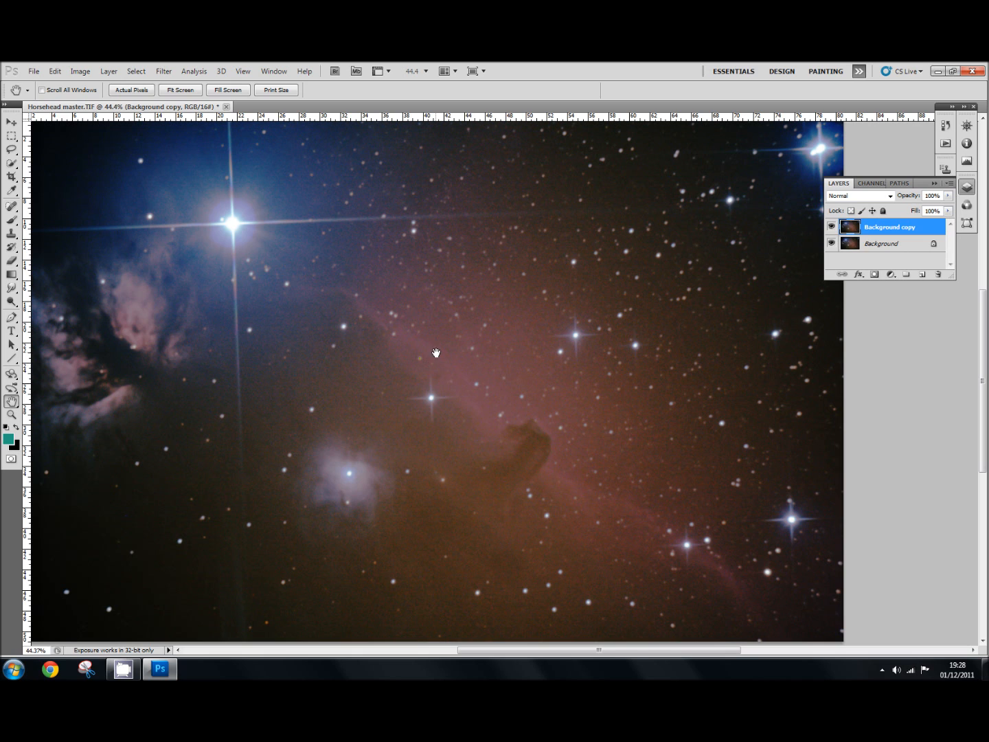
{"action": "mouse_move", "coordinate": [493, 349]}
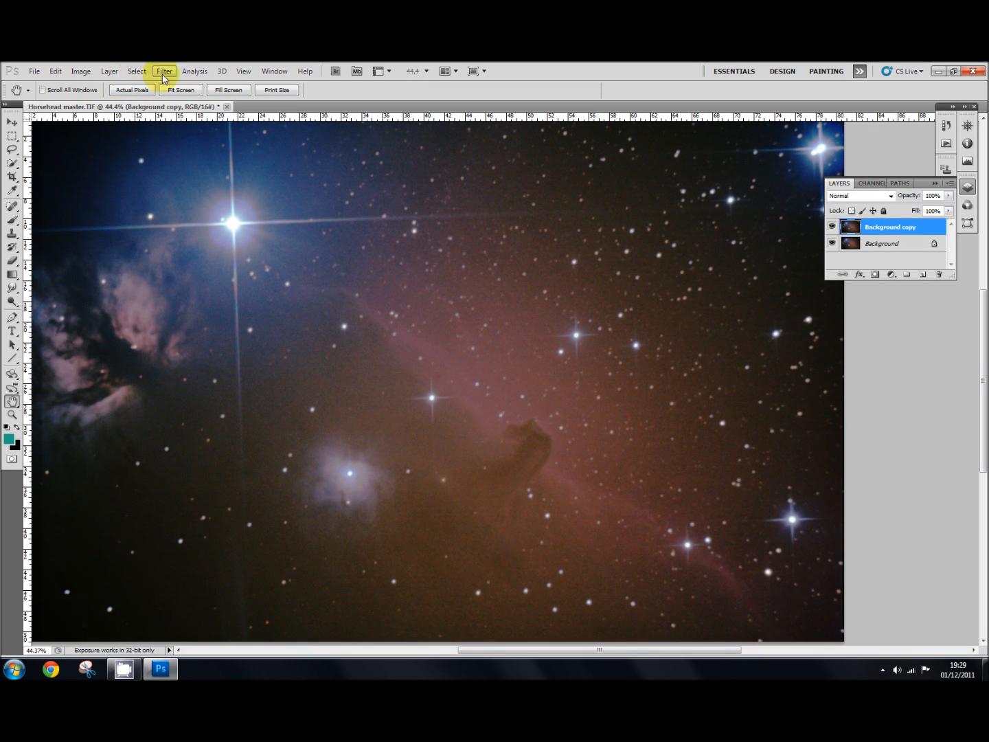
Open Filter > Sharpen > Unsharp Mask for the Background copy layer
{"action": "left_click", "coordinate": [164, 70]}
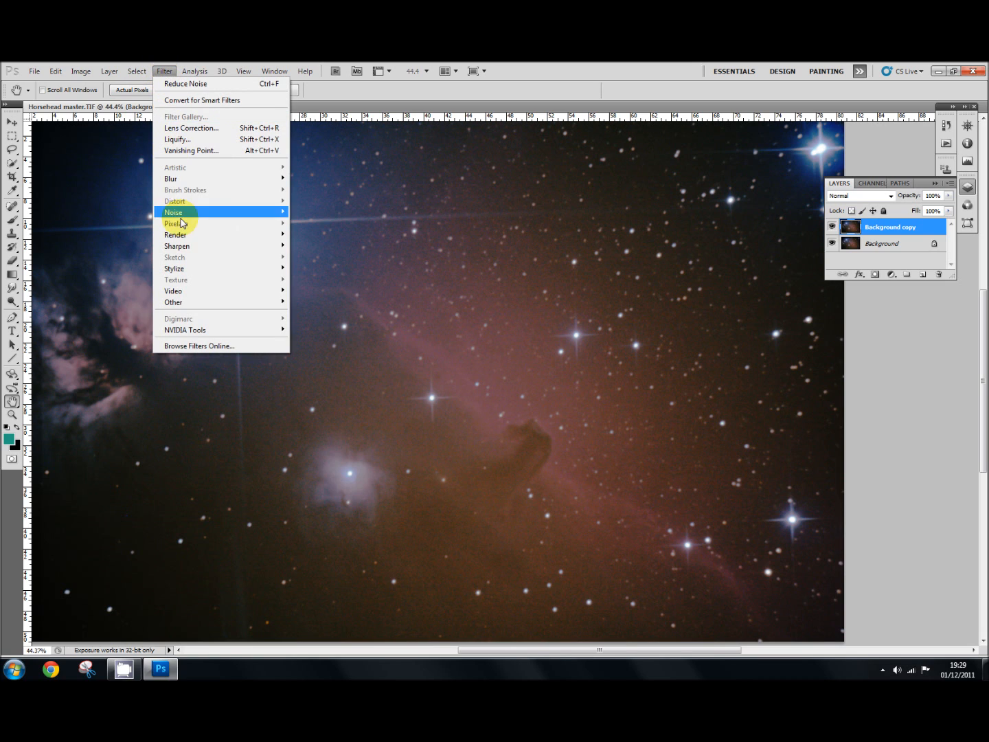
{"action": "mouse_move", "coordinate": [177, 246]}
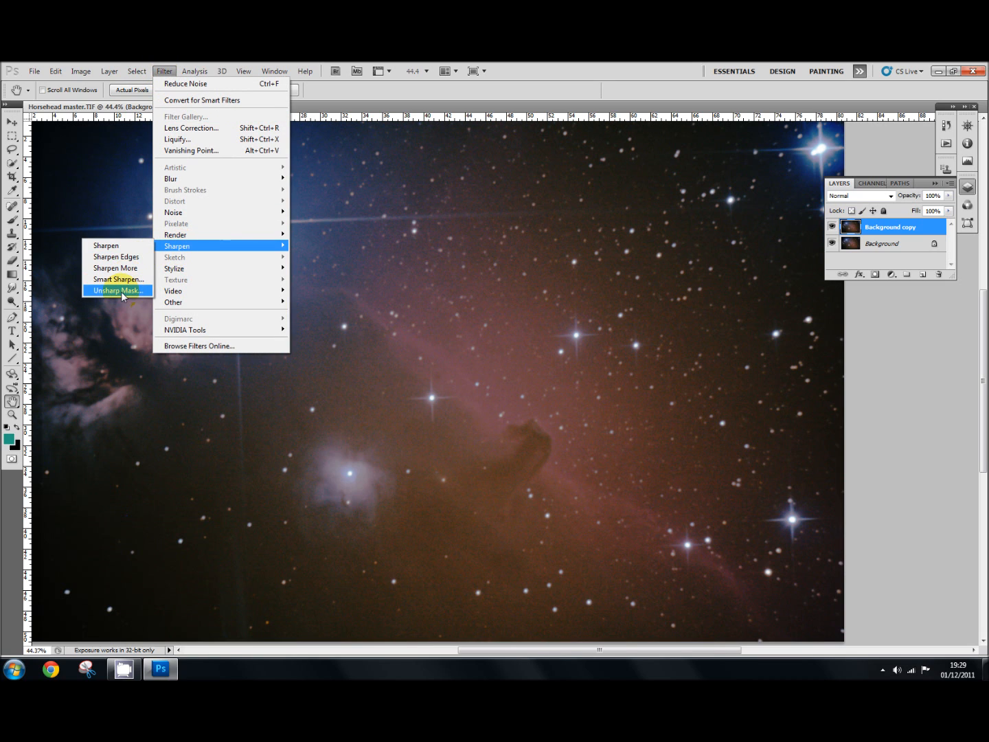
{"action": "left_click", "coordinate": [117, 290]}
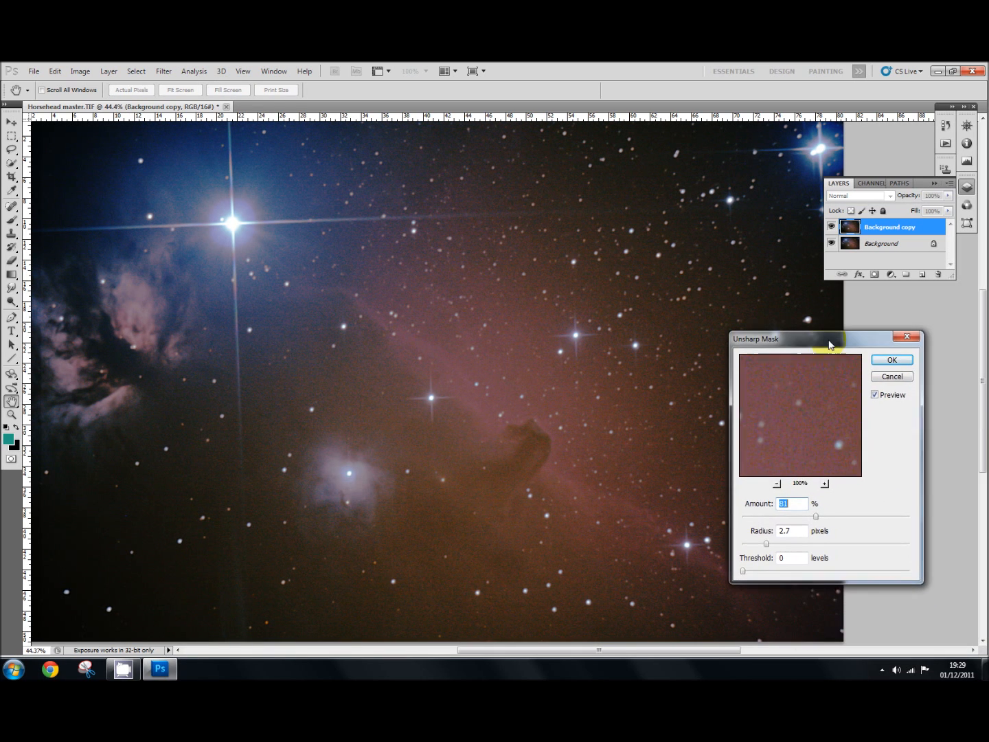
Set Unsharp Mask Amount to 79% and Radius to 4.6 pixels
{"action": "left_click_drag", "start_coordinate": [827, 343], "coordinate": [824, 341]}
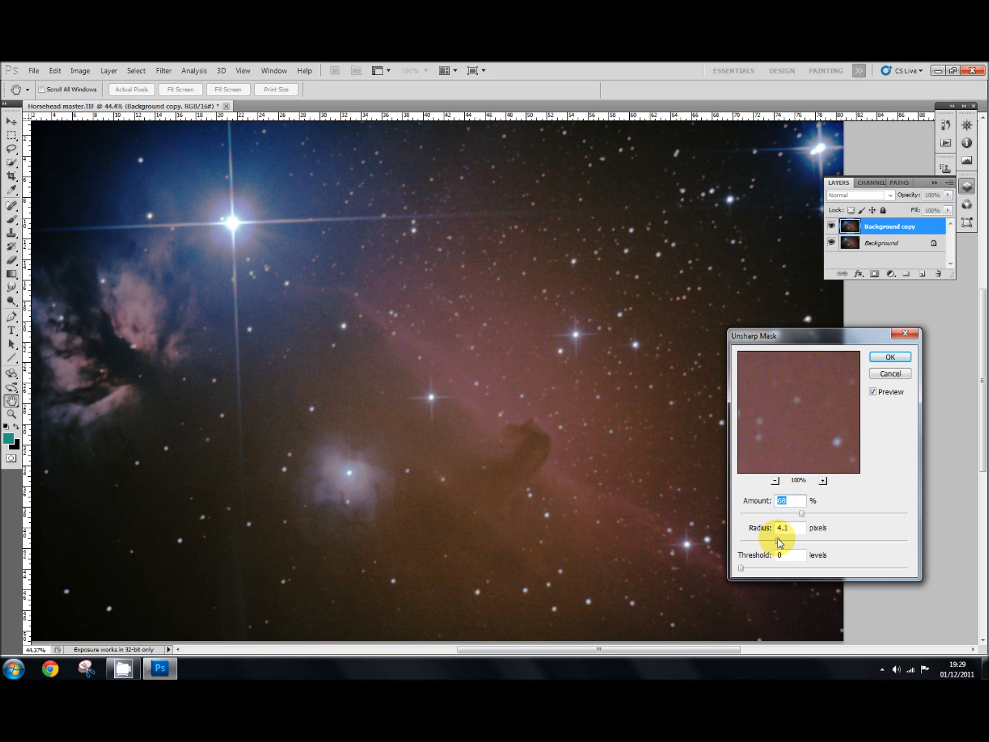
{"action": "left_click_drag", "start_coordinate": [802, 532], "coordinate": [804, 533]}
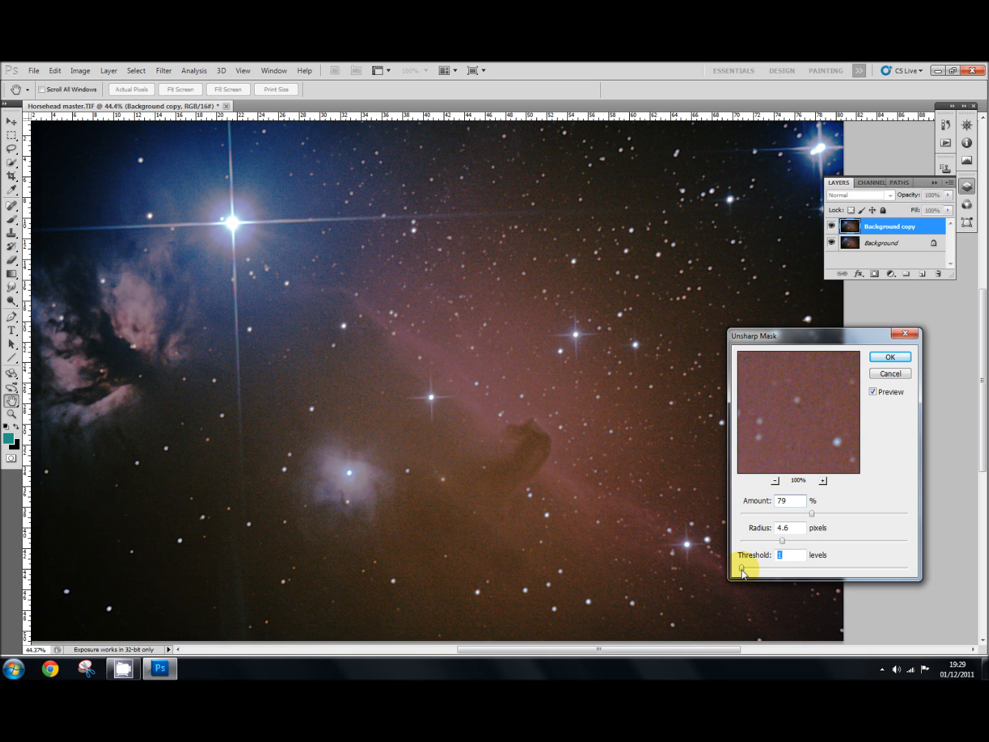
Try several threshold values and settle on a threshold of 1 level
{"action": "left_click_drag", "start_coordinate": [742, 570], "coordinate": [753, 571]}
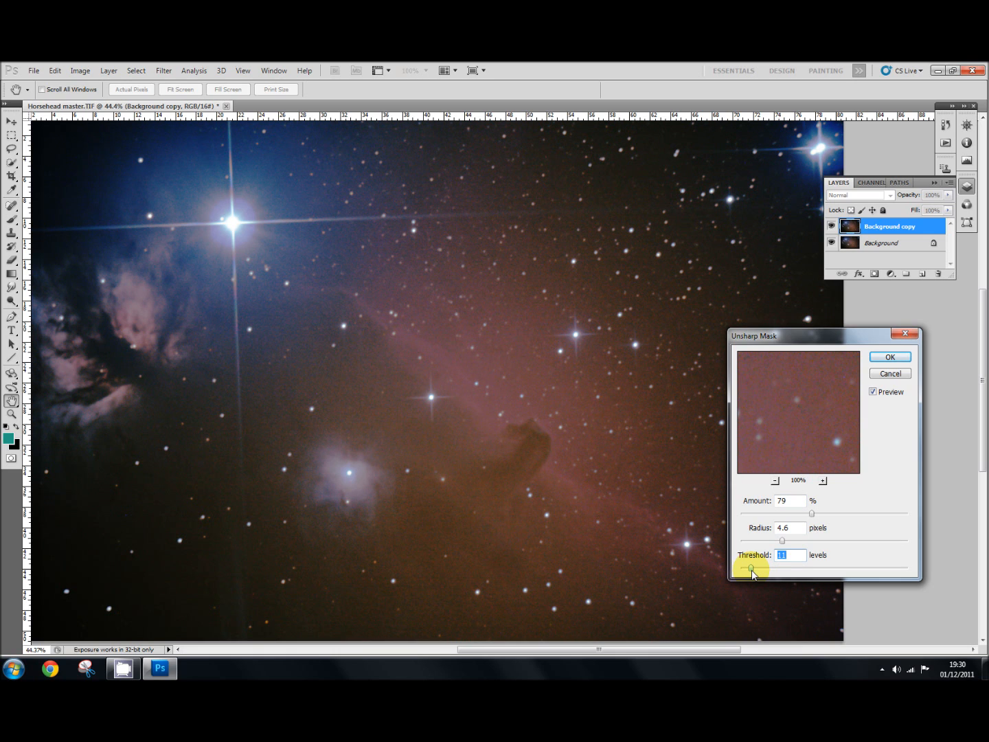
{"action": "left_click_drag", "start_coordinate": [751, 567], "coordinate": [741, 571]}
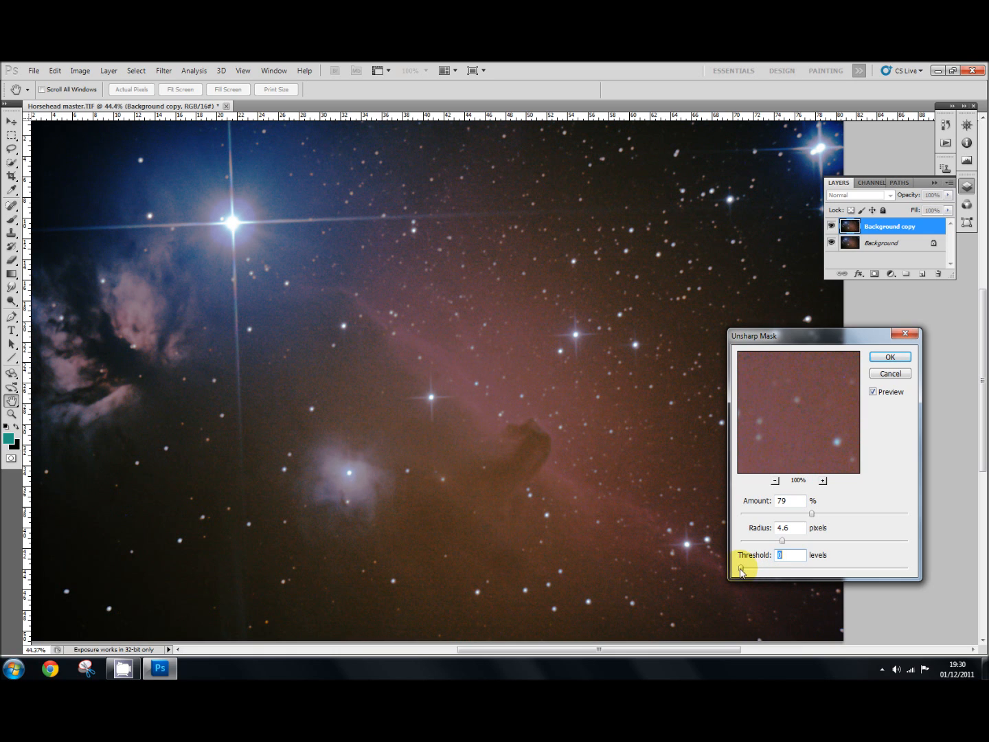
{"action": "left_click_drag", "start_coordinate": [741, 570], "coordinate": [753, 571]}
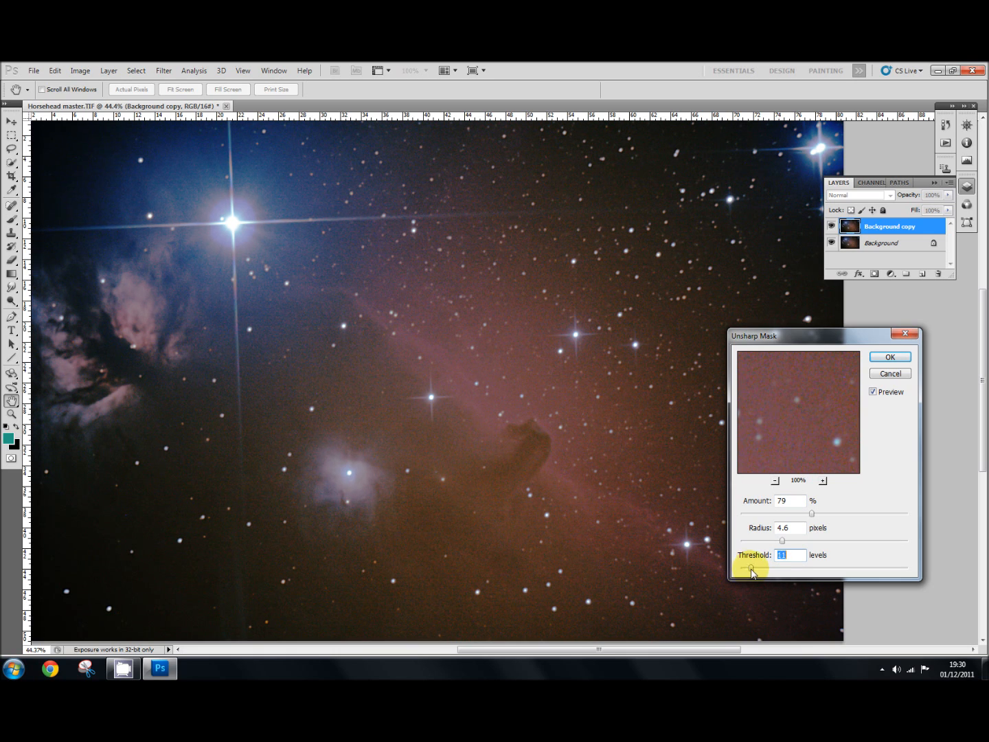
{"action": "left_click_drag", "start_coordinate": [751, 569], "coordinate": [740, 569]}
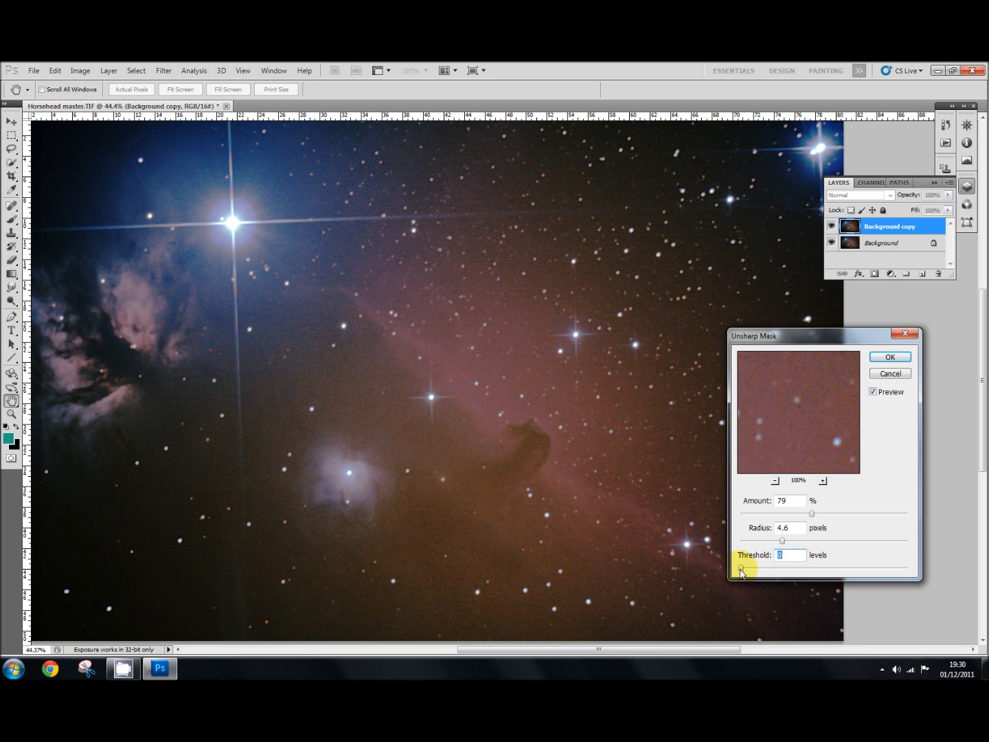
{"action": "left_click_drag", "start_coordinate": [742, 569], "coordinate": [749, 568]}
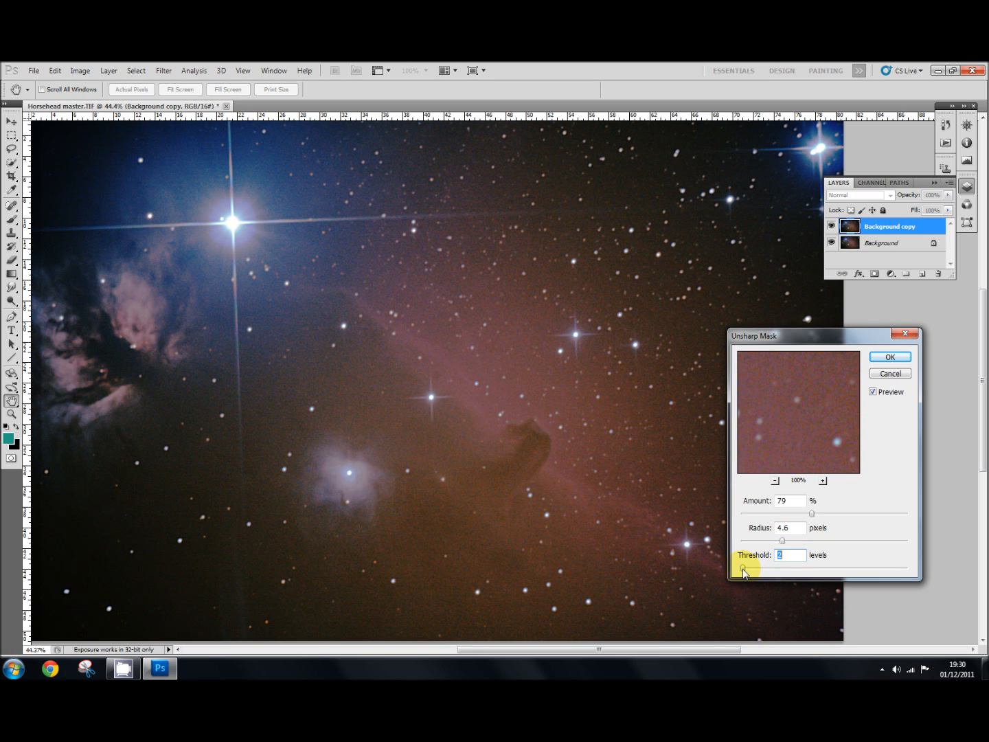
{"action": "left_click_drag", "start_coordinate": [746, 569], "coordinate": [750, 569]}
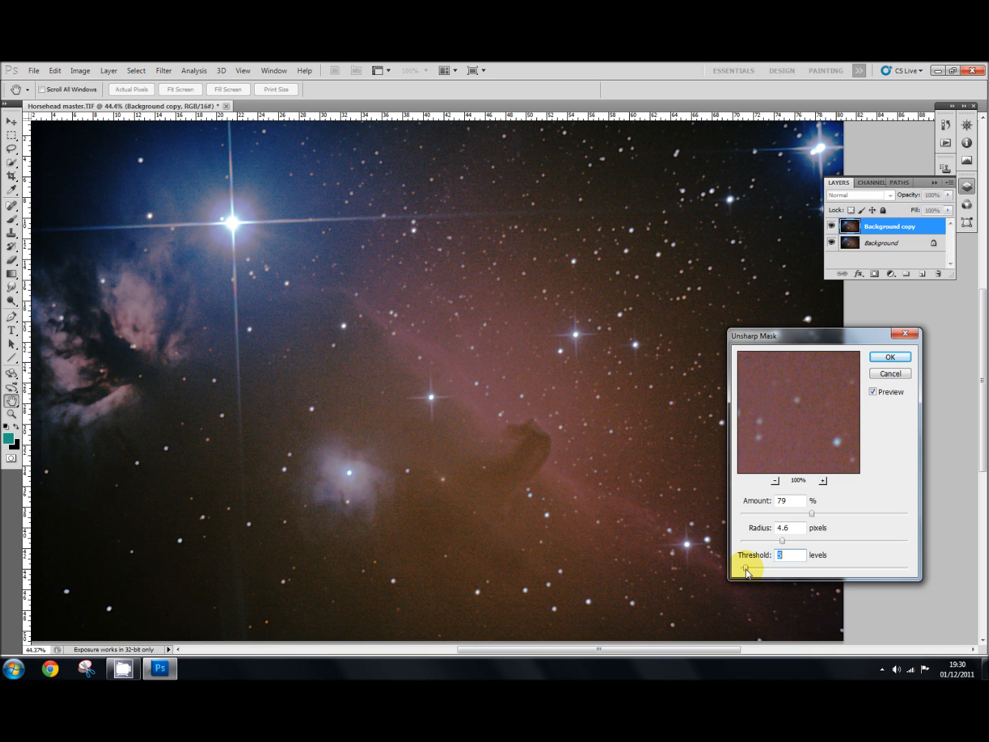
{"action": "left_click_drag", "start_coordinate": [746, 567], "coordinate": [742, 567]}
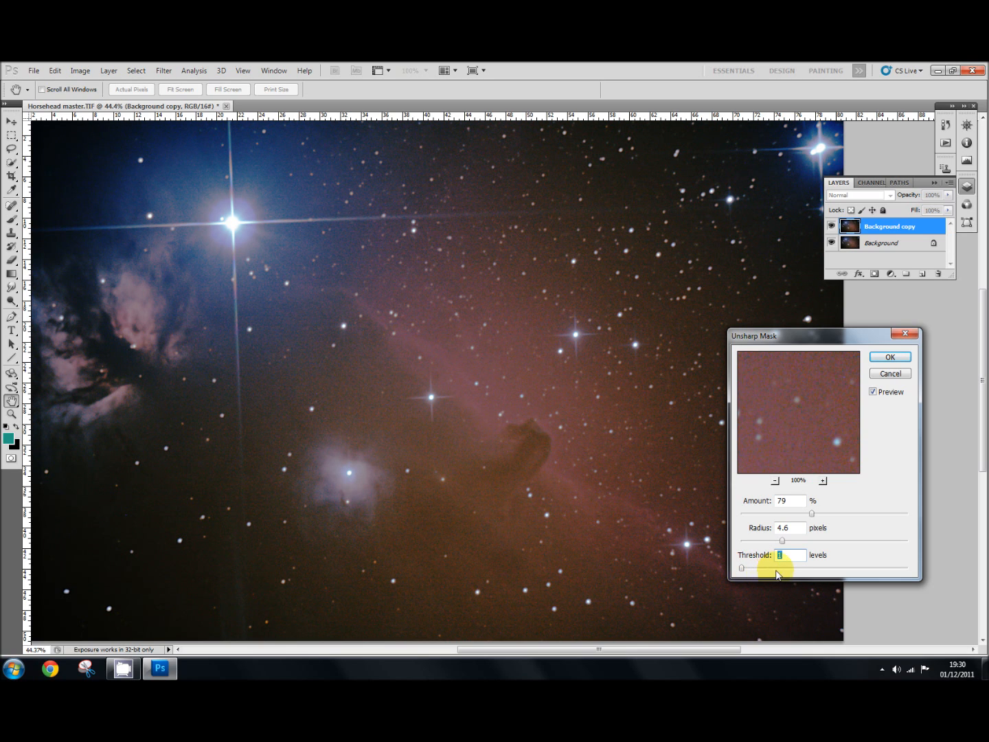
Toggle the preview to compare the nebula with and without sharpening
{"action": "left_click", "coordinate": [873, 392]}
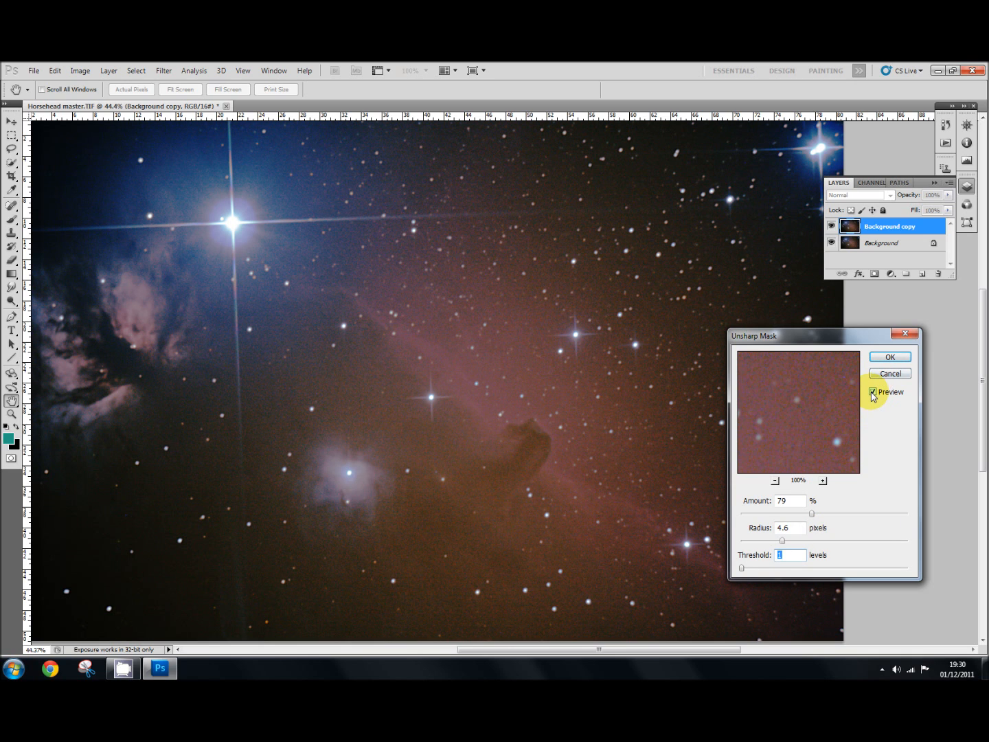
{"action": "left_click", "coordinate": [873, 391]}
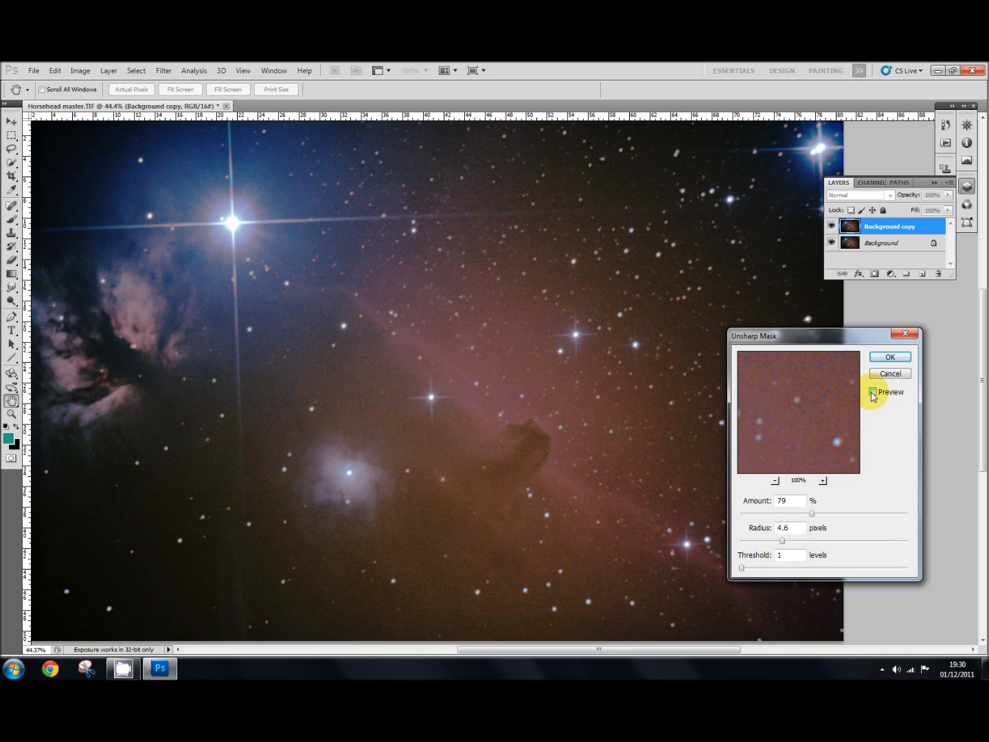
{"action": "left_click", "coordinate": [874, 391]}
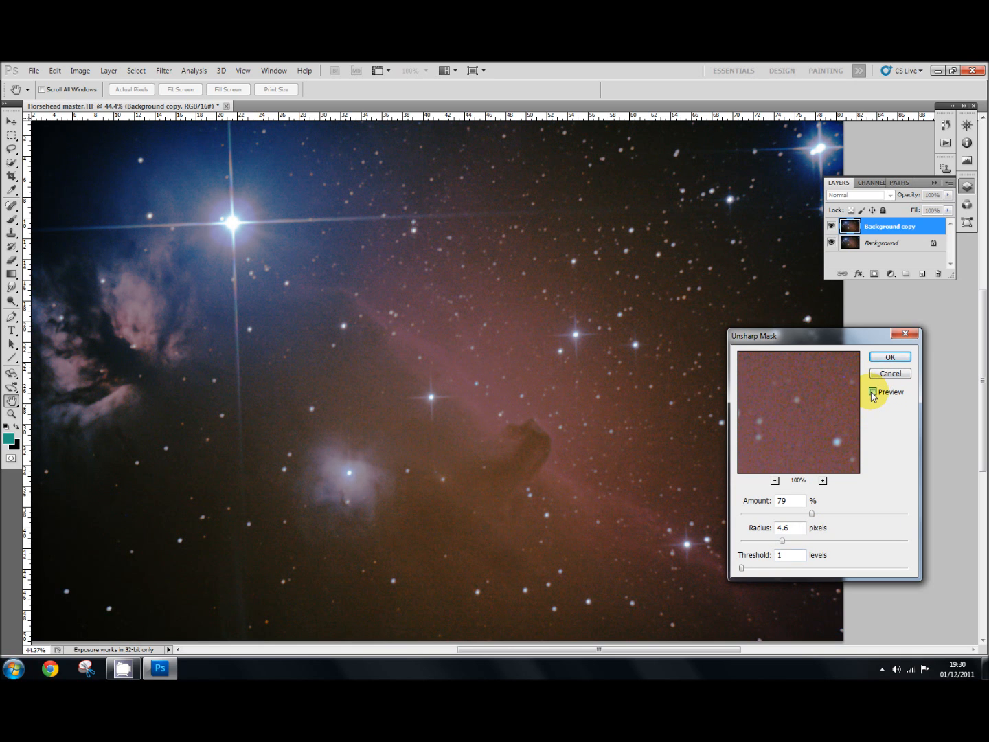
{"action": "left_click", "coordinate": [874, 391]}
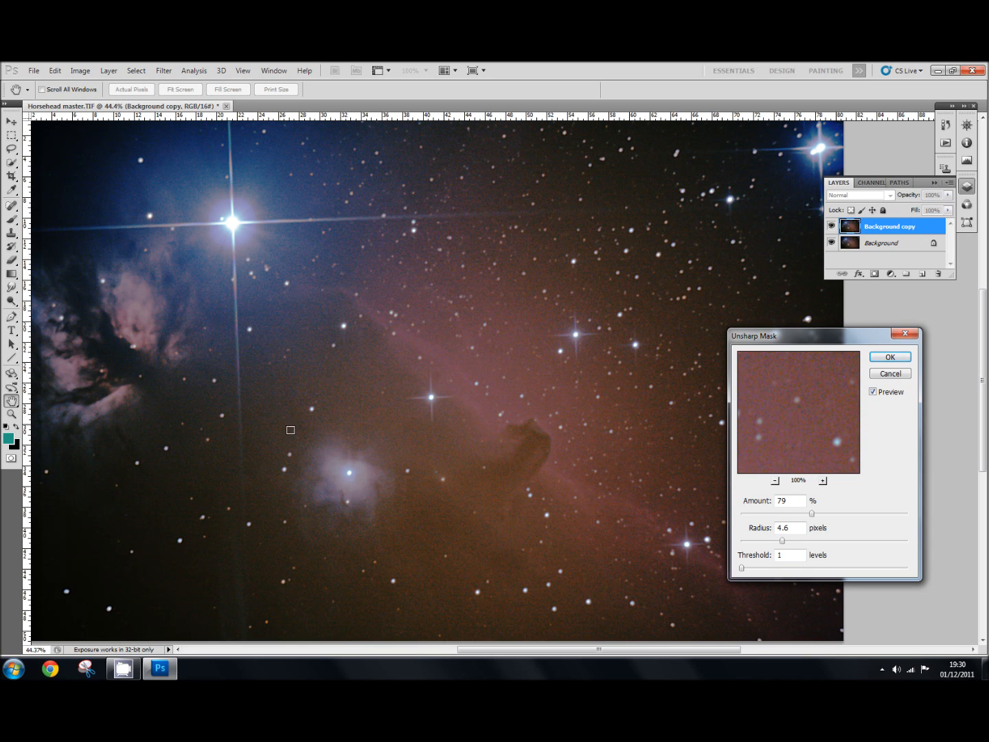
{"action": "mouse_move", "coordinate": [618, 483]}
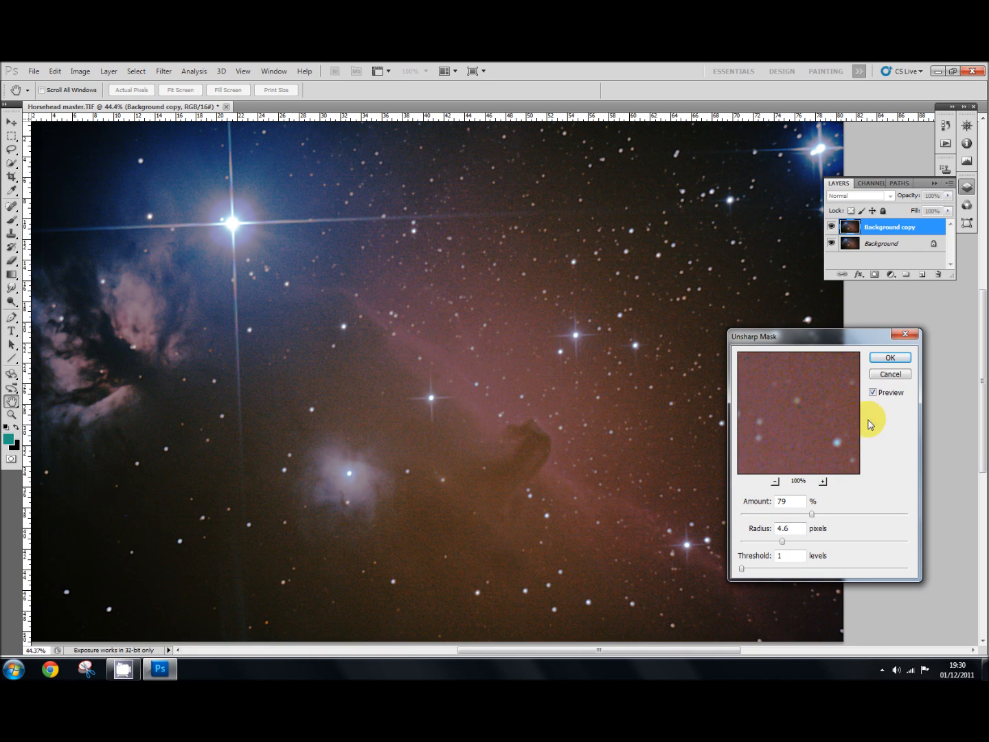
{"action": "mouse_move", "coordinate": [890, 357]}
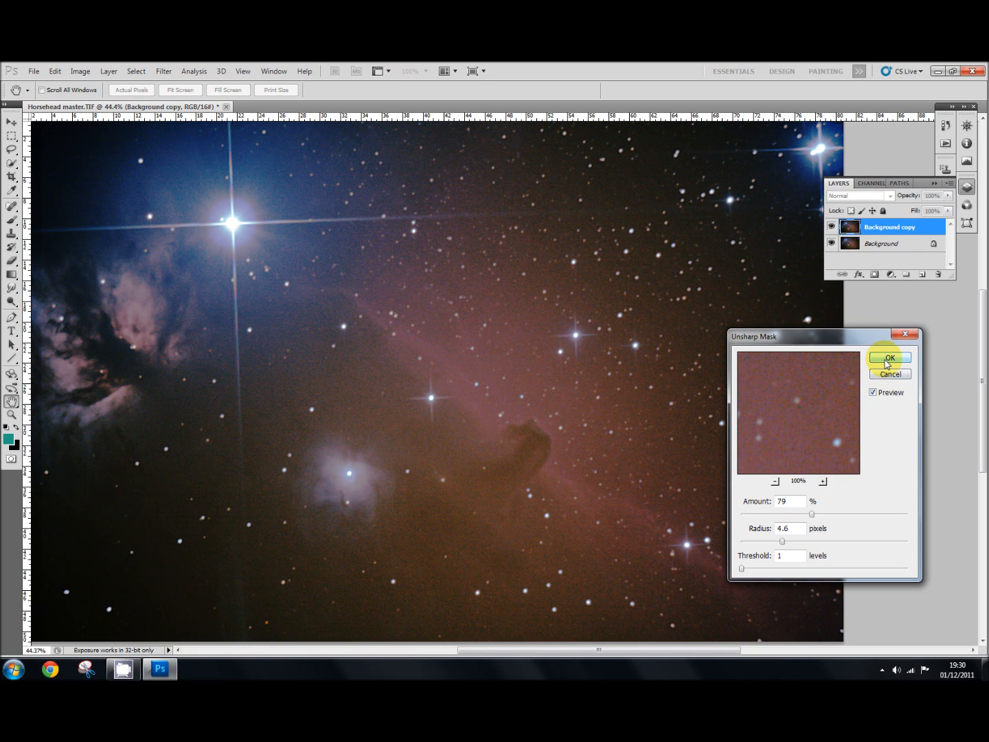
Confirm the Unsharp Mask at 79%, 4.6 px, threshold 1 on Background copy
{"action": "left_click", "coordinate": [889, 357]}
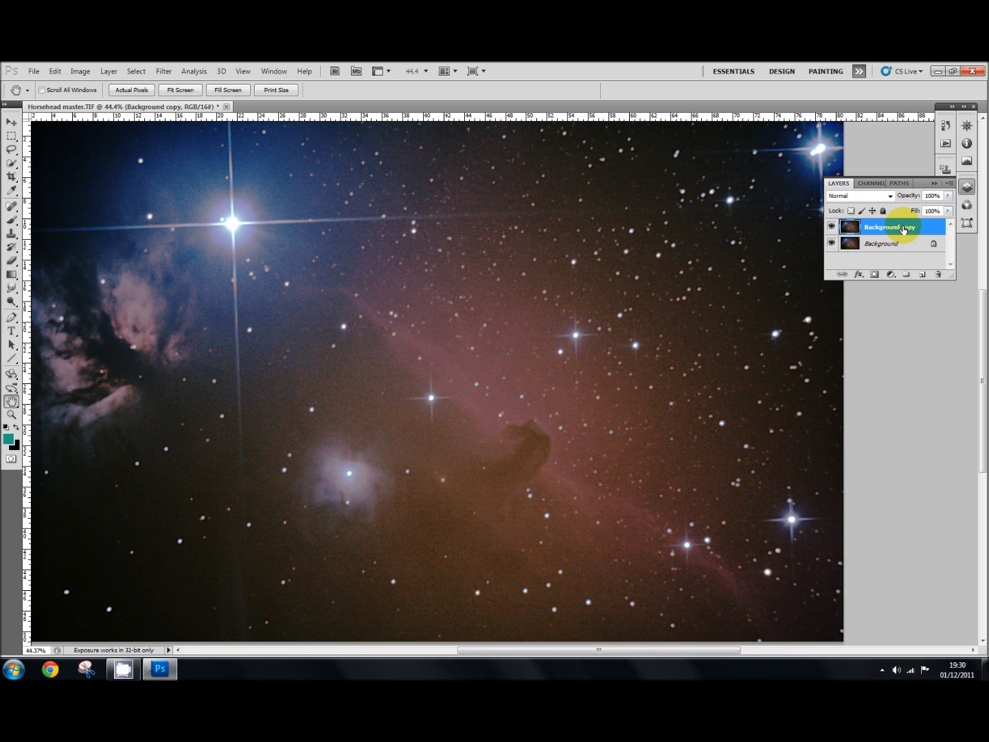
Merge Background copy down into Background, then duplicate Background again
{"action": "right_click", "coordinate": [890, 226]}
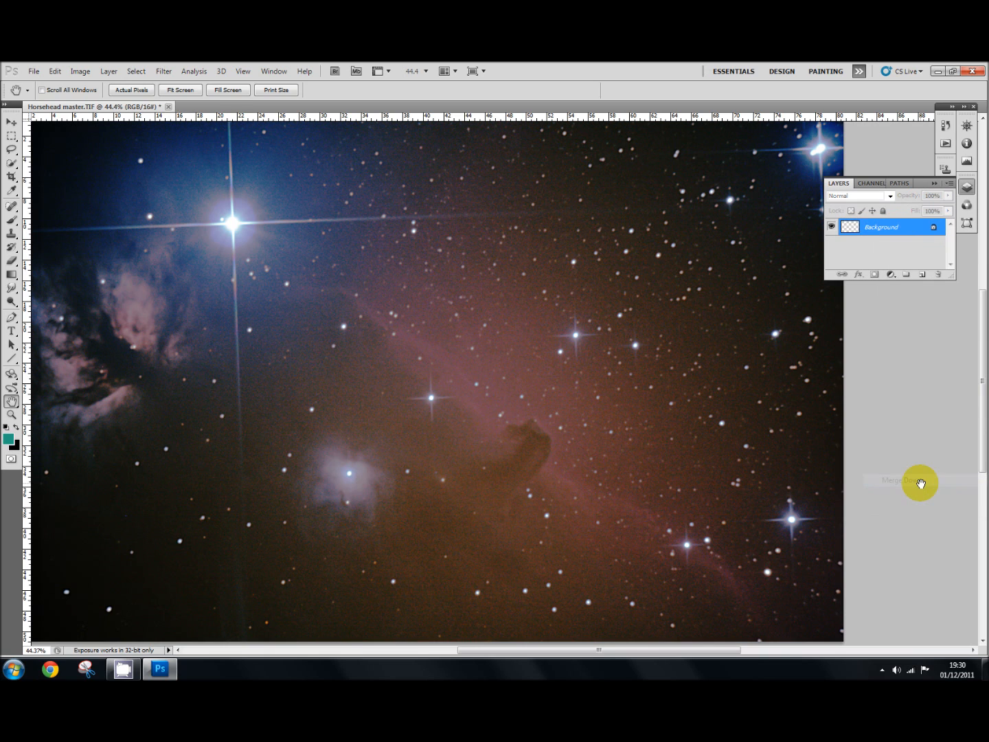
{"action": "left_click", "coordinate": [906, 480]}
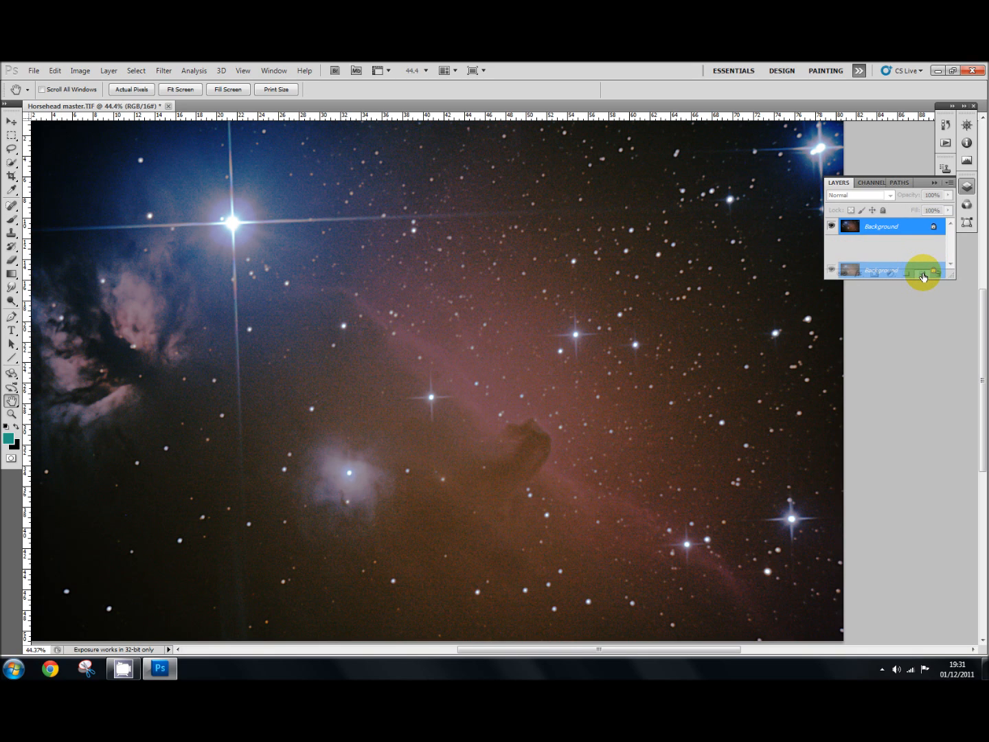
{"action": "left_click", "coordinate": [923, 274]}
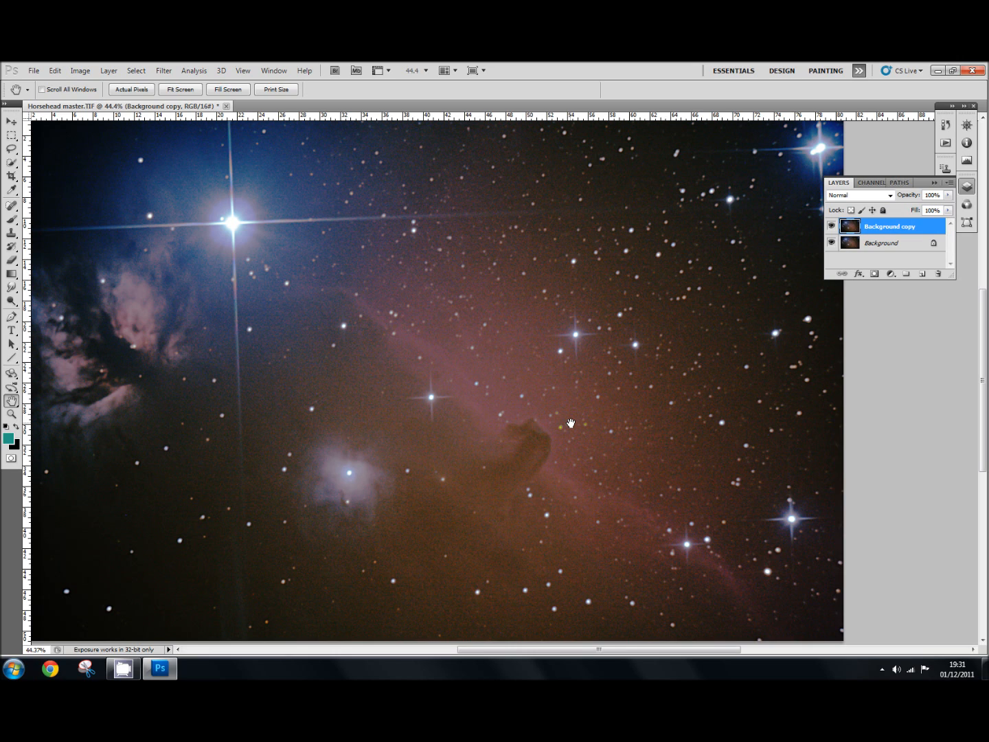
{"action": "mouse_move", "coordinate": [565, 403]}
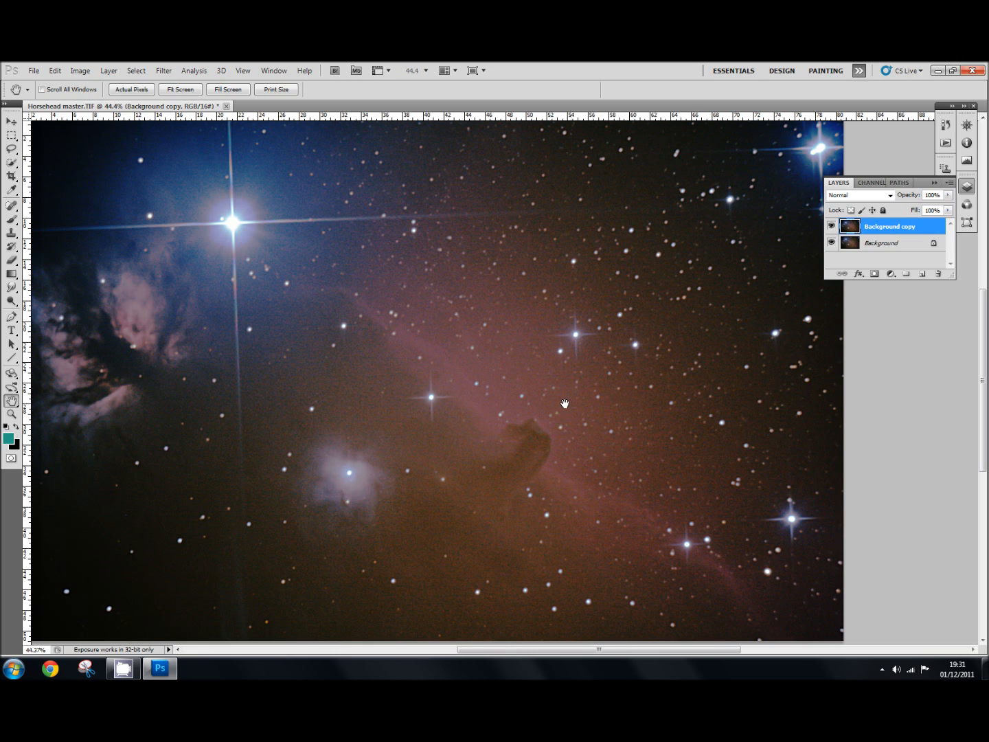
{"action": "mouse_move", "coordinate": [565, 375]}
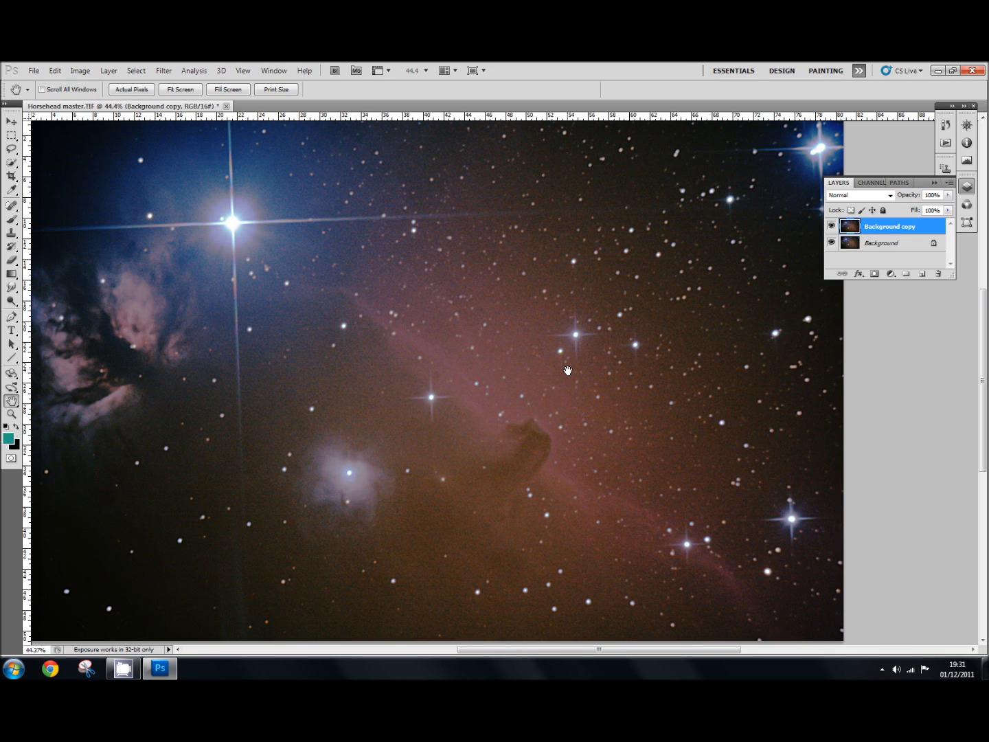
{"action": "mouse_move", "coordinate": [571, 377]}
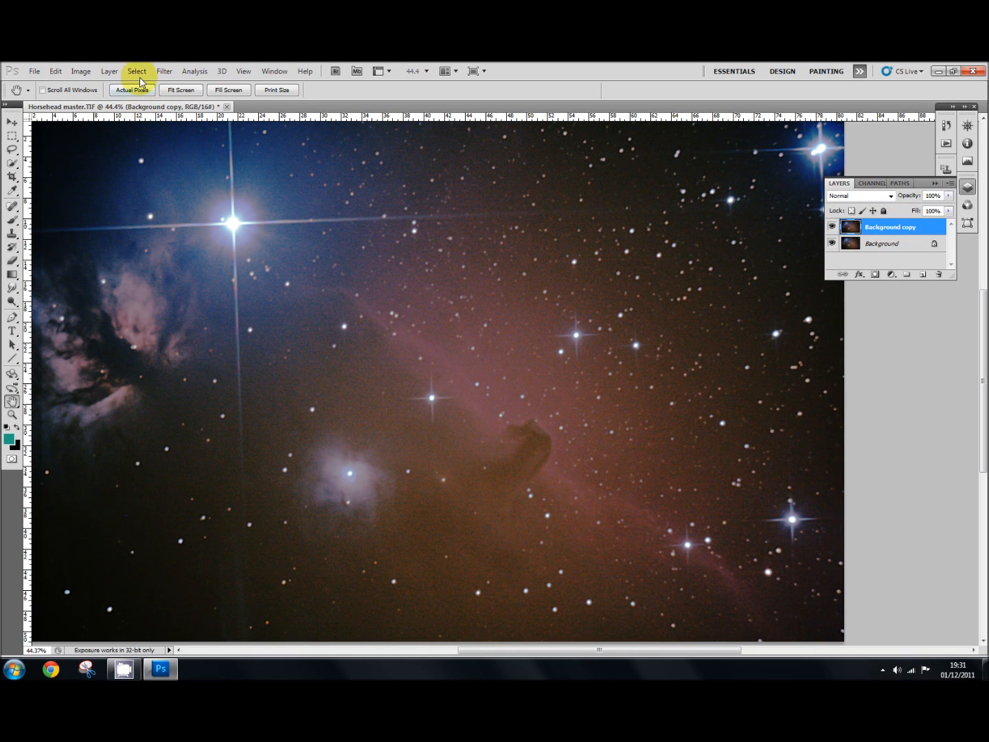
Open Filter > Other > High Pass on the new Background copy layer
{"action": "left_click", "coordinate": [164, 70]}
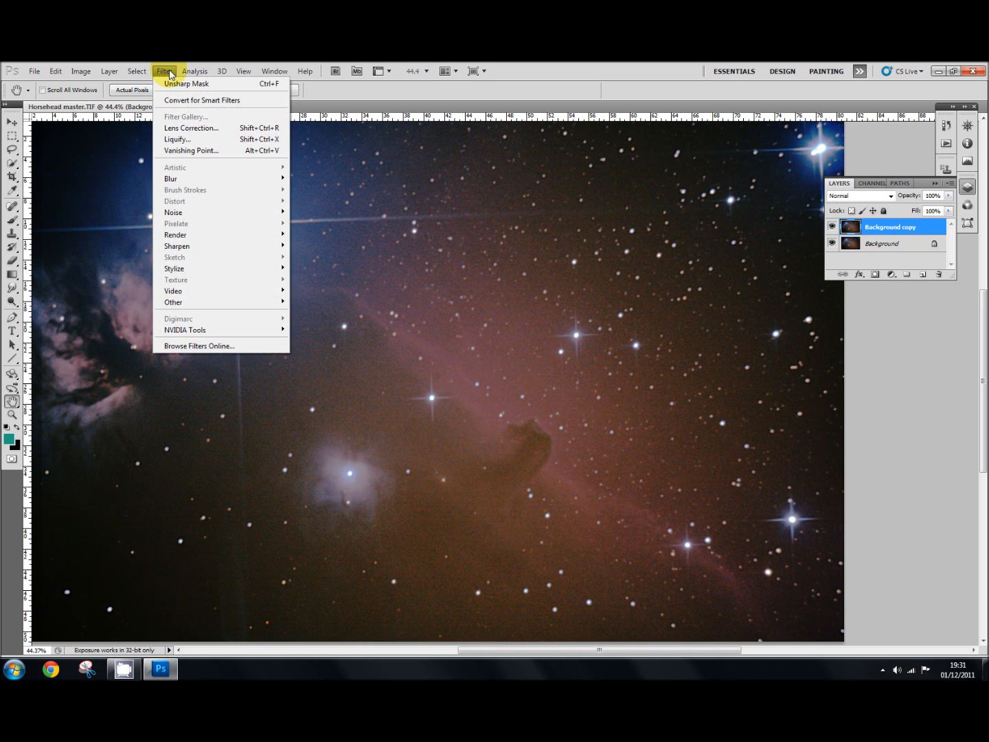
{"action": "mouse_move", "coordinate": [181, 303]}
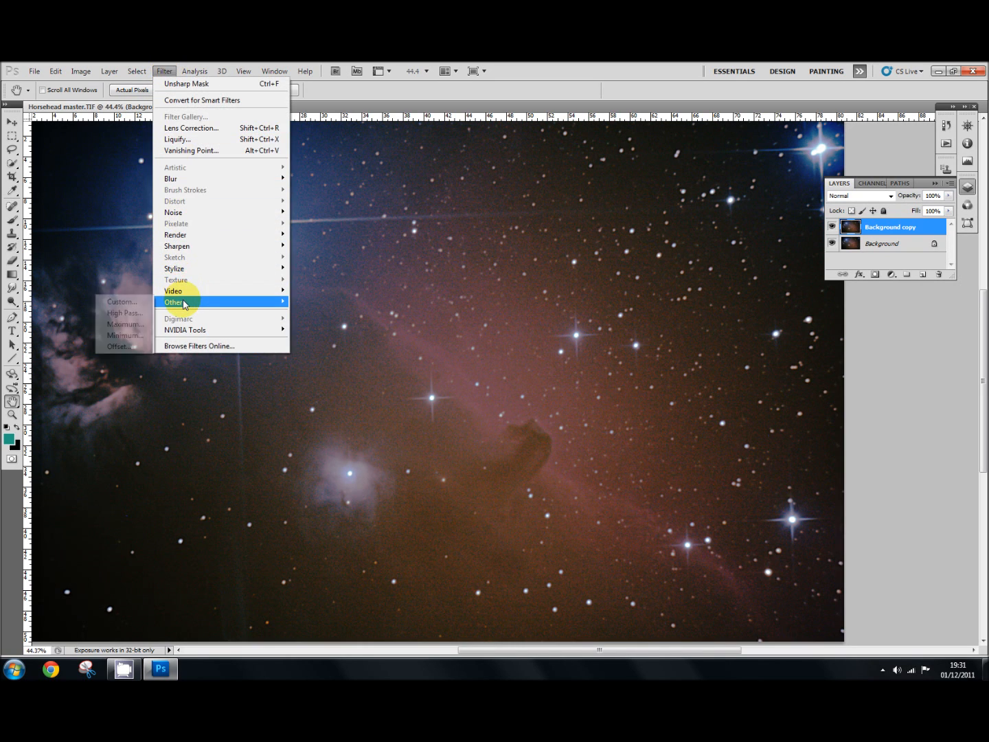
{"action": "mouse_move", "coordinate": [125, 313]}
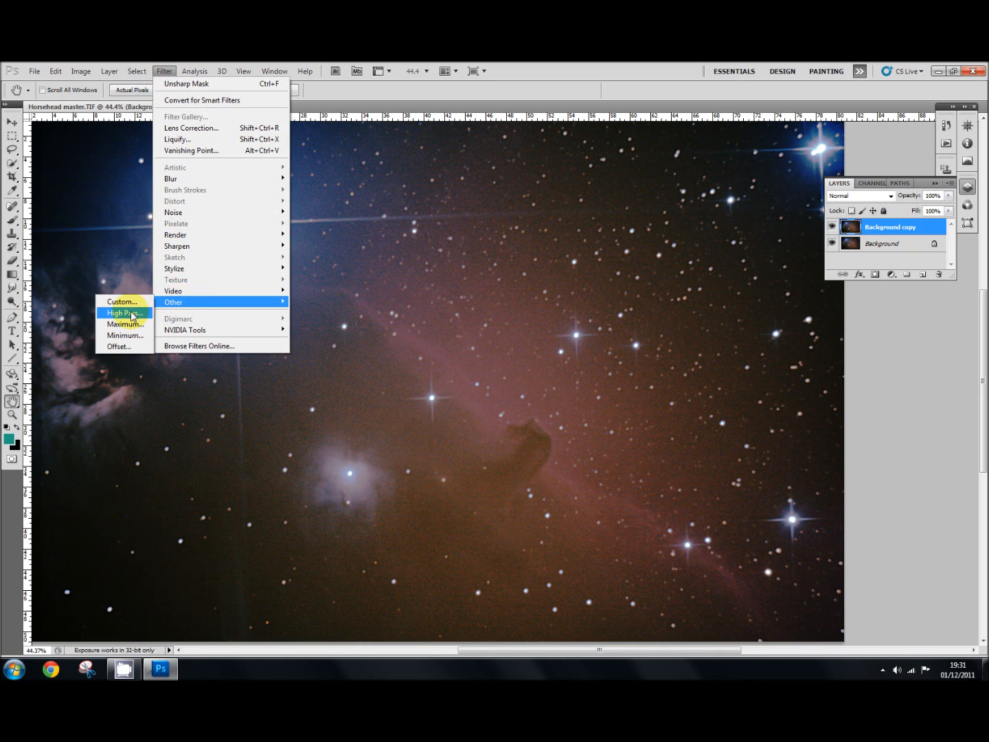
{"action": "left_click", "coordinate": [124, 312]}
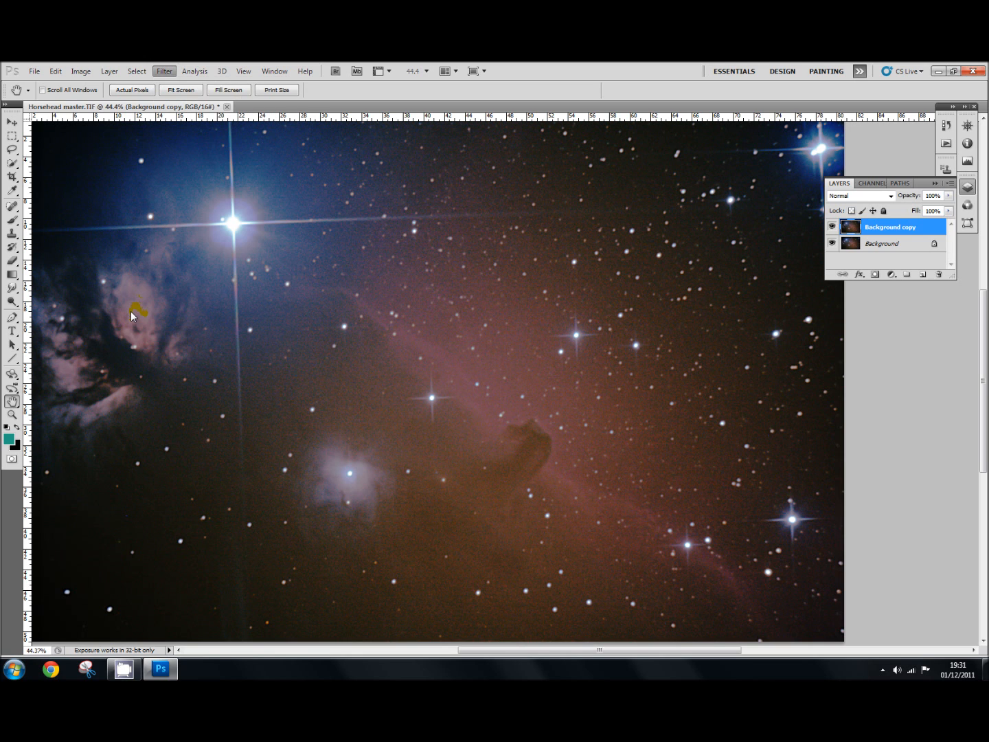
Move the High Pass dialog aside and tune the radius to 8.5 pixels
{"action": "left_click", "coordinate": [163, 71]}
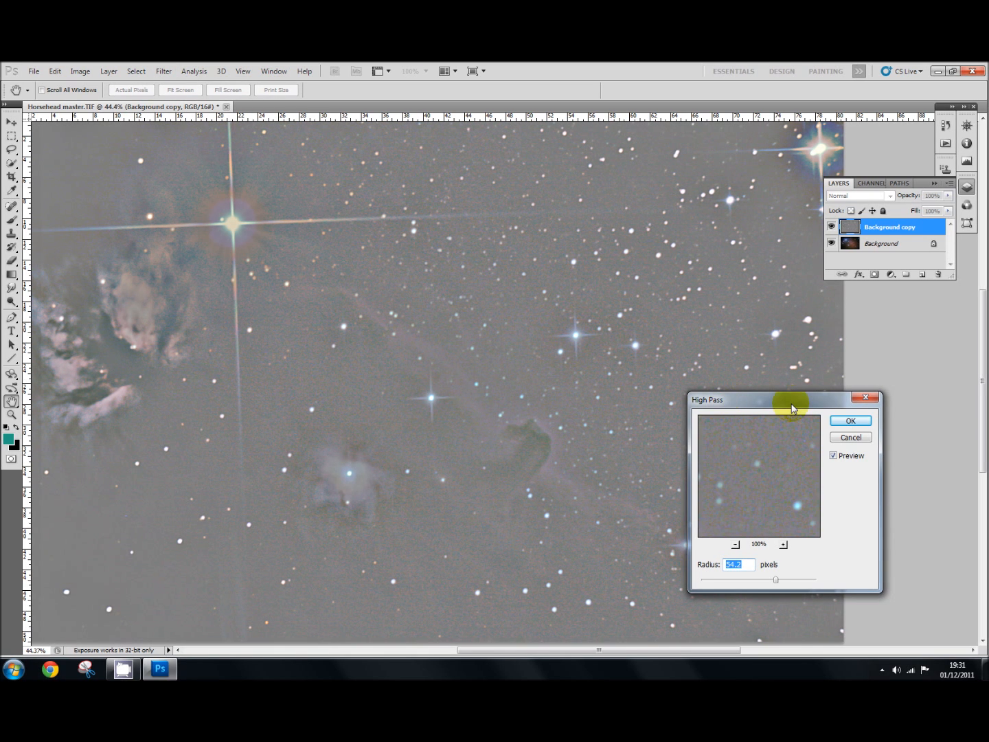
{"action": "left_click_drag", "start_coordinate": [790, 400], "coordinate": [731, 315]}
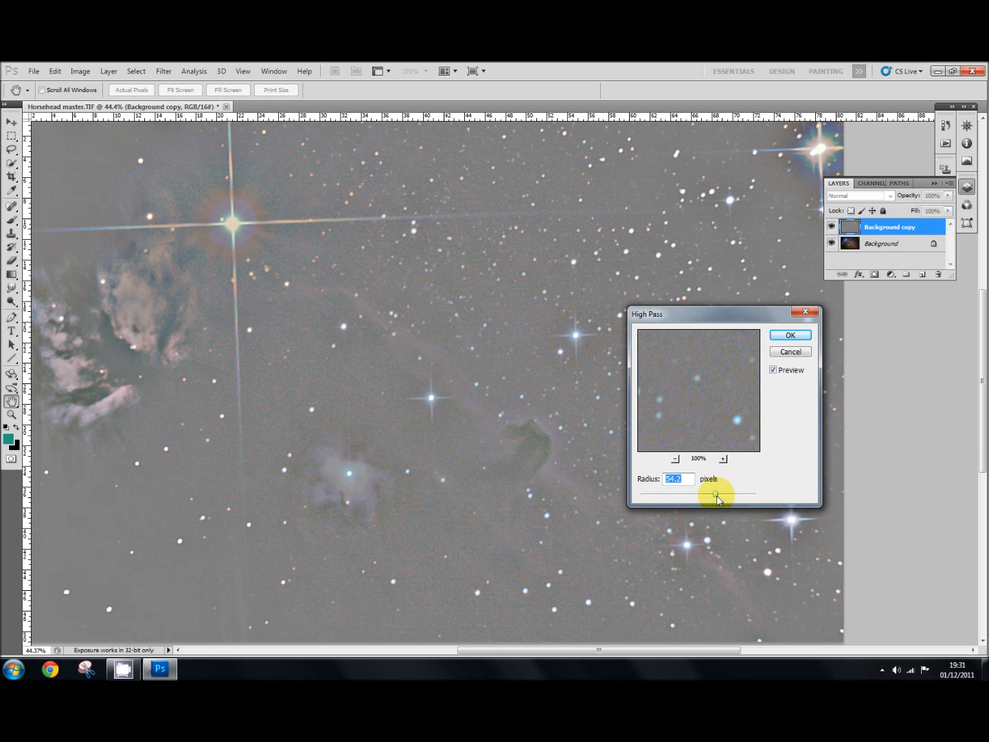
{"action": "left_click_drag", "start_coordinate": [717, 494], "coordinate": [698, 494]}
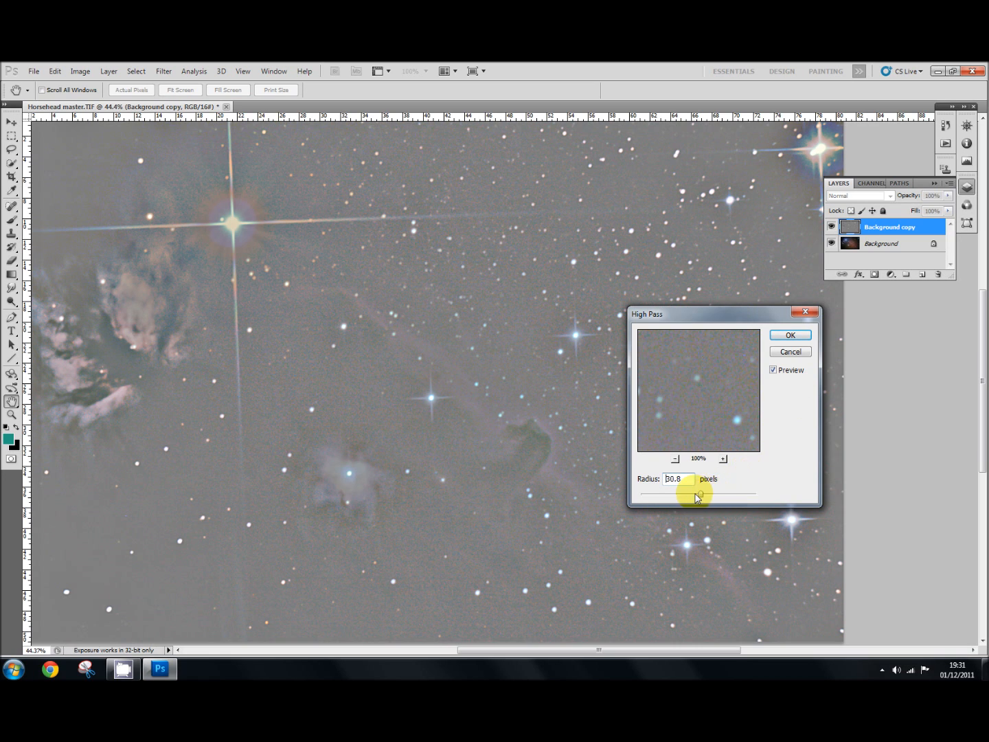
{"action": "left_click_drag", "start_coordinate": [697, 494], "coordinate": [656, 495]}
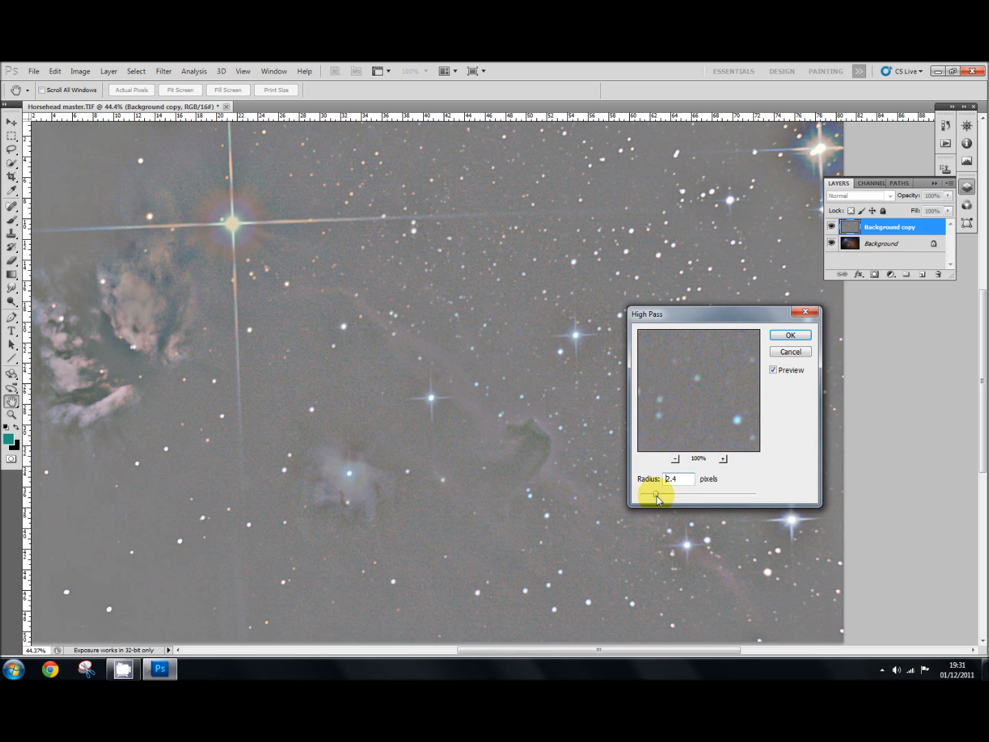
{"action": "left_click_drag", "start_coordinate": [655, 495], "coordinate": [672, 495]}
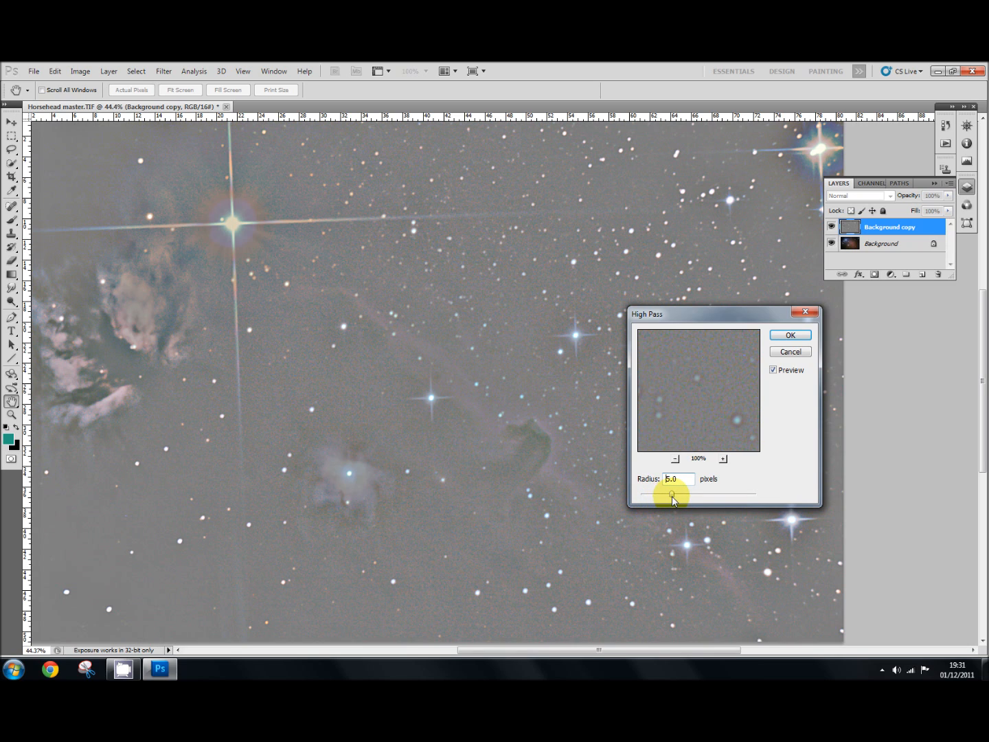
{"action": "left_click_drag", "start_coordinate": [672, 496], "coordinate": [679, 496]}
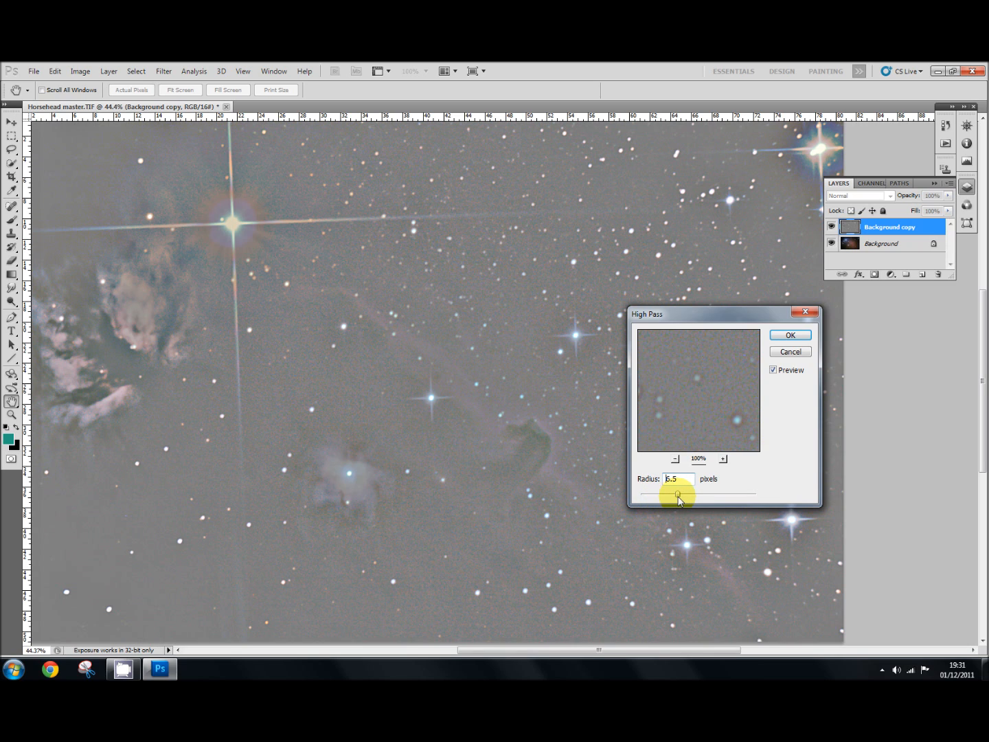
{"action": "left_click_drag", "start_coordinate": [677, 496], "coordinate": [685, 496]}
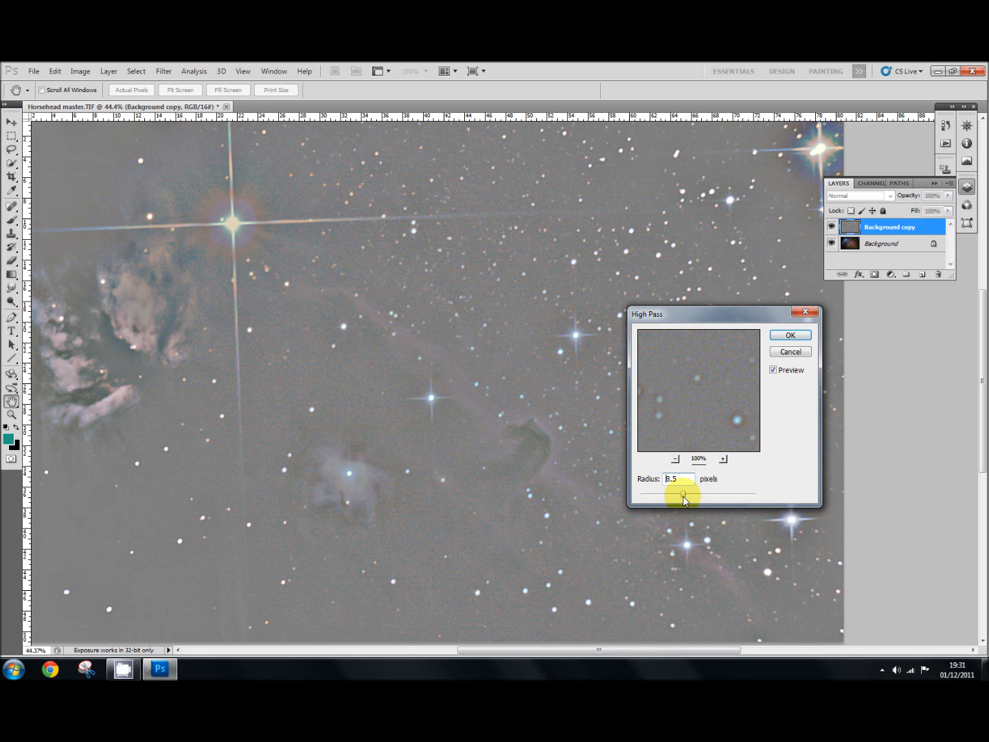
{"action": "left_click_drag", "start_coordinate": [685, 495], "coordinate": [687, 494]}
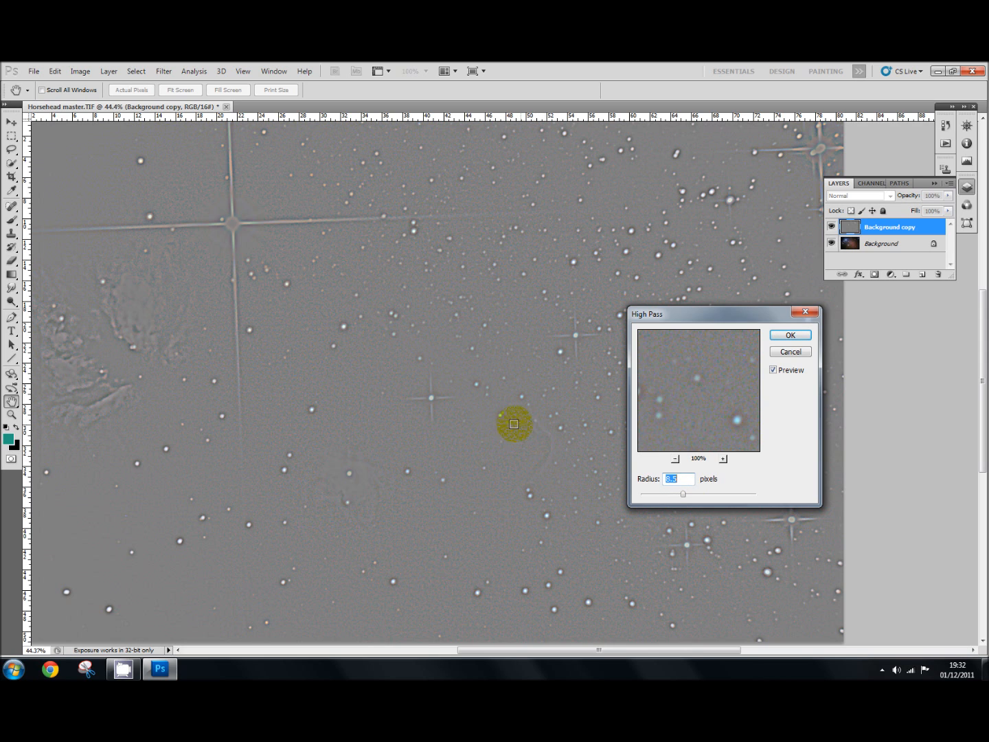
{"action": "mouse_move", "coordinate": [86, 339]}
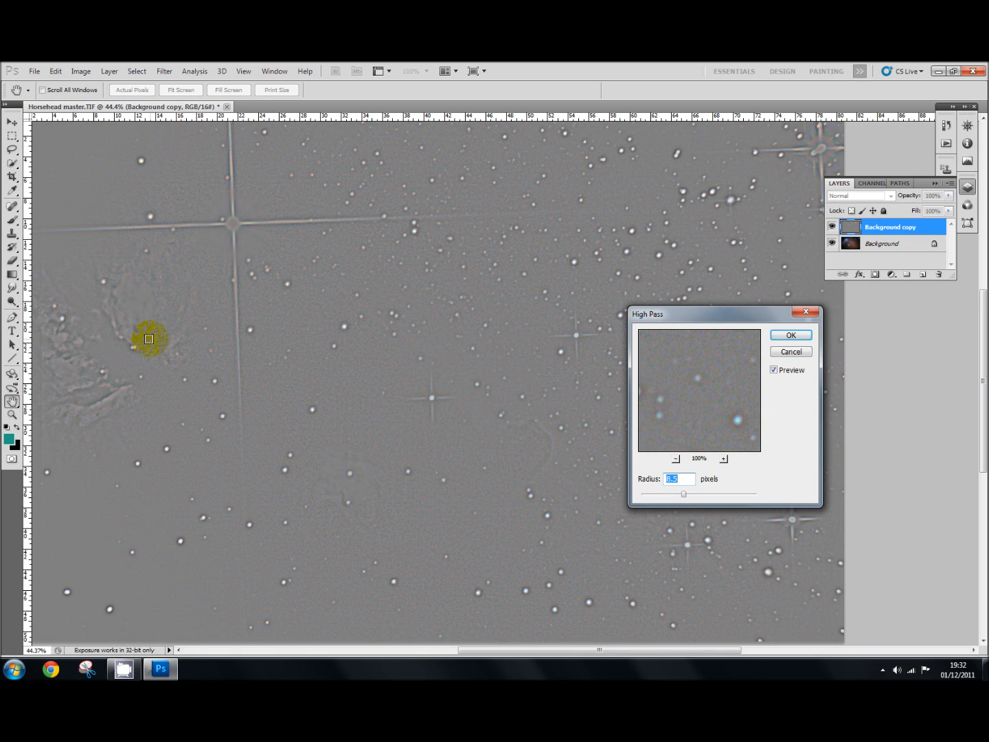
{"action": "mouse_move", "coordinate": [680, 494]}
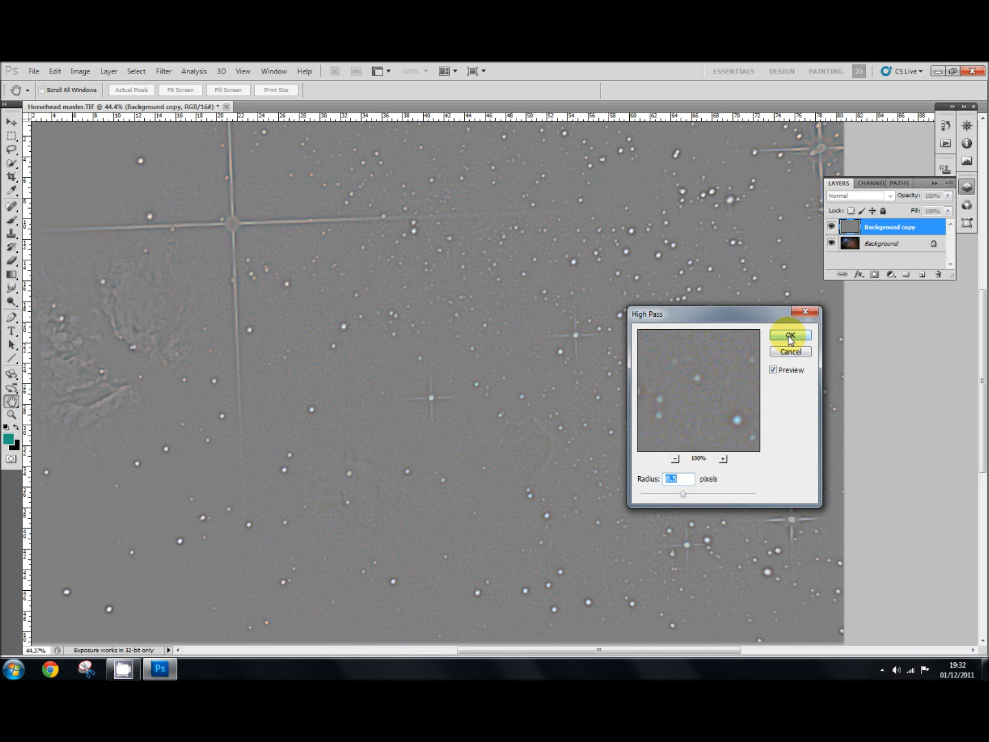
Apply the 8.5 px High Pass and set Background copy's blend mode to Overlay
{"action": "left_click", "coordinate": [790, 335]}
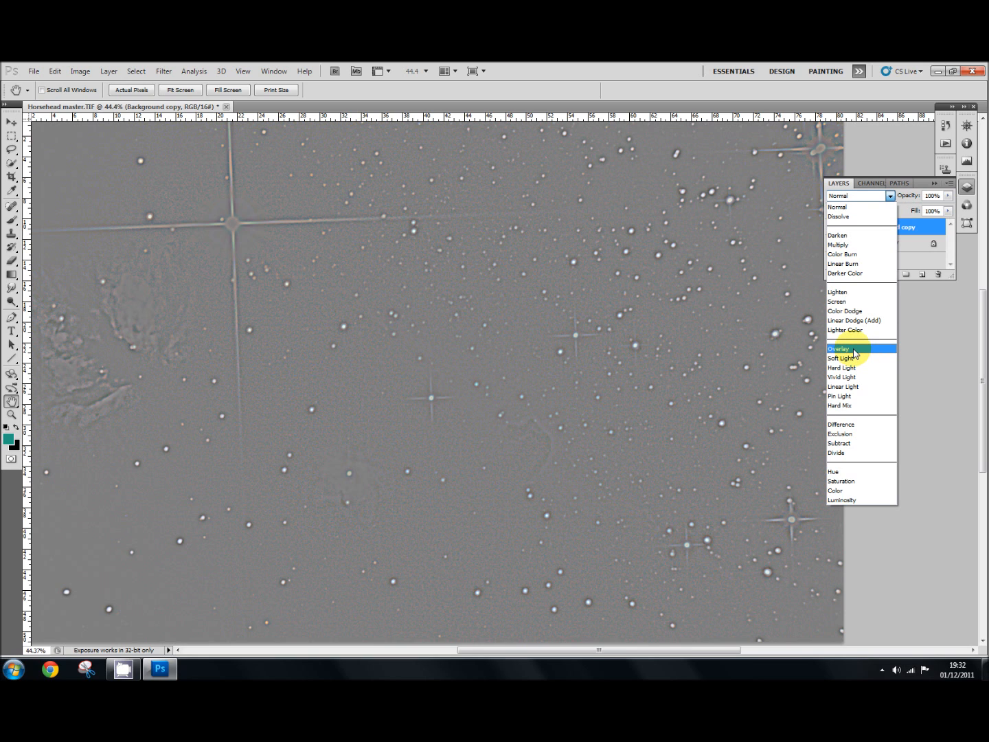
{"action": "left_click", "coordinate": [839, 349]}
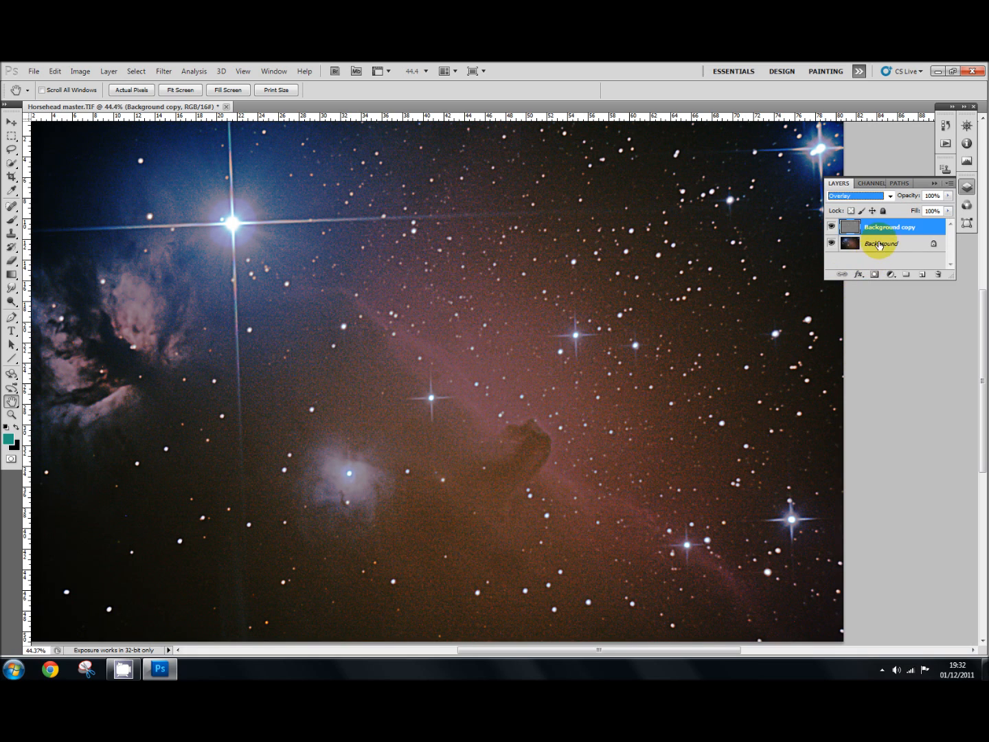
{"action": "left_click", "coordinate": [902, 227]}
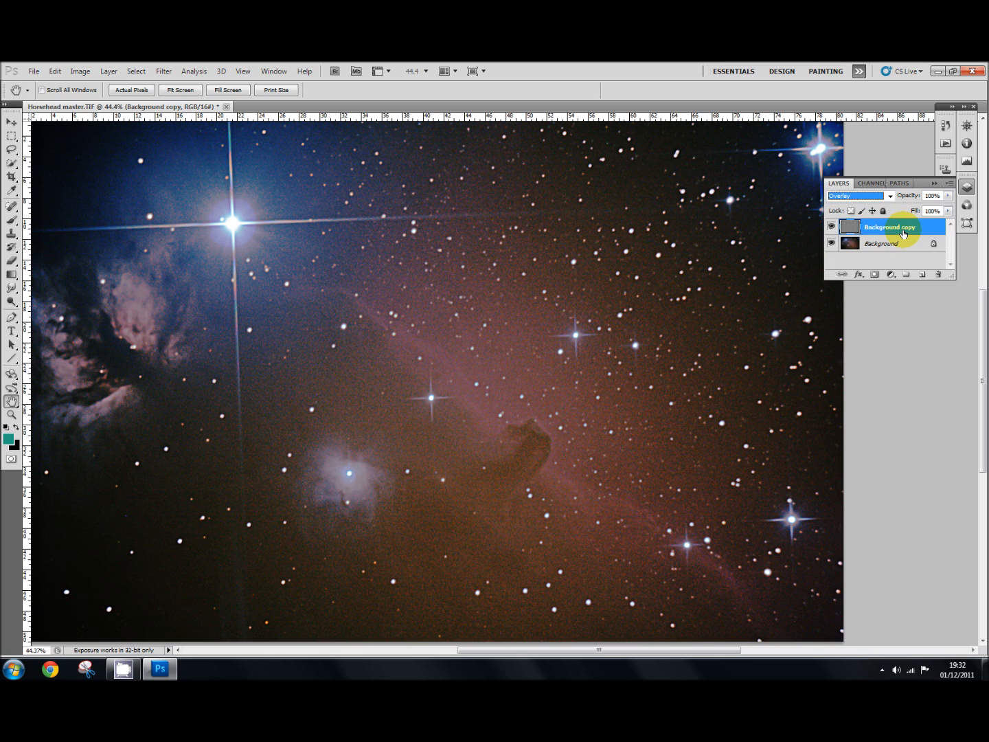
{"action": "mouse_move", "coordinate": [891, 231]}
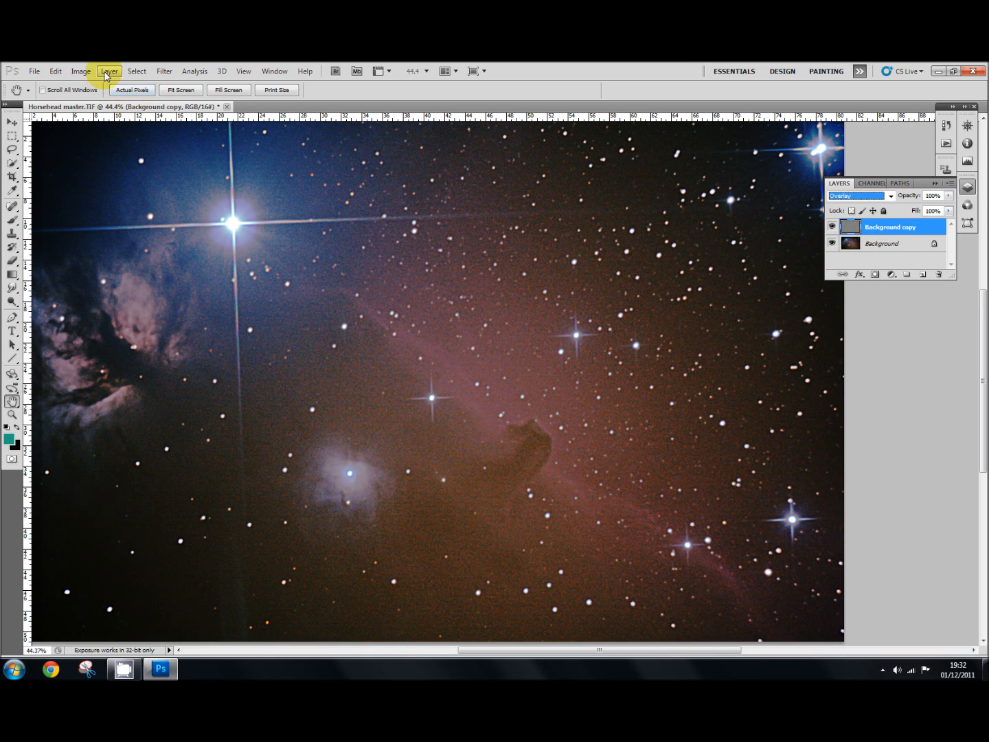
{"action": "left_click", "coordinate": [108, 71]}
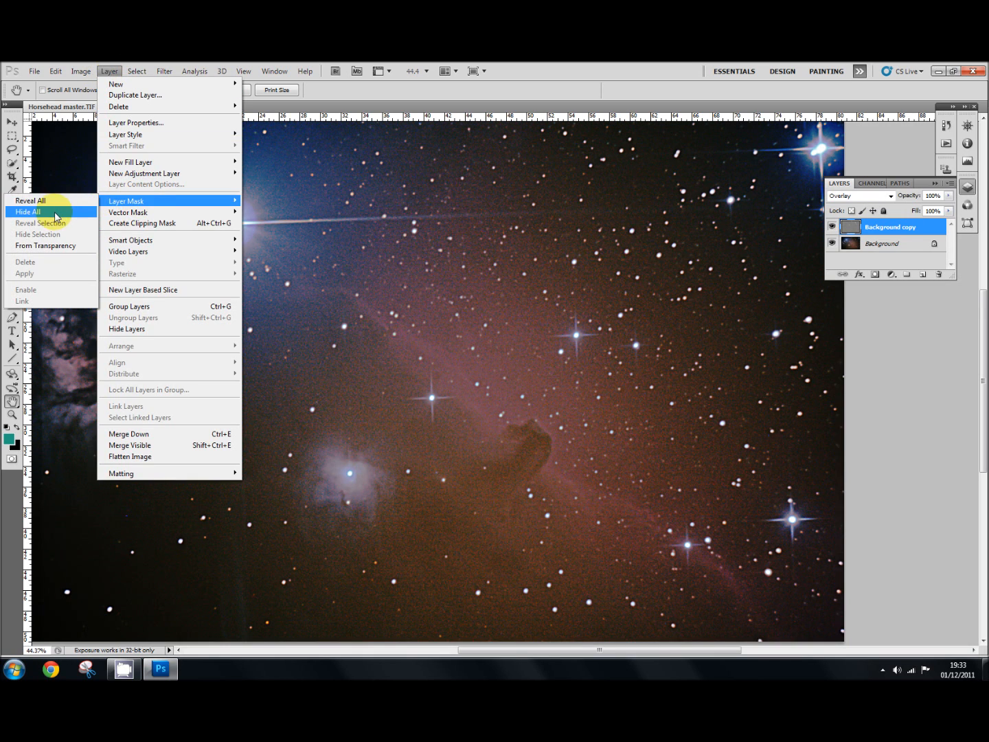
{"action": "left_click", "coordinate": [28, 211]}
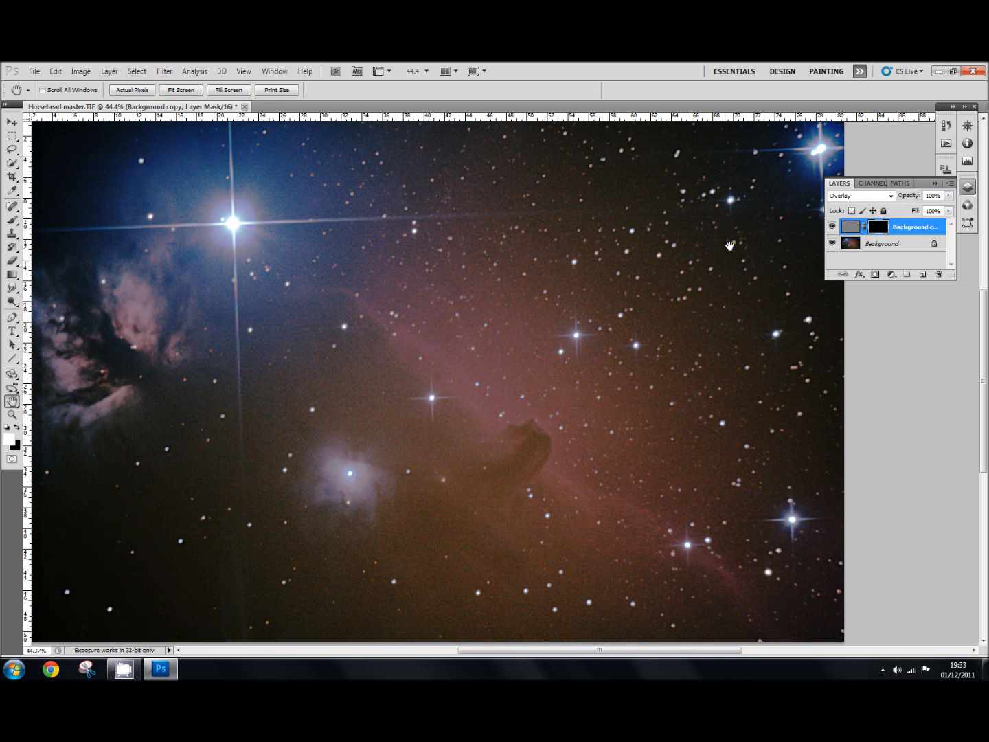
{"action": "mouse_move", "coordinate": [501, 385]}
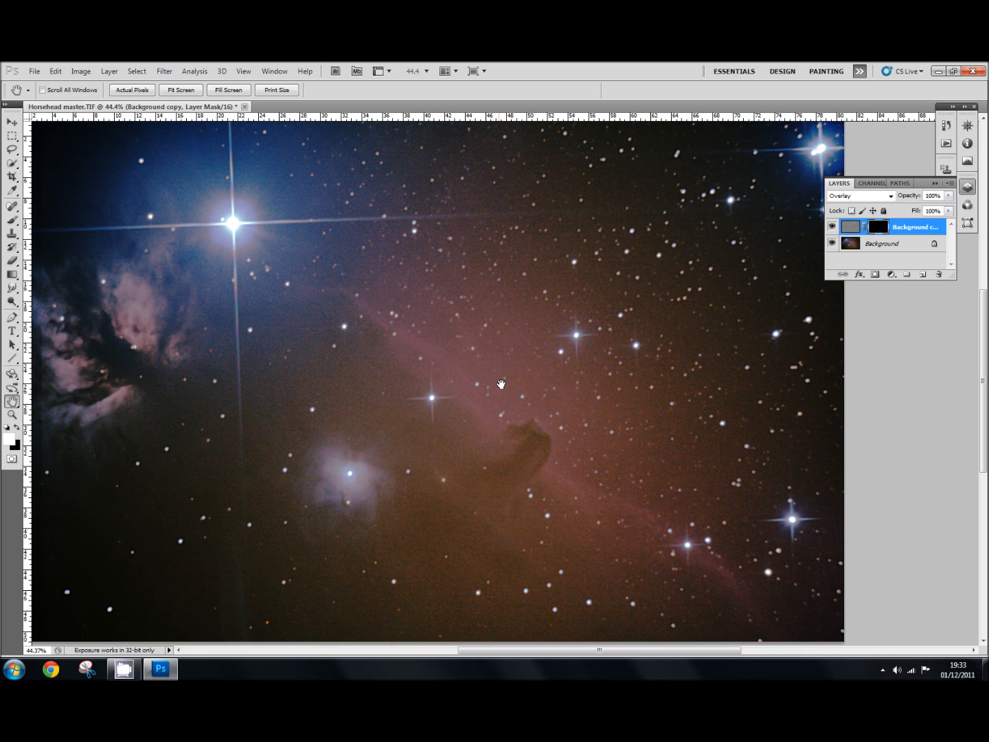
{"action": "mouse_move", "coordinate": [657, 450]}
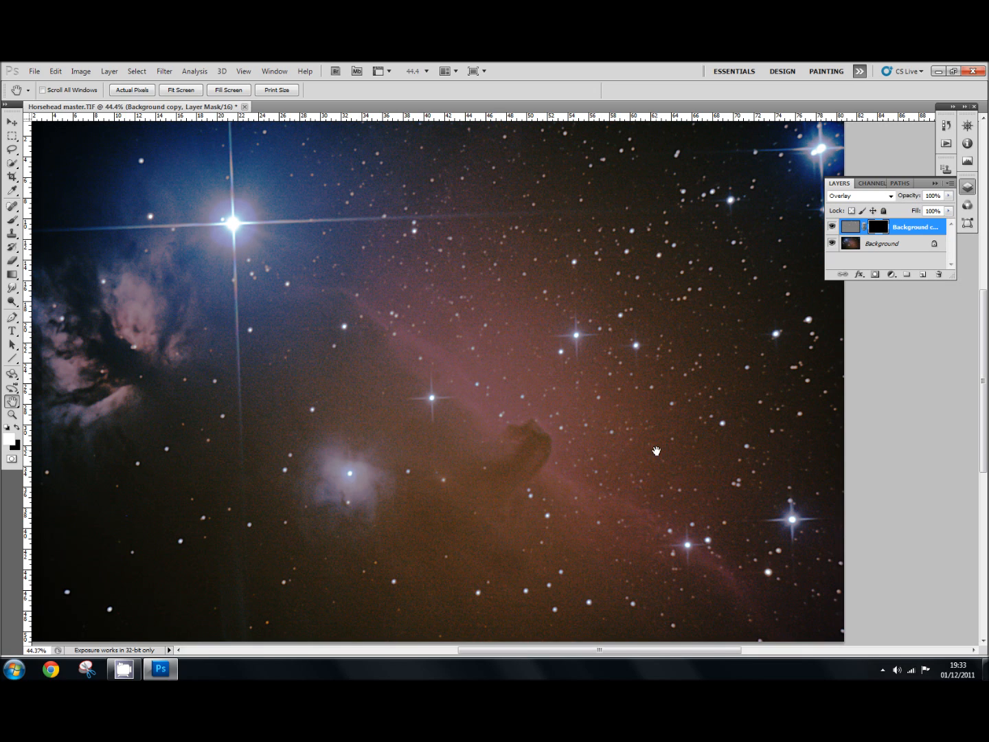
{"action": "mouse_move", "coordinate": [529, 267]}
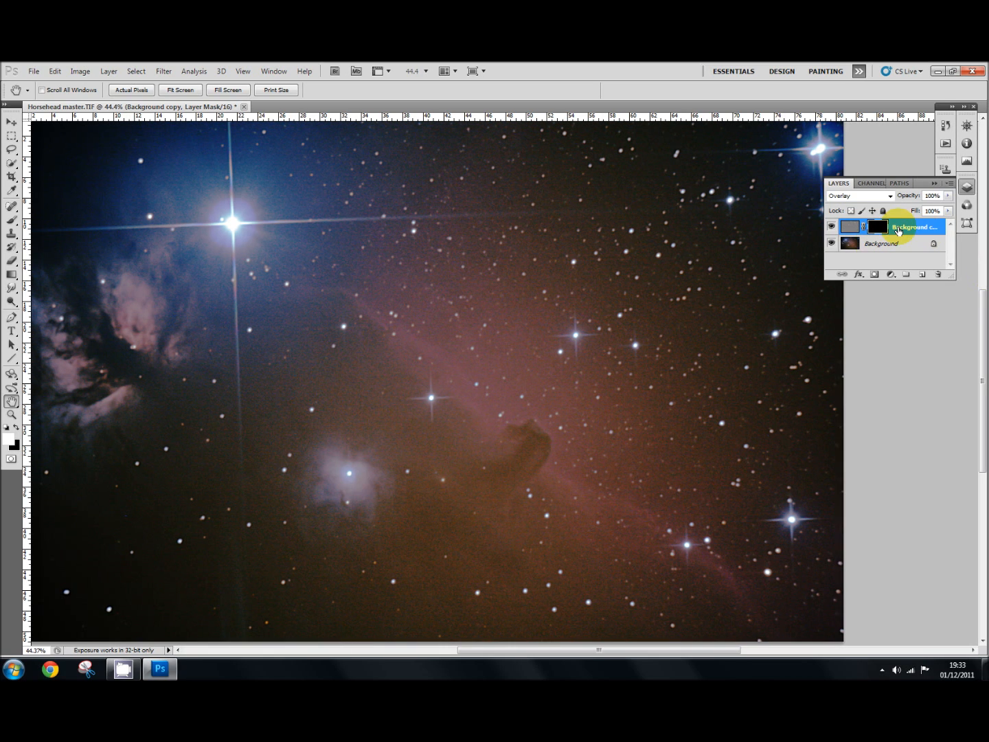
{"action": "mouse_move", "coordinate": [899, 228]}
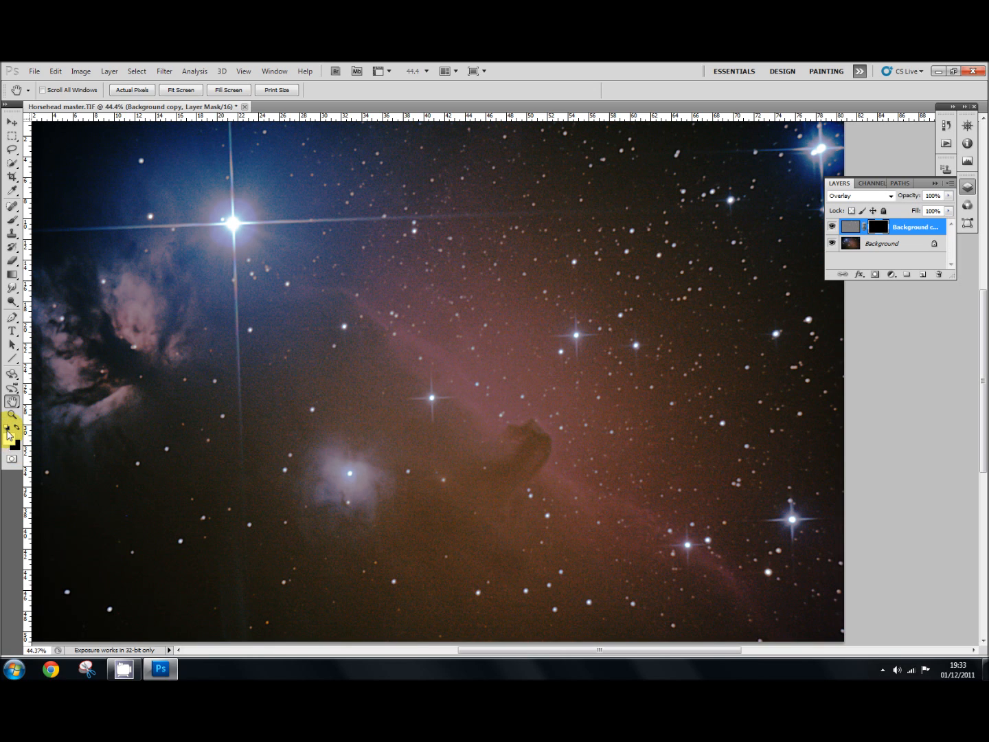
{"action": "mouse_move", "coordinate": [11, 427]}
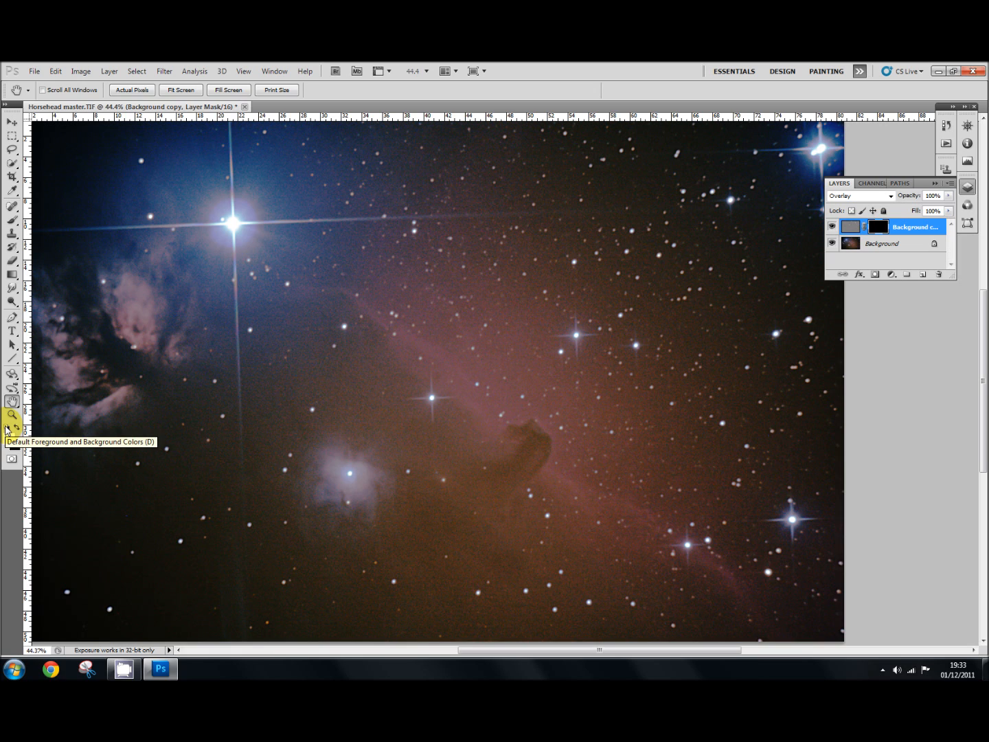
{"action": "mouse_move", "coordinate": [7, 439]}
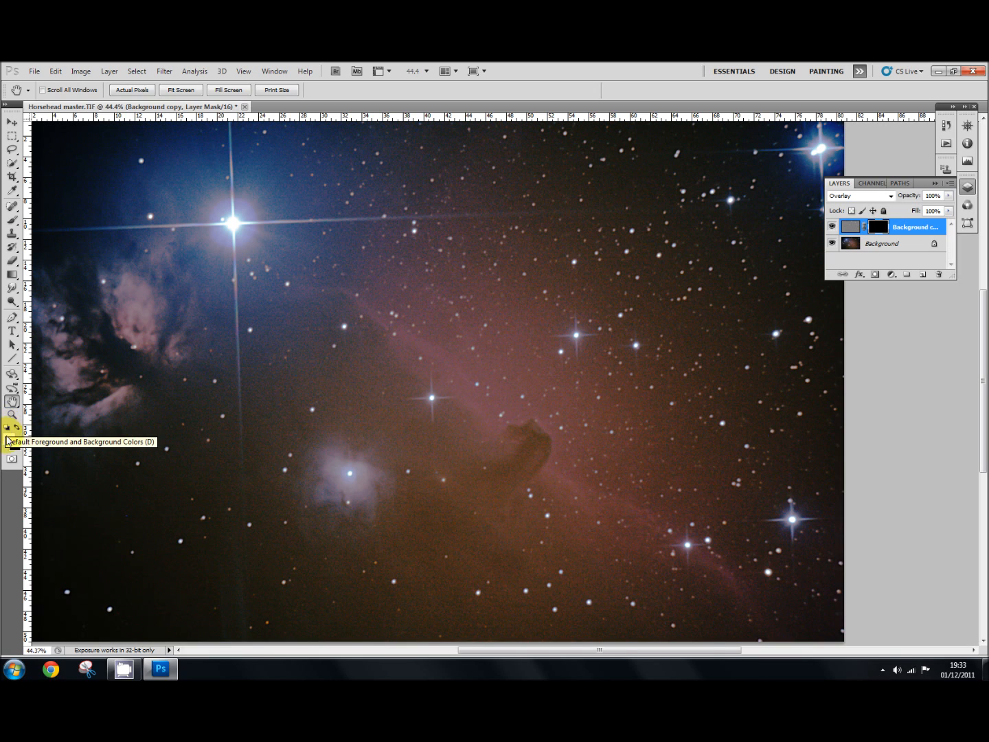
{"action": "mouse_move", "coordinate": [9, 439]}
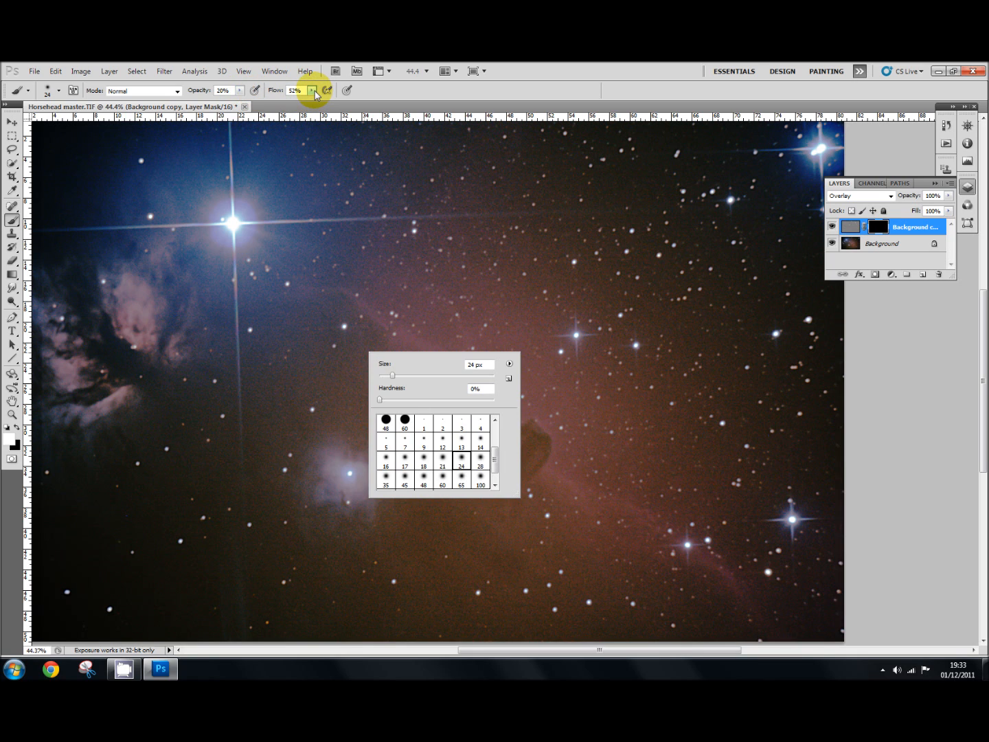
Set the brush flow to 52% in the options bar
{"action": "left_click", "coordinate": [394, 93]}
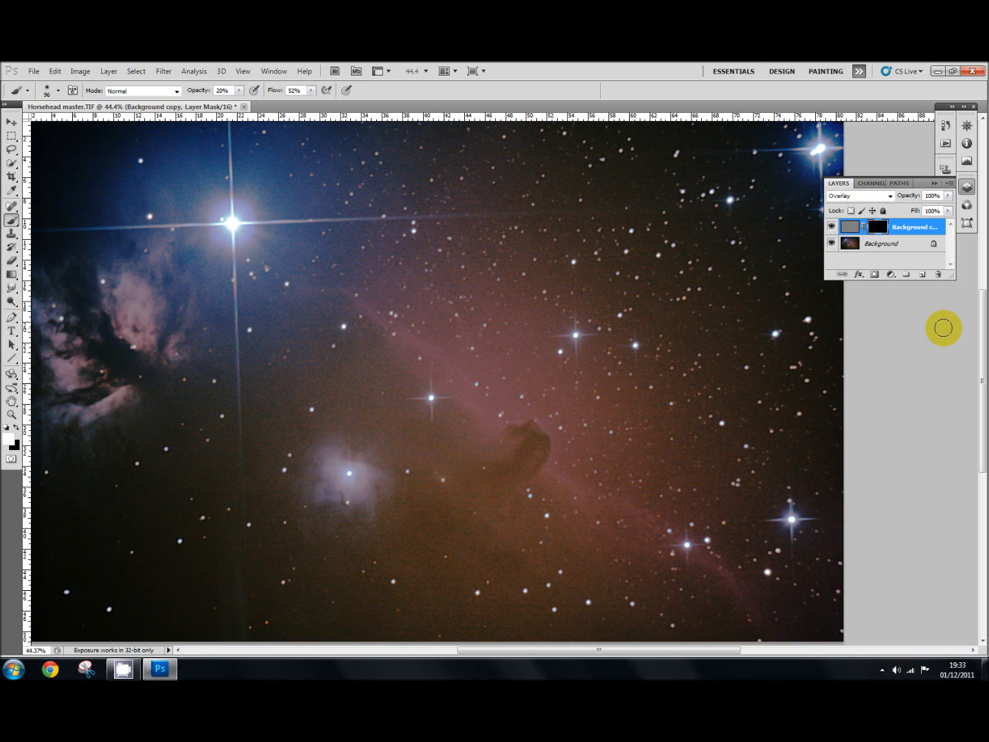
{"action": "mouse_move", "coordinate": [548, 479]}
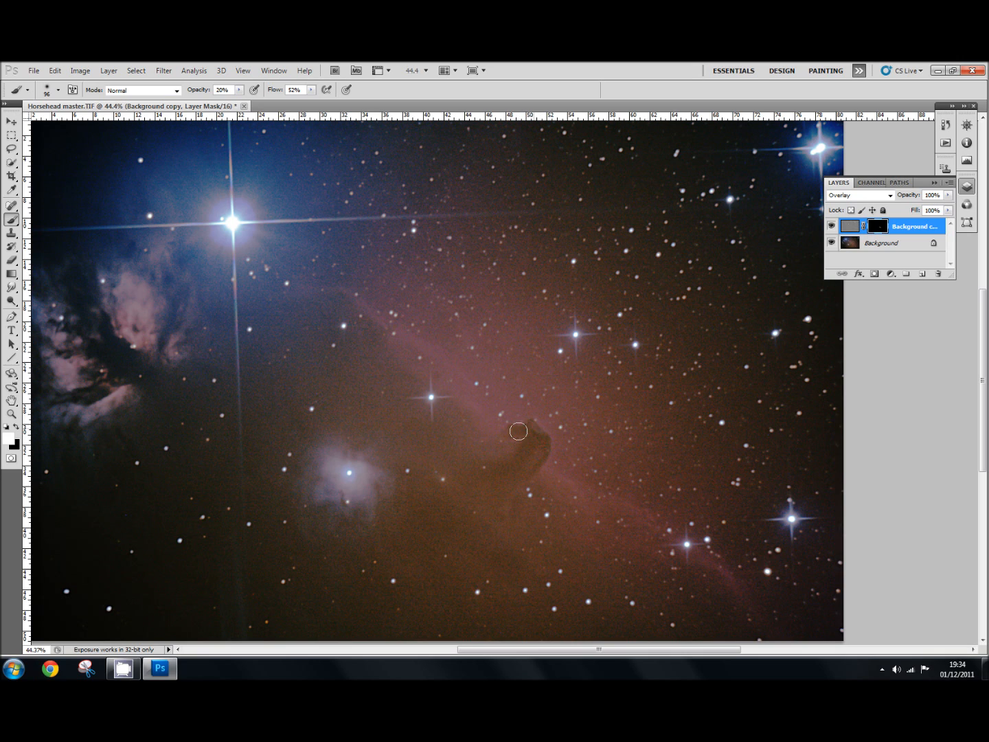
{"action": "mouse_move", "coordinate": [483, 464]}
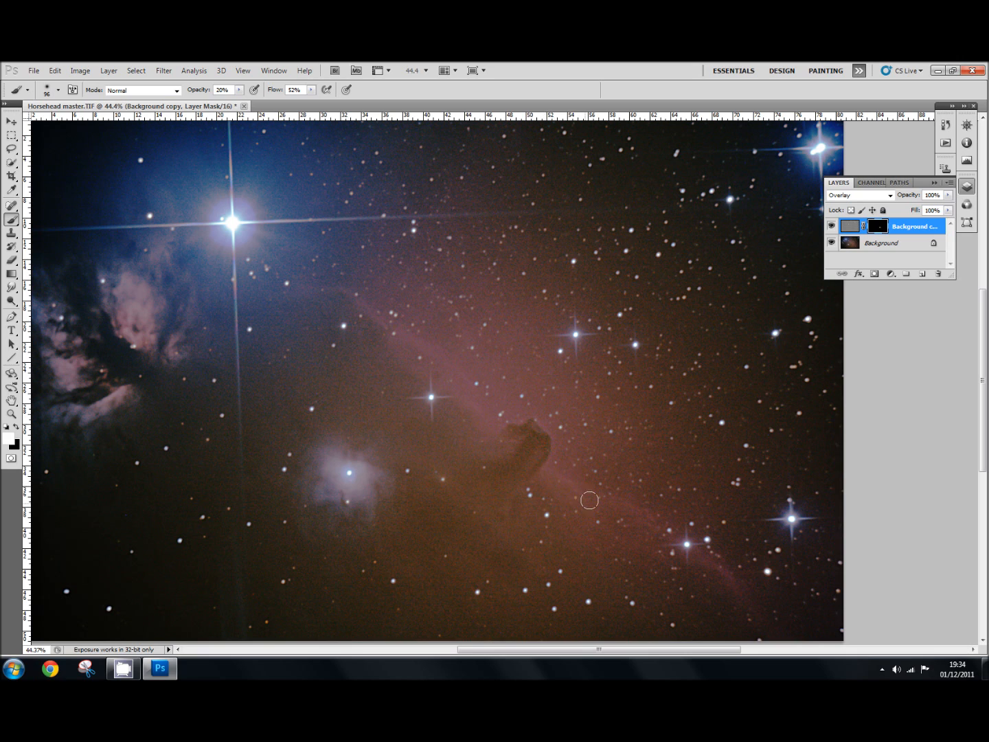
{"action": "mouse_move", "coordinate": [636, 519]}
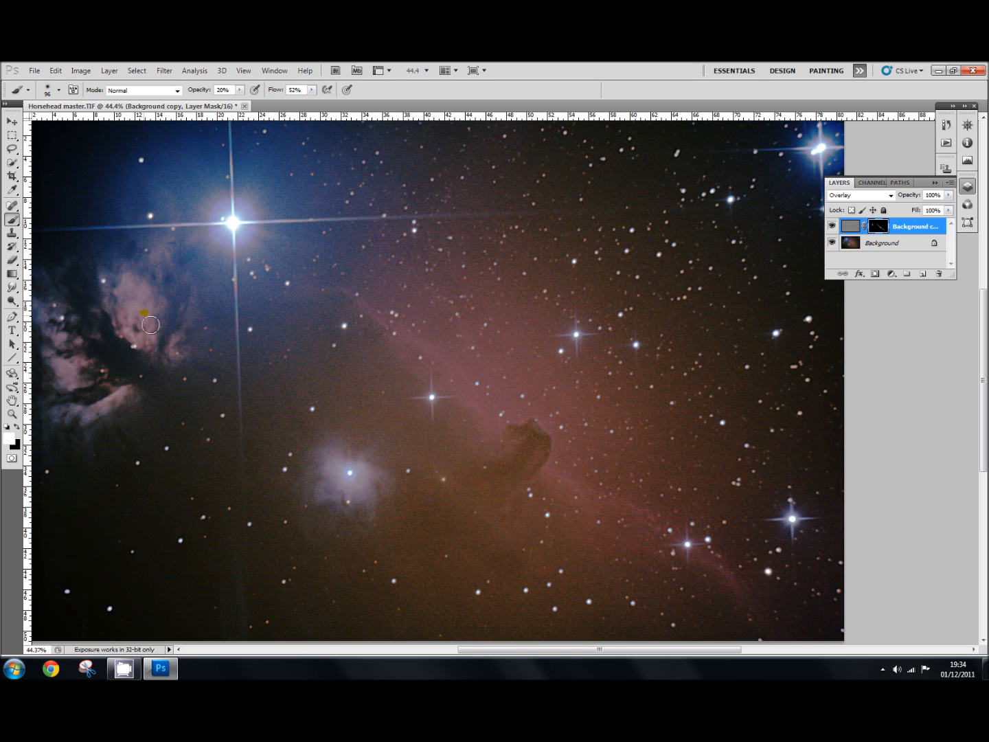
Paint a white stroke on the black mask over the Flame Nebula
{"action": "left_click_drag", "start_coordinate": [150, 324], "coordinate": [76, 322]}
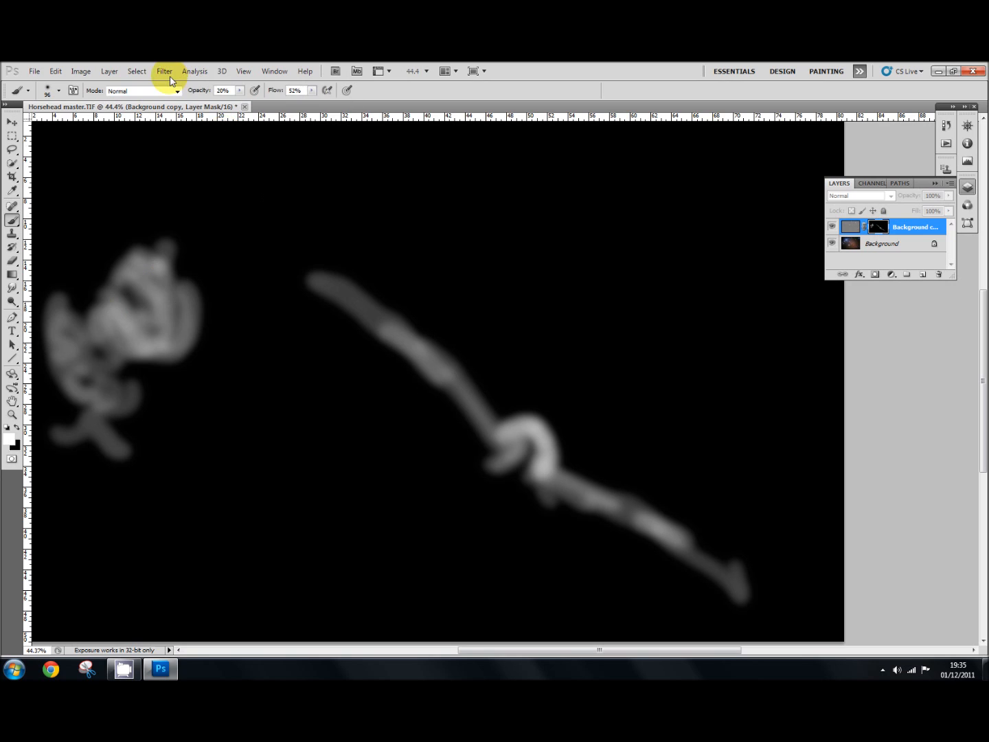
Soften the painted mask strokes with a small-radius Gaussian Blur
{"action": "left_click", "coordinate": [164, 70]}
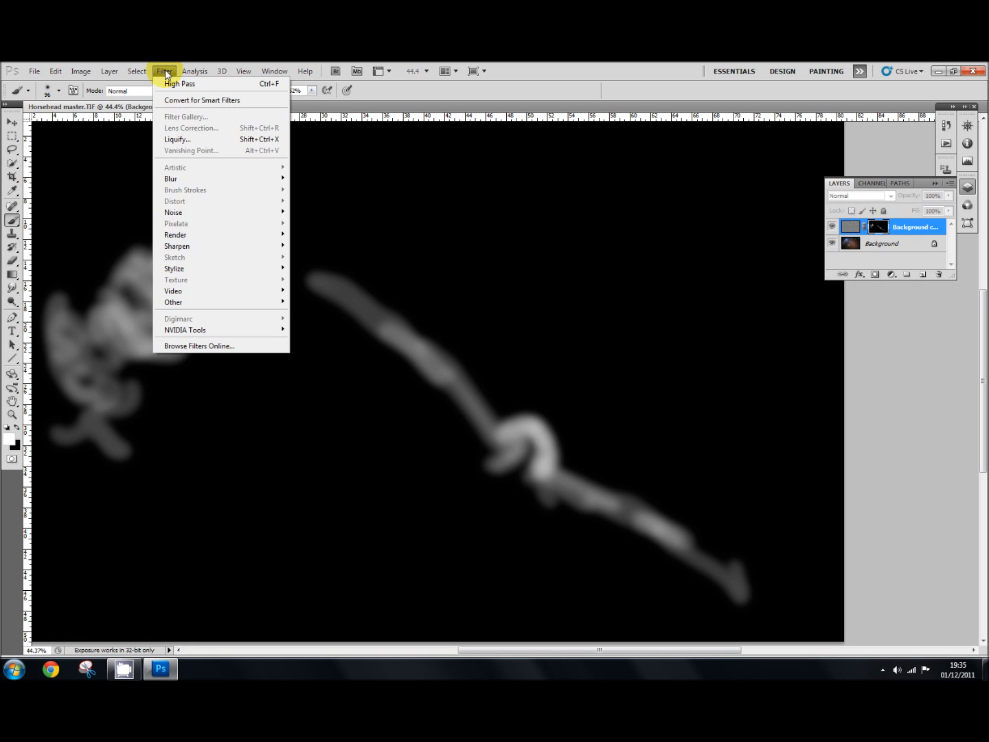
{"action": "mouse_move", "coordinate": [170, 178]}
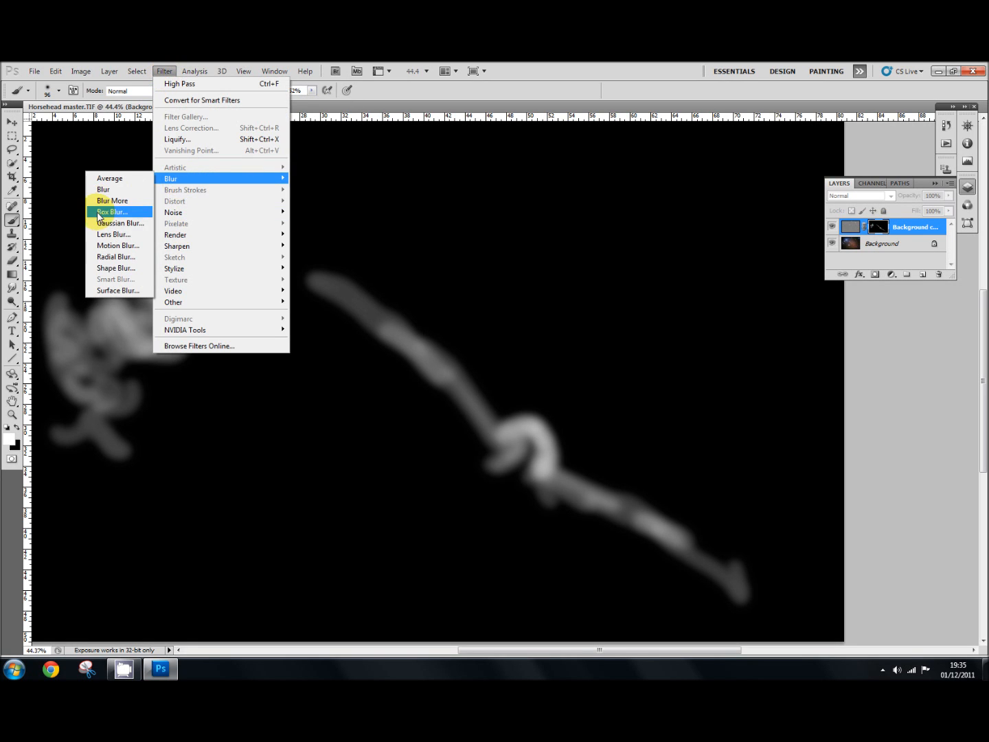
{"action": "left_click", "coordinate": [120, 223]}
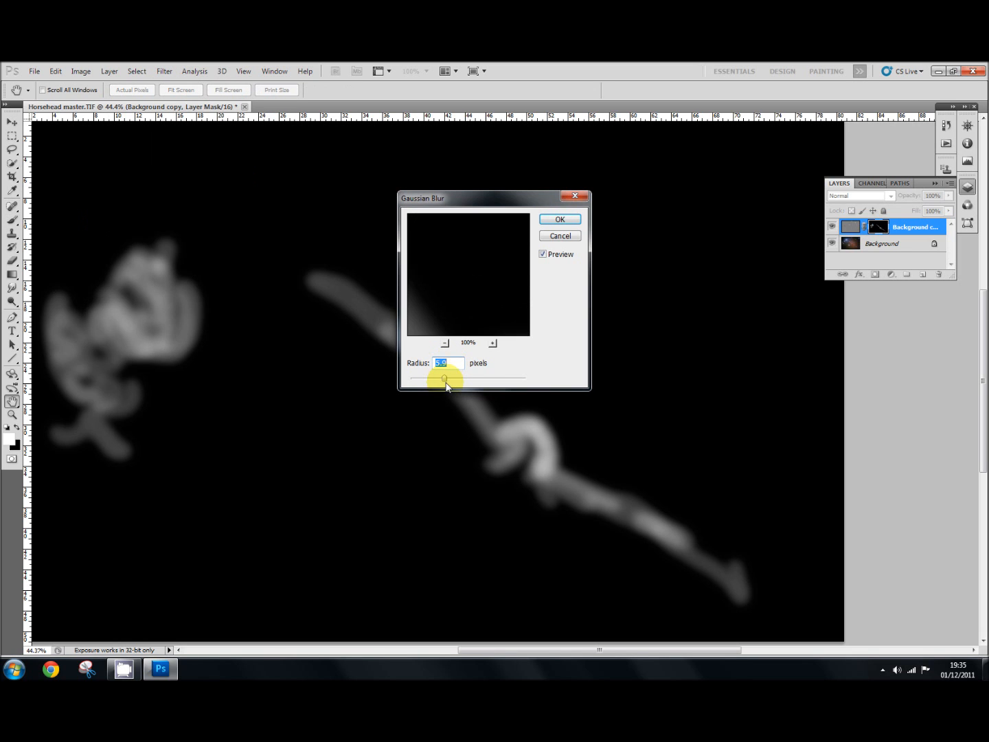
{"action": "left_click", "coordinate": [559, 219]}
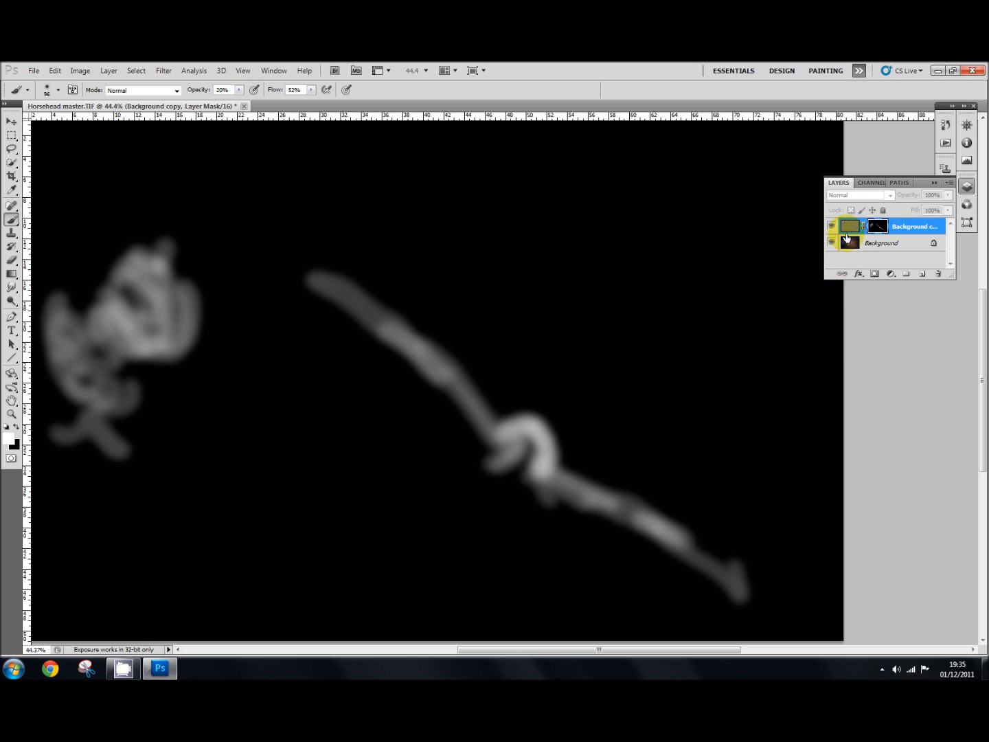
Leave mask view and show the colour photo with Overlay sharpening
{"action": "left_click", "coordinate": [850, 226]}
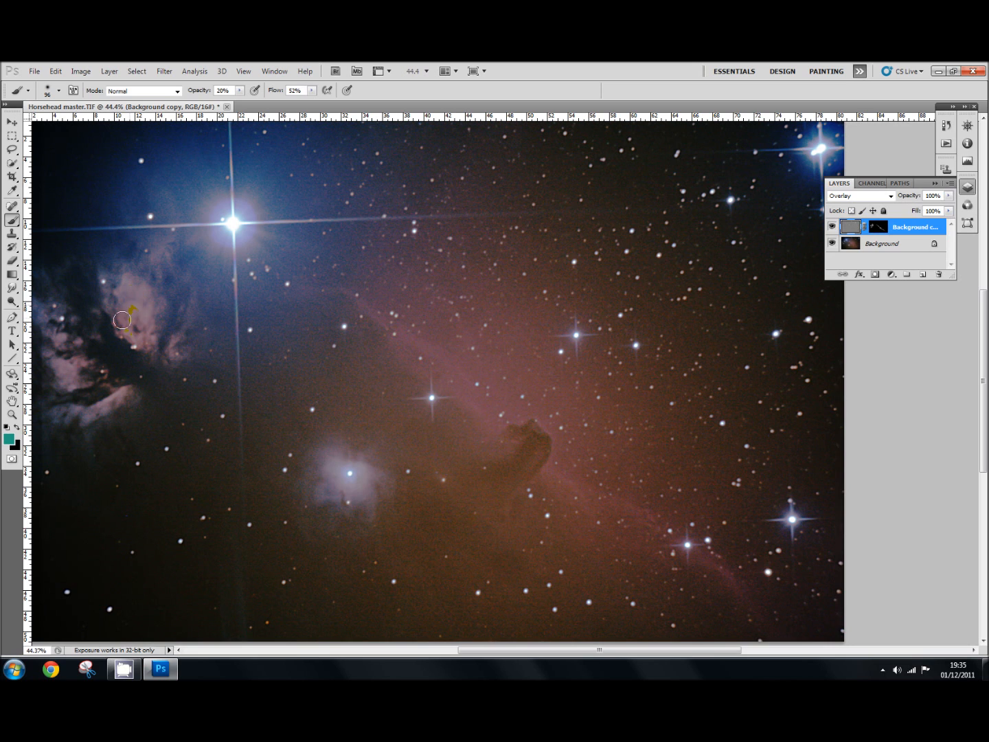
{"action": "left_click_drag", "start_coordinate": [124, 310], "coordinate": [137, 323]}
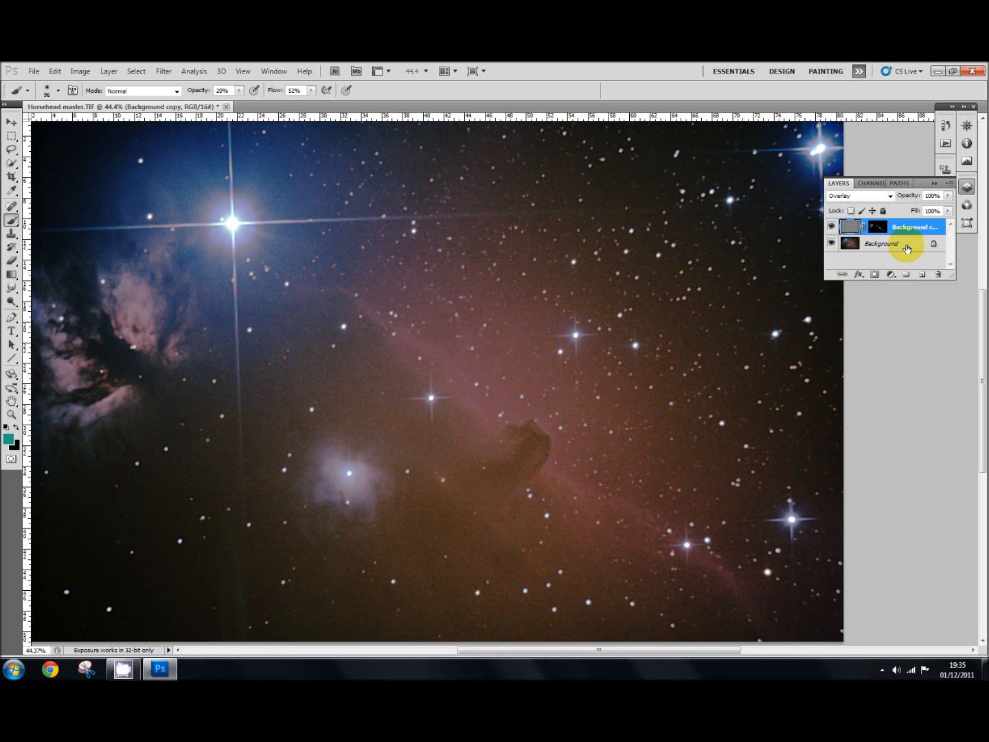
Duplicate the Background layer to create Background copy 2
{"action": "left_click", "coordinate": [881, 244]}
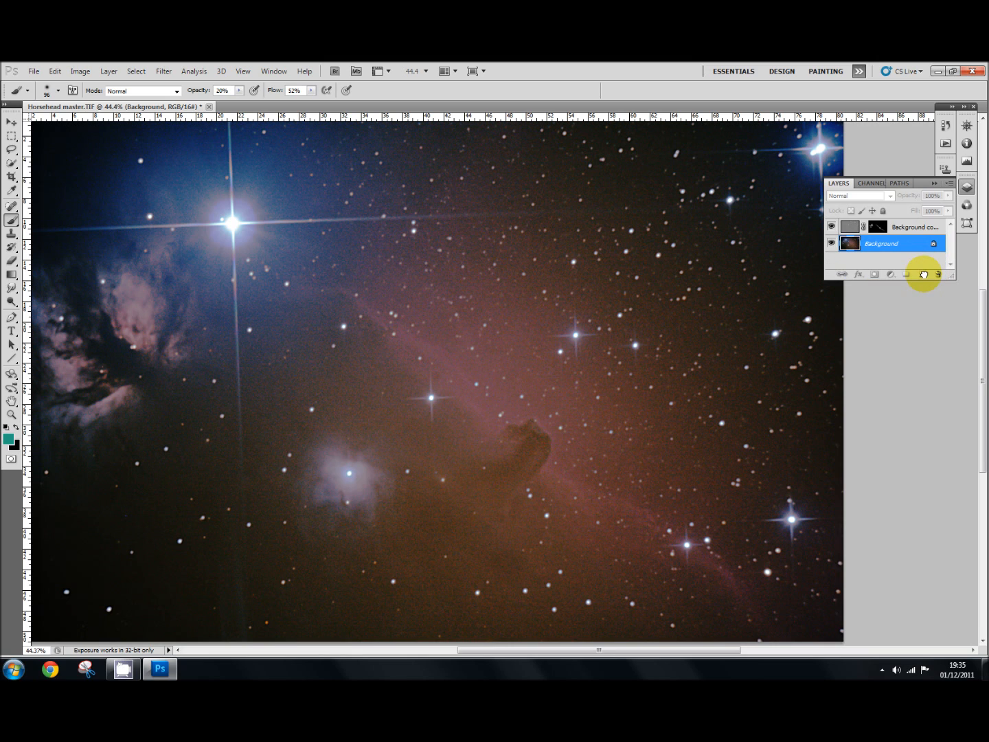
{"action": "left_click", "coordinate": [922, 274]}
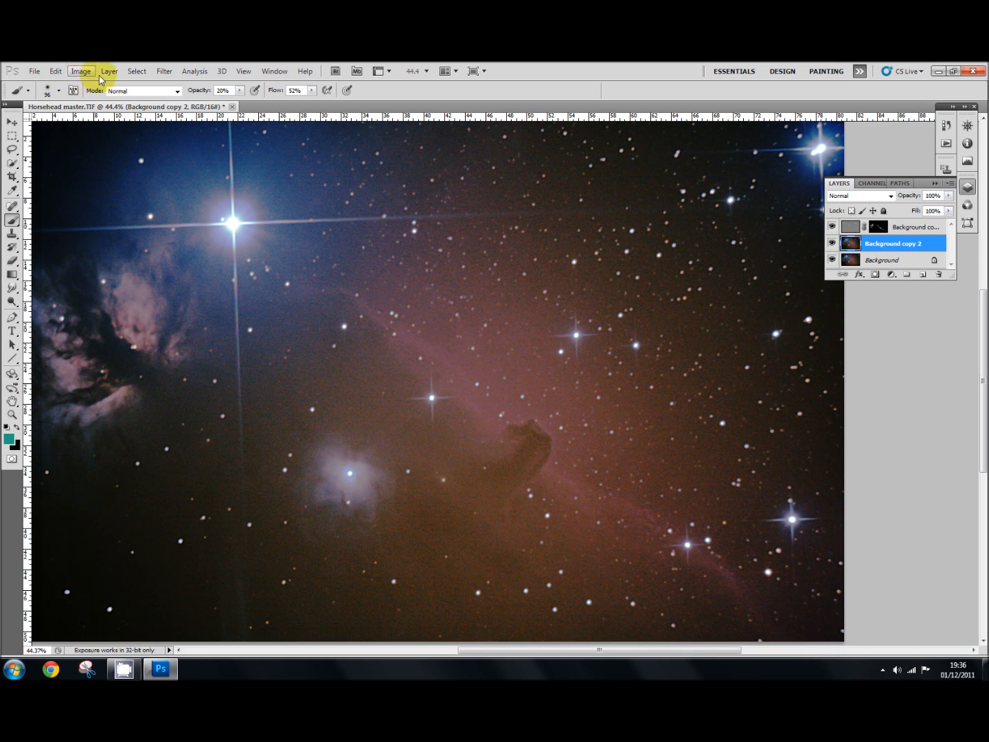
Run Filter > Other > High Pass on Background copy 2 at a 45.8-pixel radius
{"action": "left_click", "coordinate": [164, 70]}
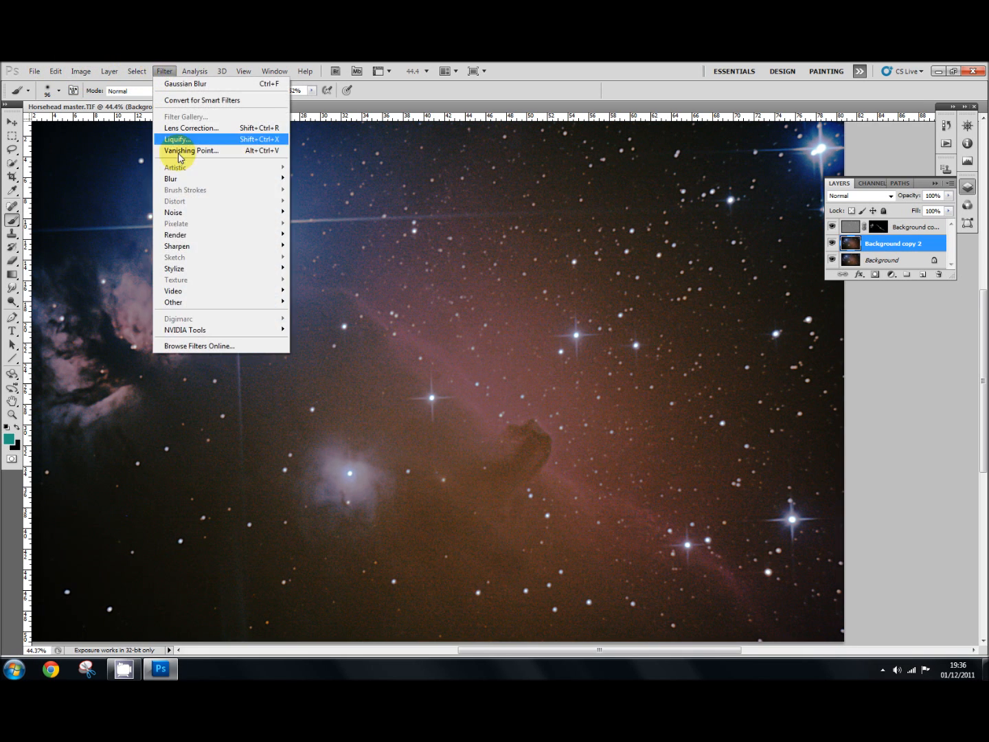
{"action": "mouse_move", "coordinate": [173, 302]}
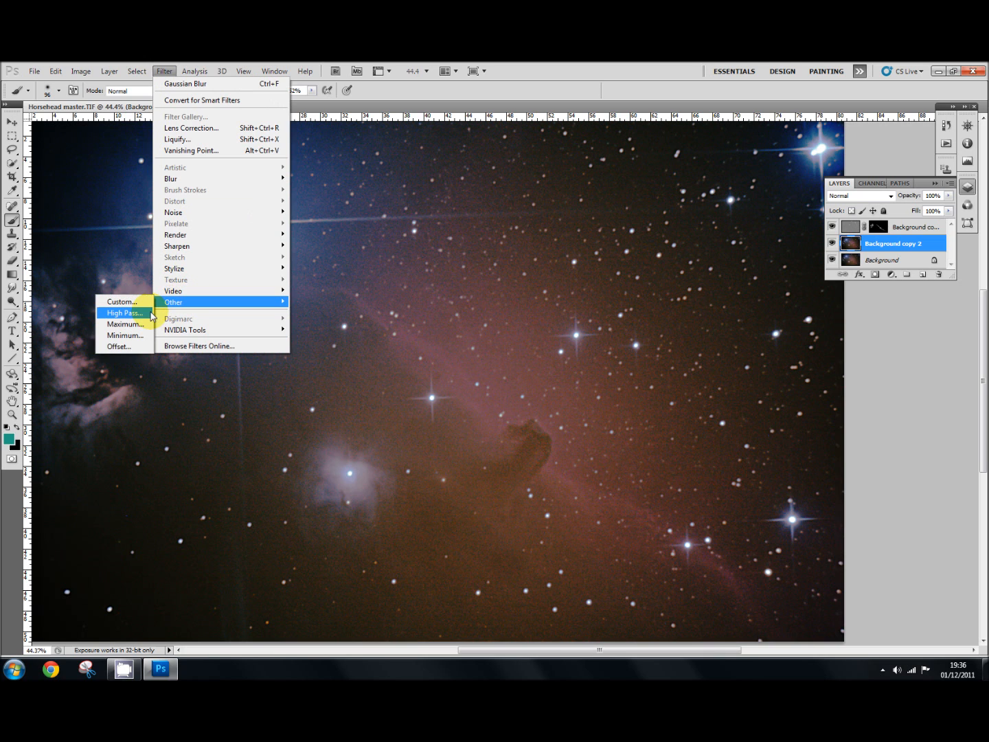
{"action": "left_click", "coordinate": [125, 312]}
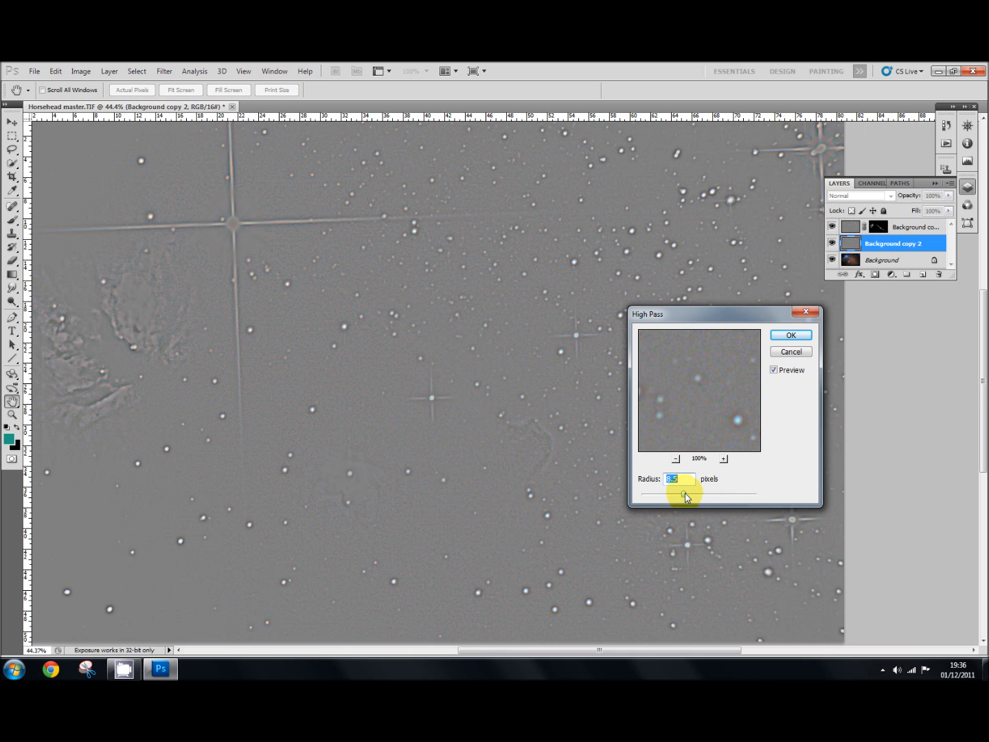
{"action": "left_click_drag", "start_coordinate": [685, 494], "coordinate": [723, 495]}
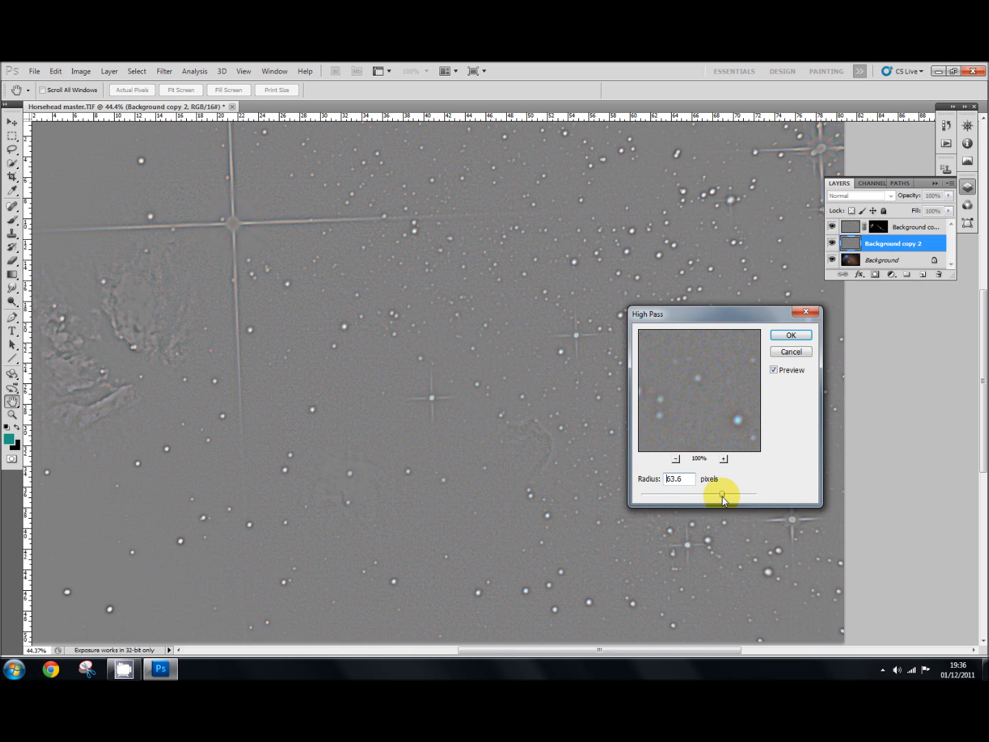
{"action": "left_click_drag", "start_coordinate": [723, 493], "coordinate": [720, 493]}
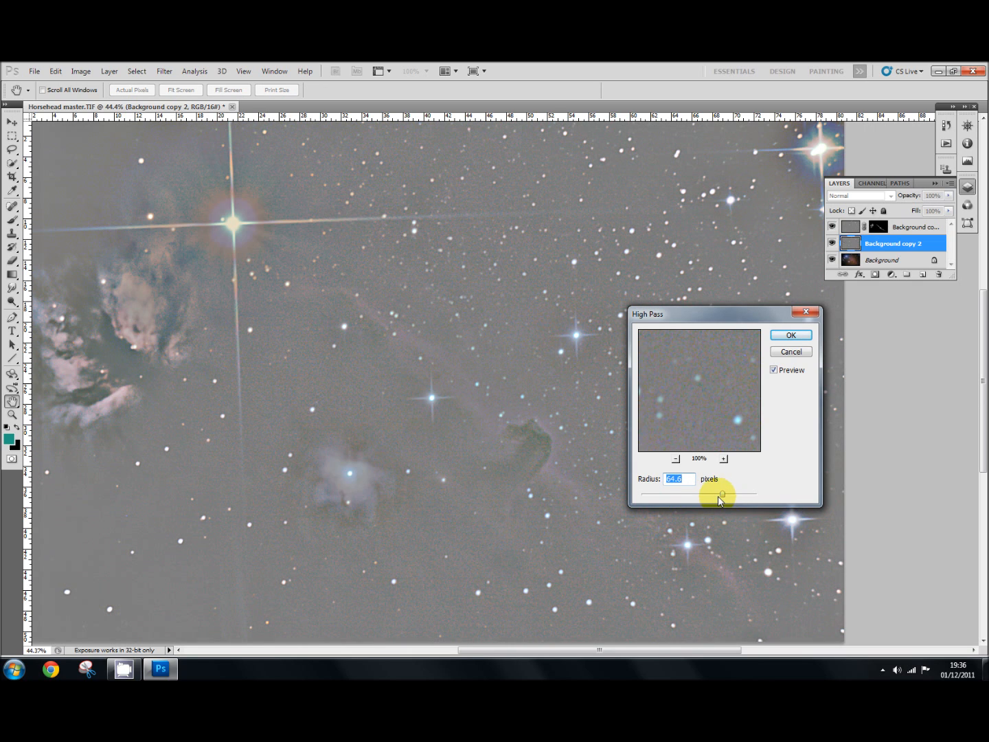
{"action": "left_click_drag", "start_coordinate": [722, 493], "coordinate": [715, 493]}
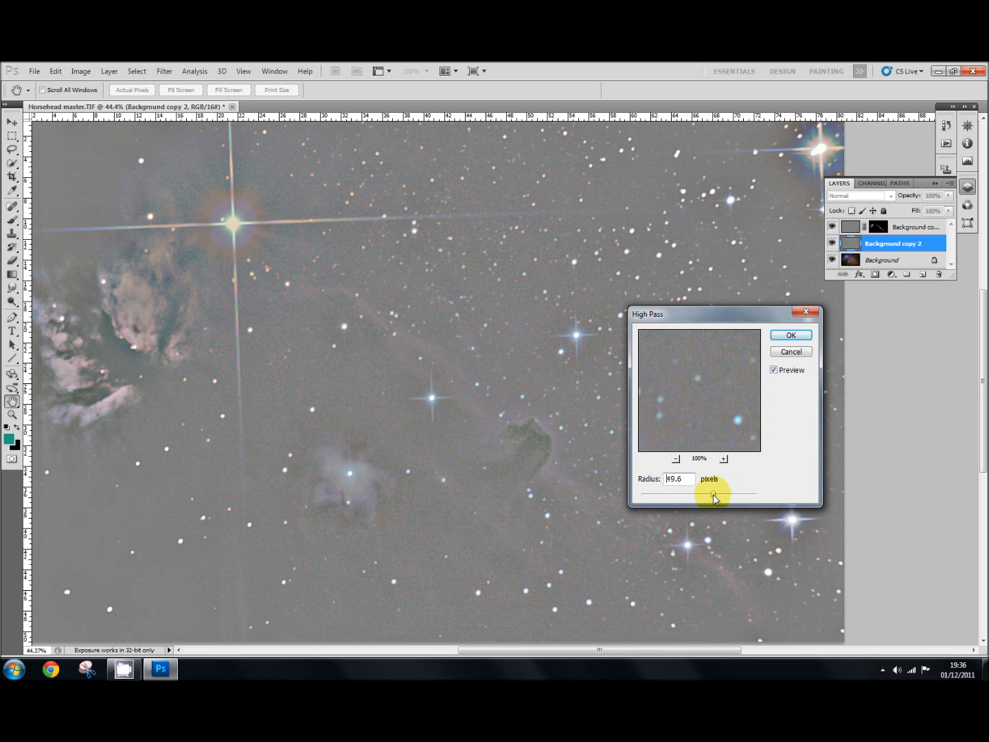
{"action": "left_click_drag", "start_coordinate": [716, 493], "coordinate": [709, 493]}
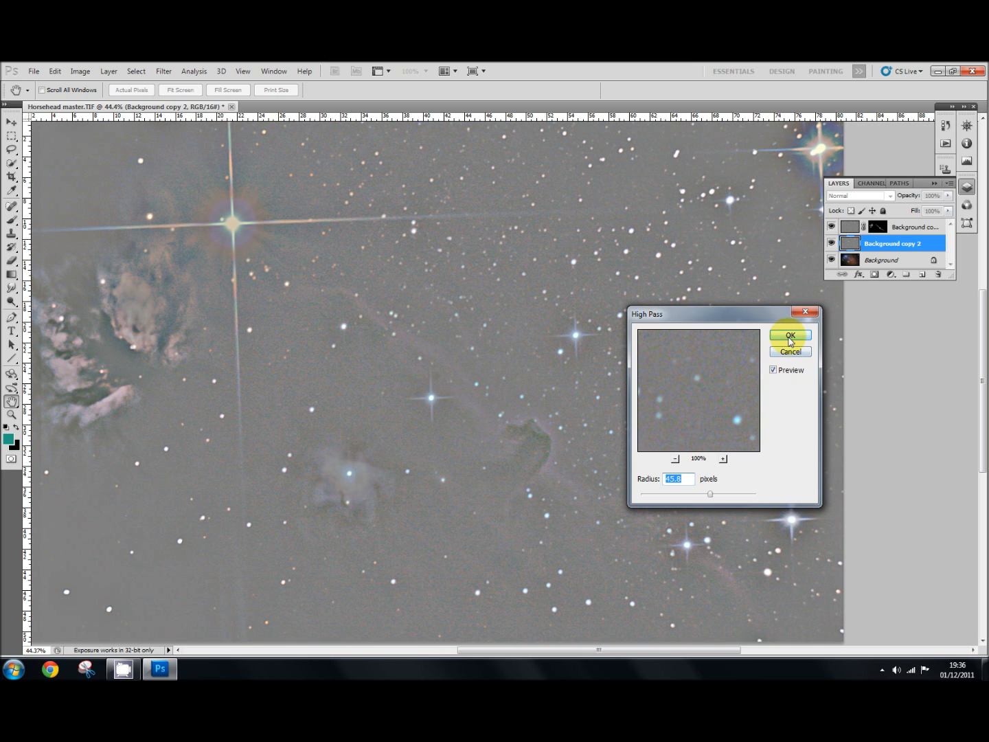
{"action": "left_click", "coordinate": [789, 334]}
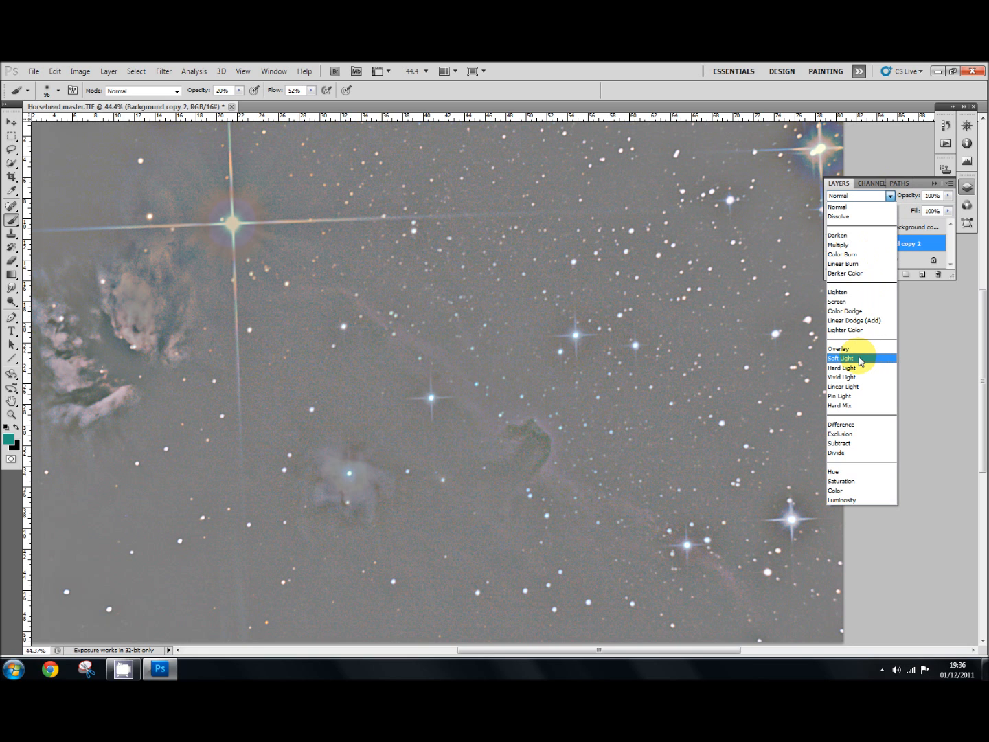
Change Background copy 2's blend mode from Normal to Soft Light
{"action": "left_click", "coordinate": [841, 358]}
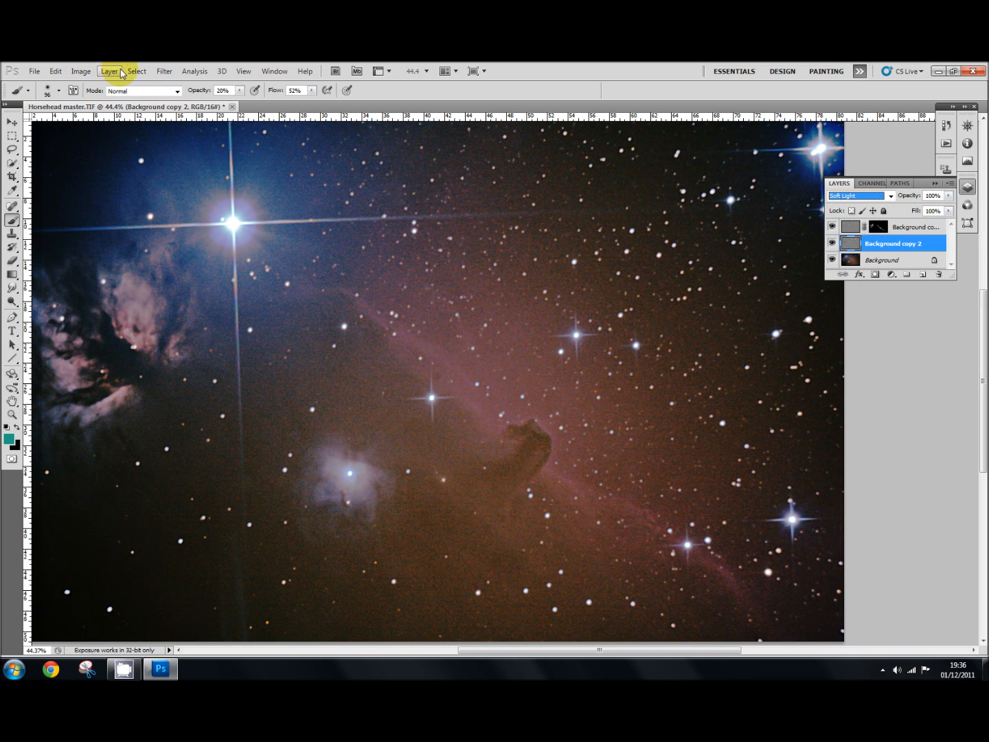
Add a Layer > Layer Mask > Hide All mask to Background copy 2
{"action": "left_click", "coordinate": [109, 71]}
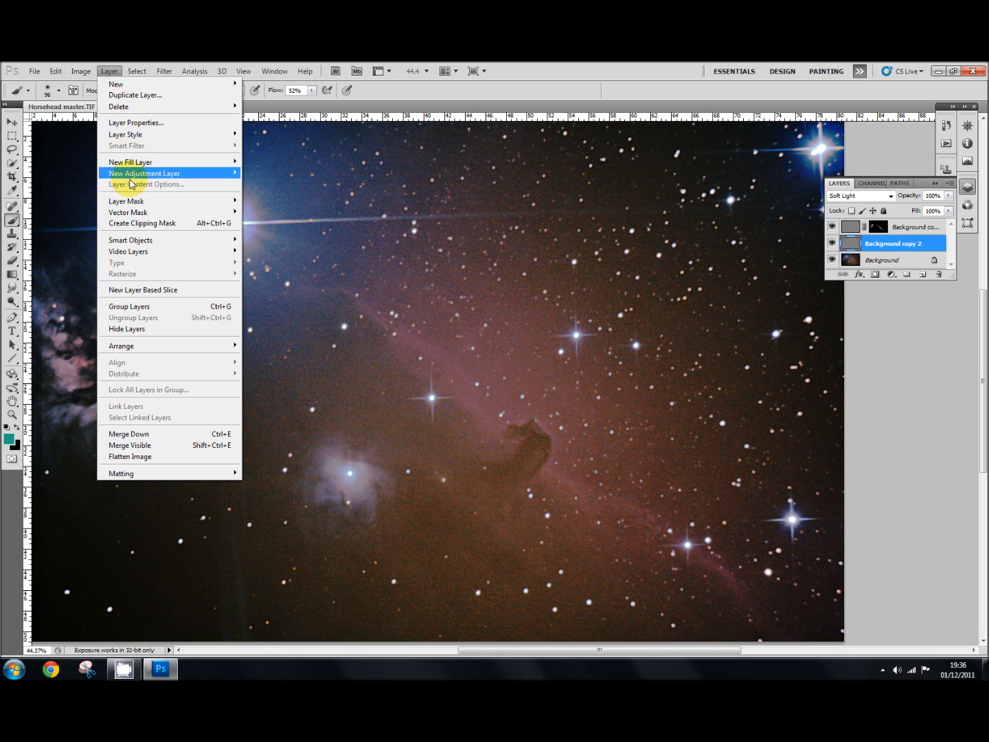
{"action": "mouse_move", "coordinate": [127, 201]}
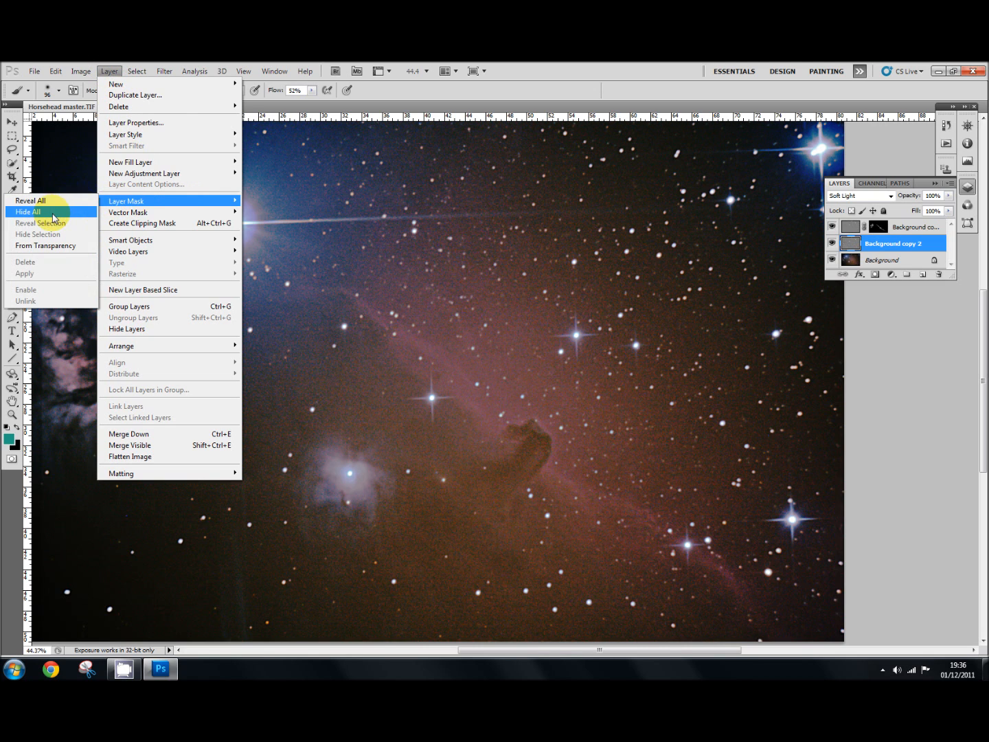
{"action": "left_click", "coordinate": [28, 211]}
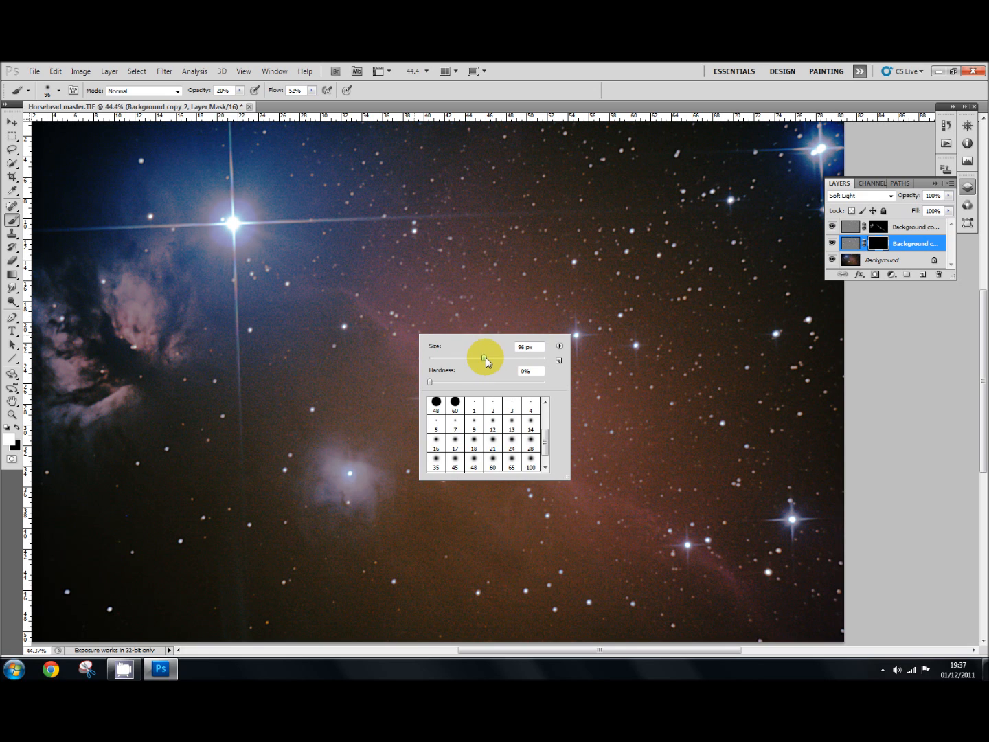
Enlarge the brush to 170 px and paint over the Horsehead, Flame and bluish nebula
{"action": "left_click_drag", "start_coordinate": [469, 357], "coordinate": [506, 358]}
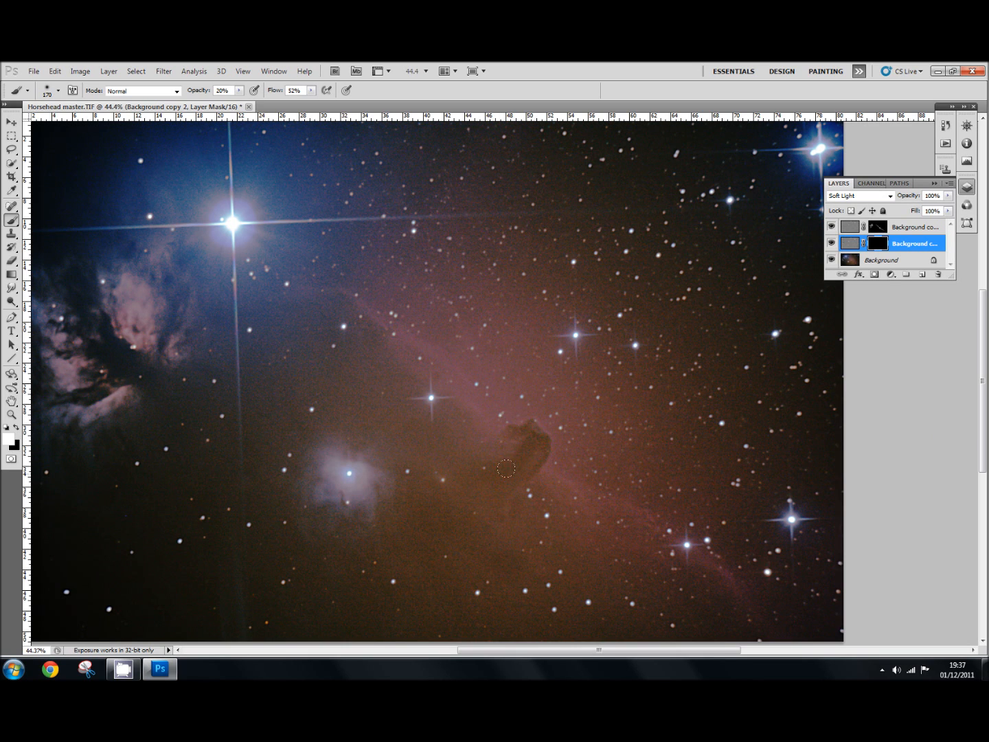
{"action": "left_click_drag", "start_coordinate": [505, 467], "coordinate": [354, 474]}
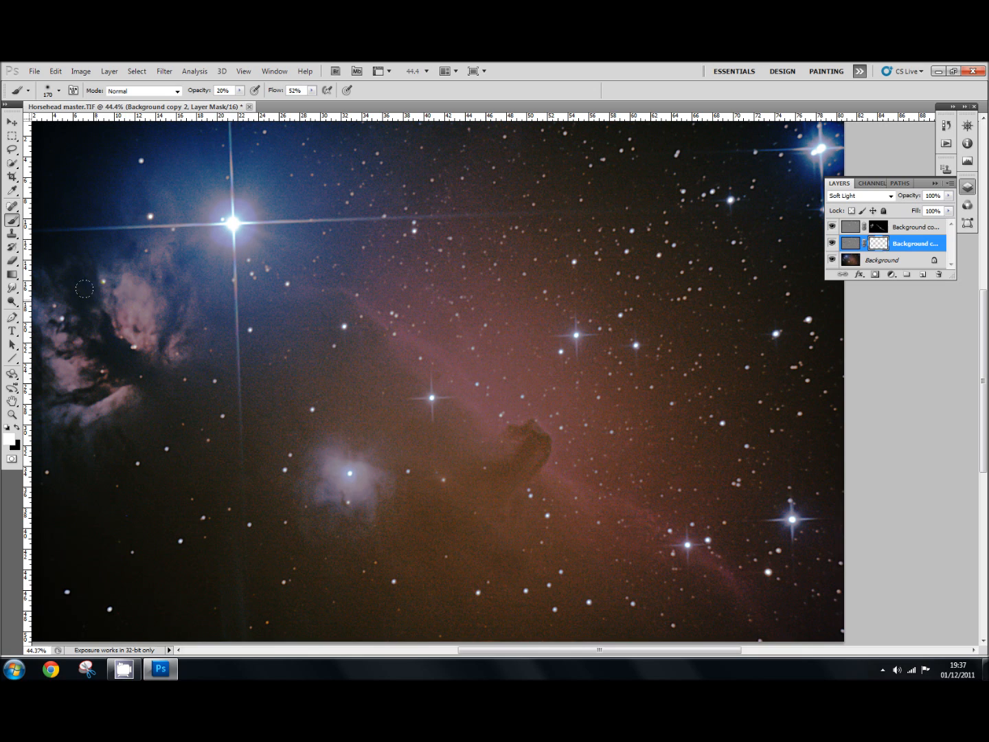
{"action": "left_click_drag", "start_coordinate": [85, 289], "coordinate": [96, 410]}
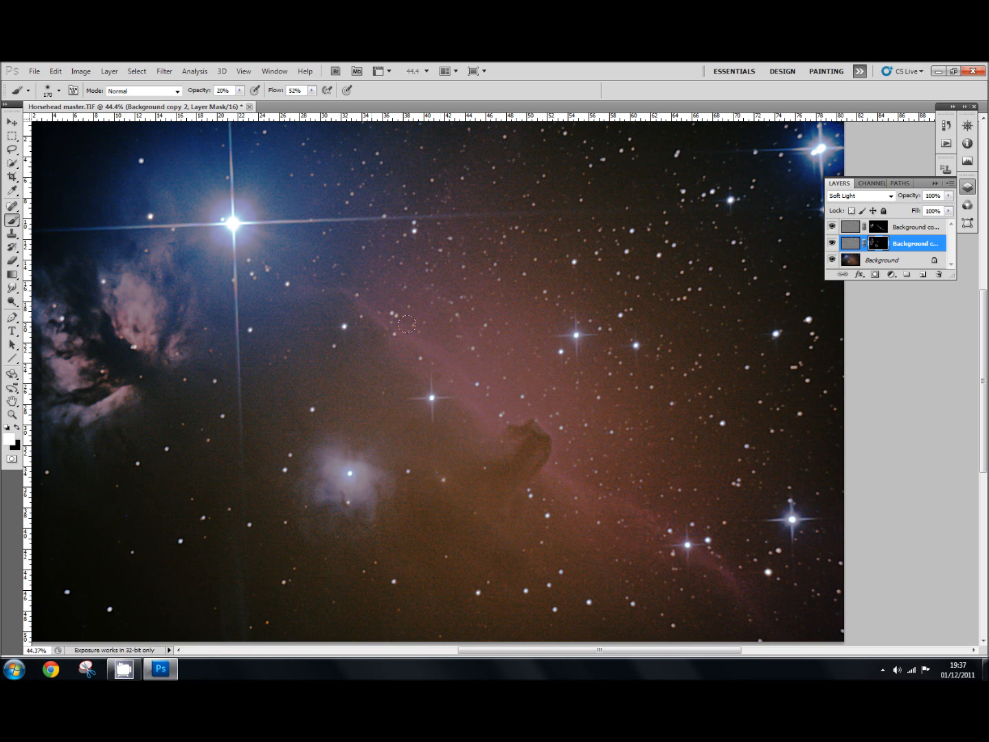
{"action": "mouse_move", "coordinate": [638, 454]}
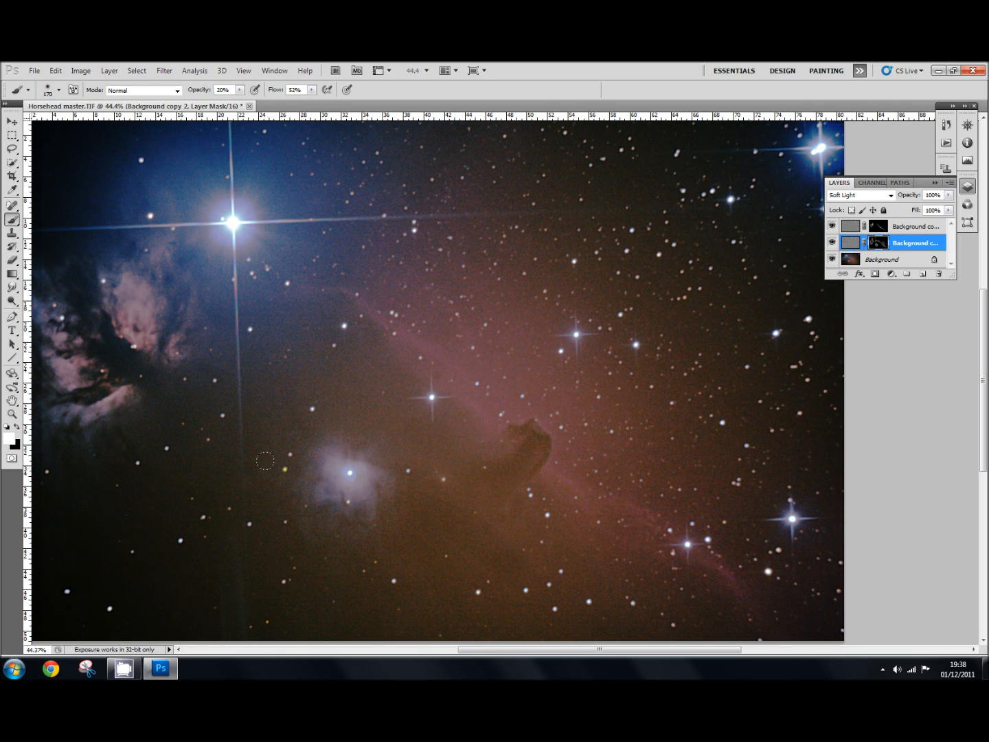
{"action": "left_click_drag", "start_coordinate": [265, 461], "coordinate": [410, 329]}
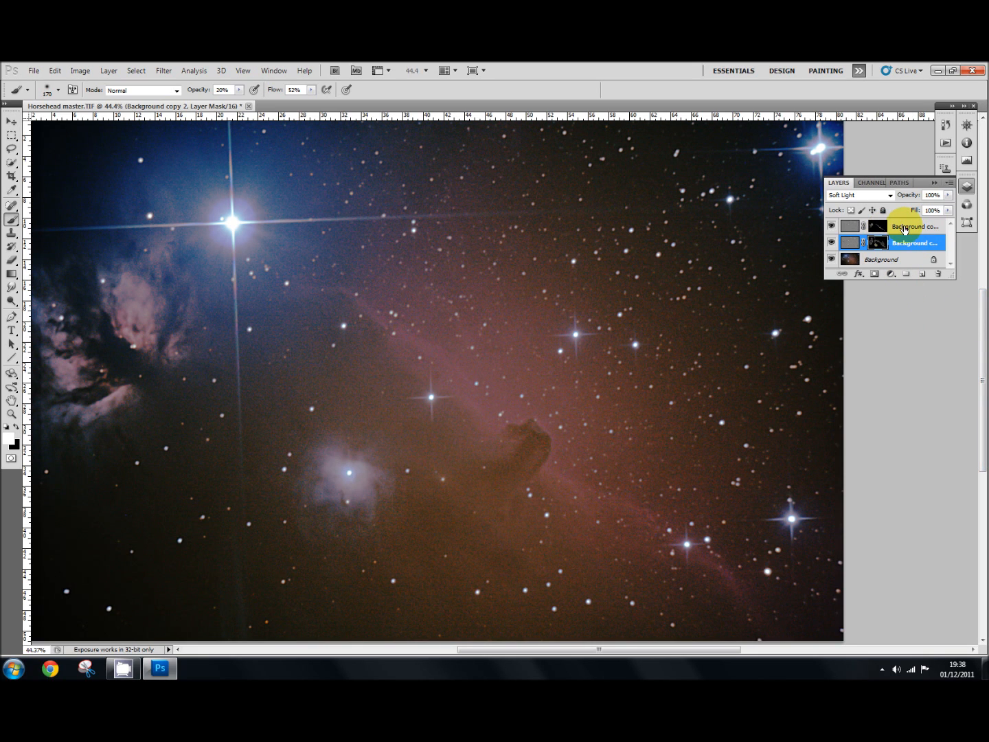
{"action": "left_click", "coordinate": [915, 226]}
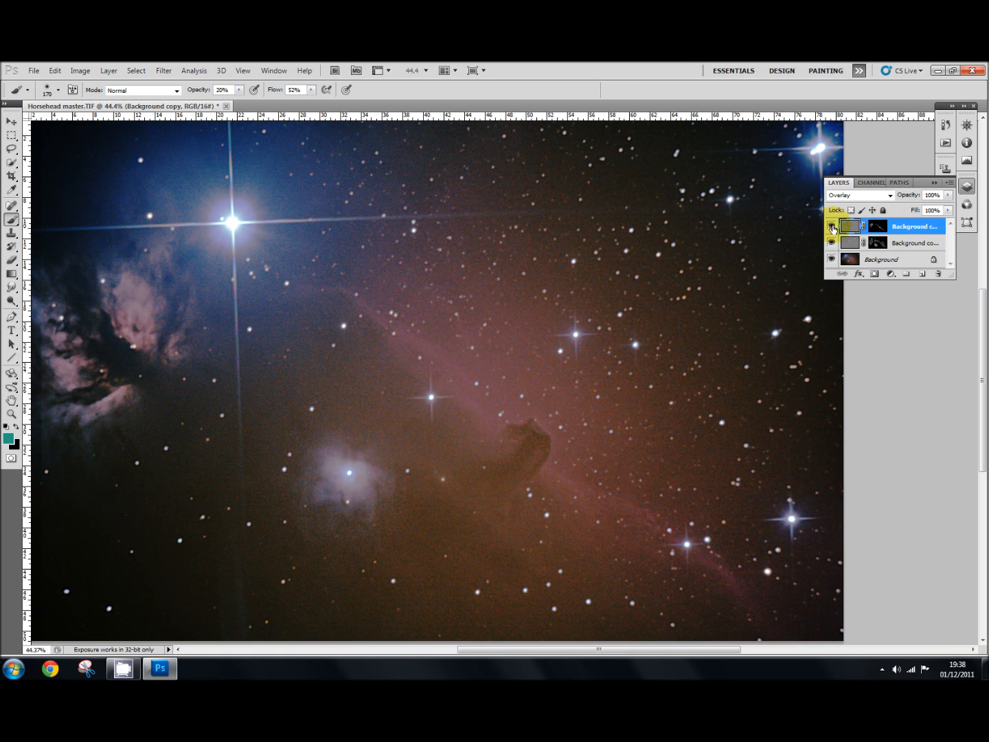
{"action": "left_click", "coordinate": [832, 227]}
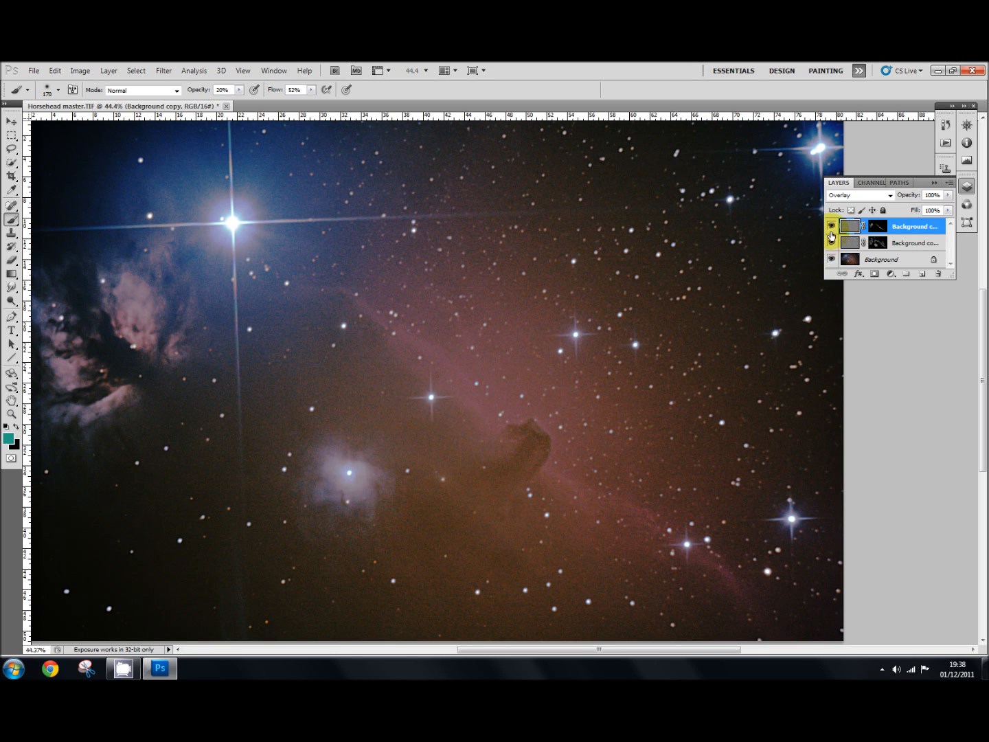
{"action": "left_click", "coordinate": [832, 226]}
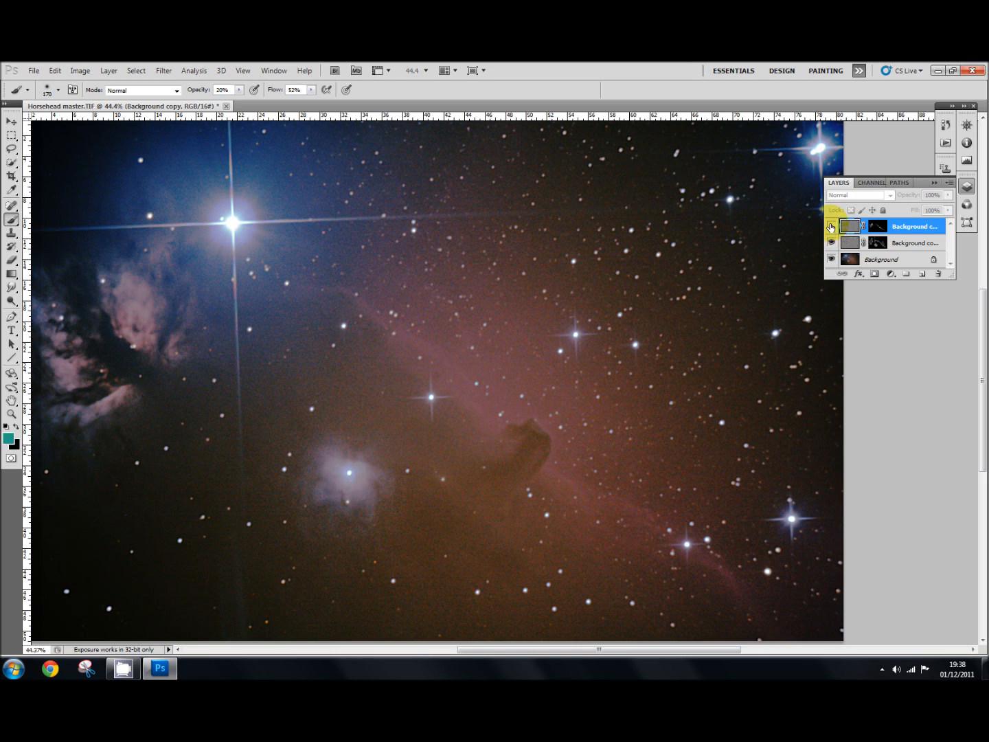
{"action": "left_click", "coordinate": [889, 195]}
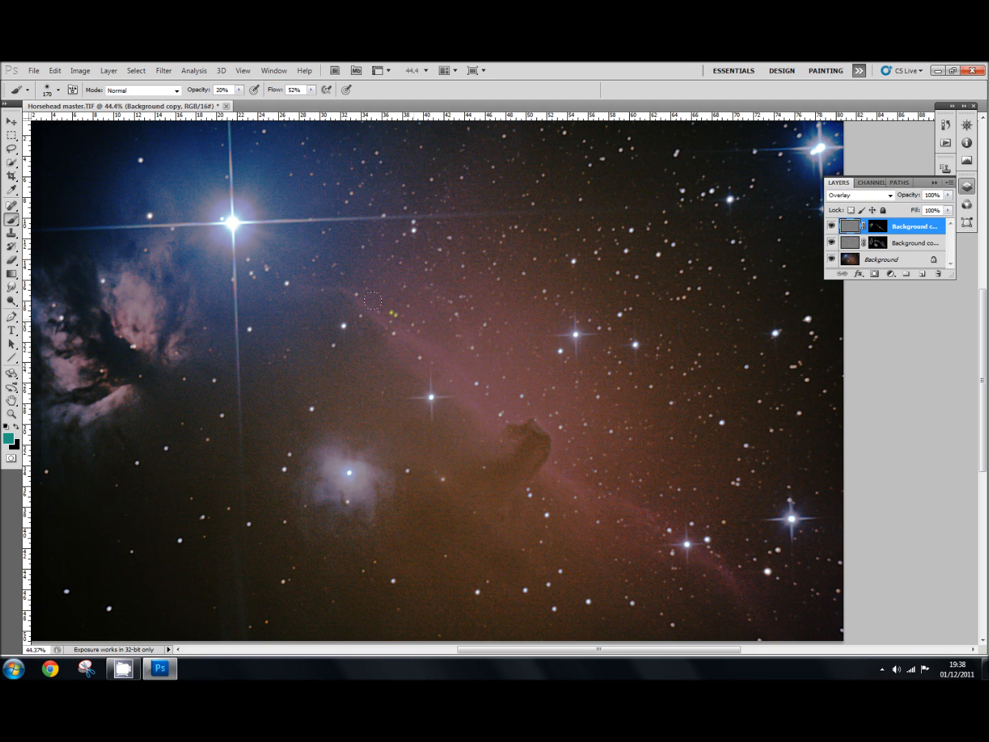
{"action": "mouse_move", "coordinate": [502, 429]}
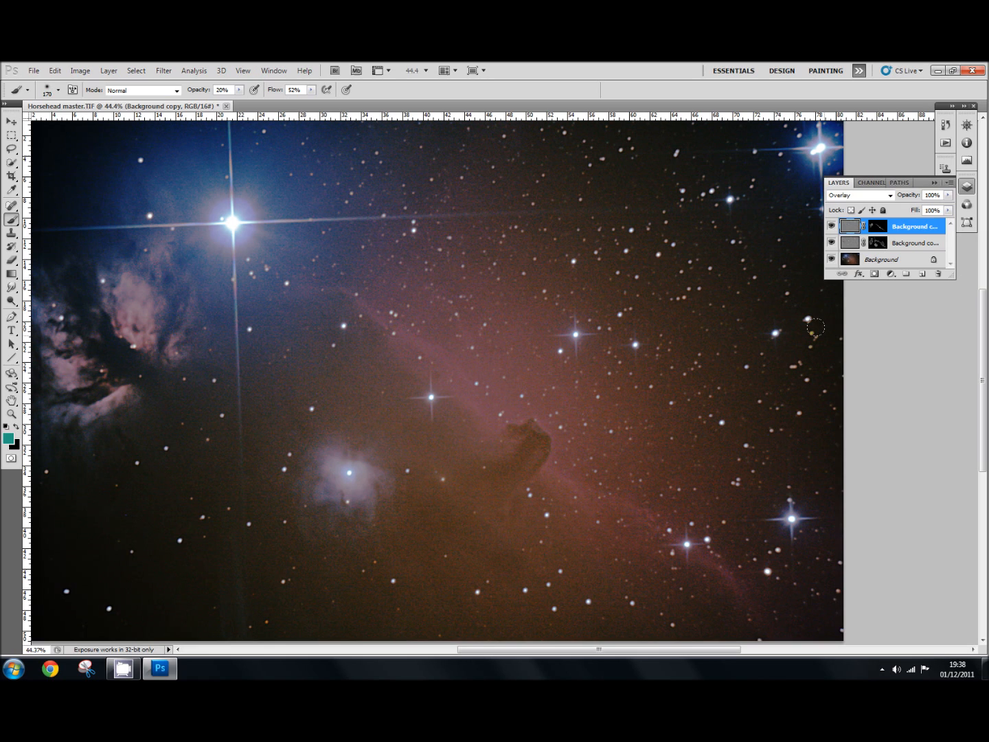
Merge Down the top sharpening layer, applying its mask, then target Background copy 2
{"action": "double_click", "coordinate": [913, 226]}
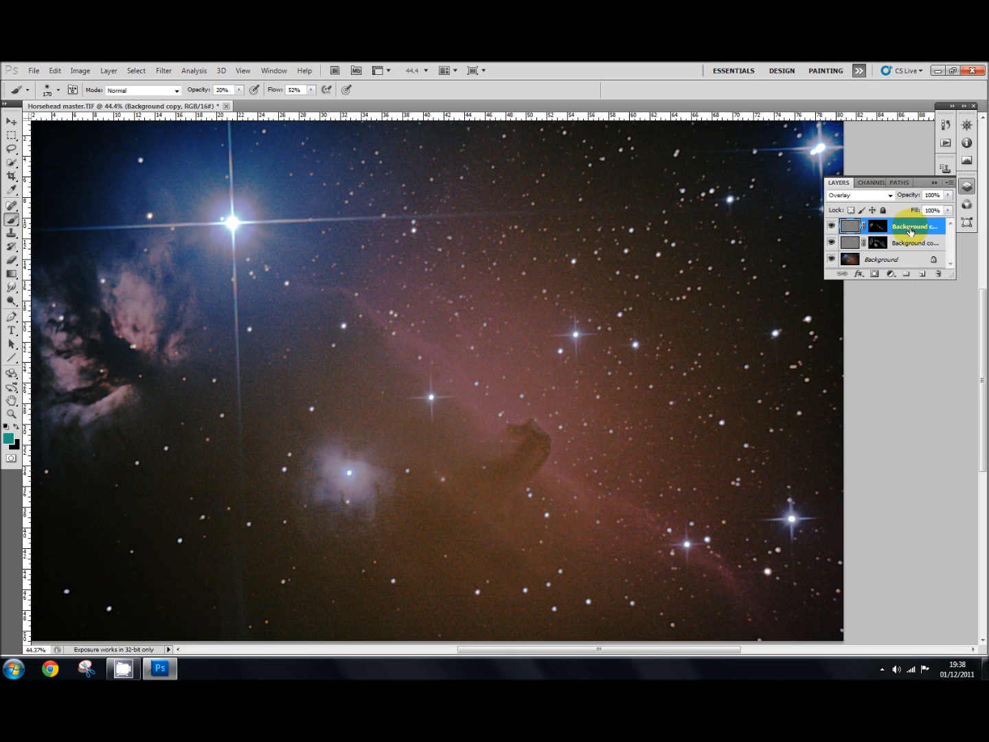
{"action": "right_click", "coordinate": [913, 227]}
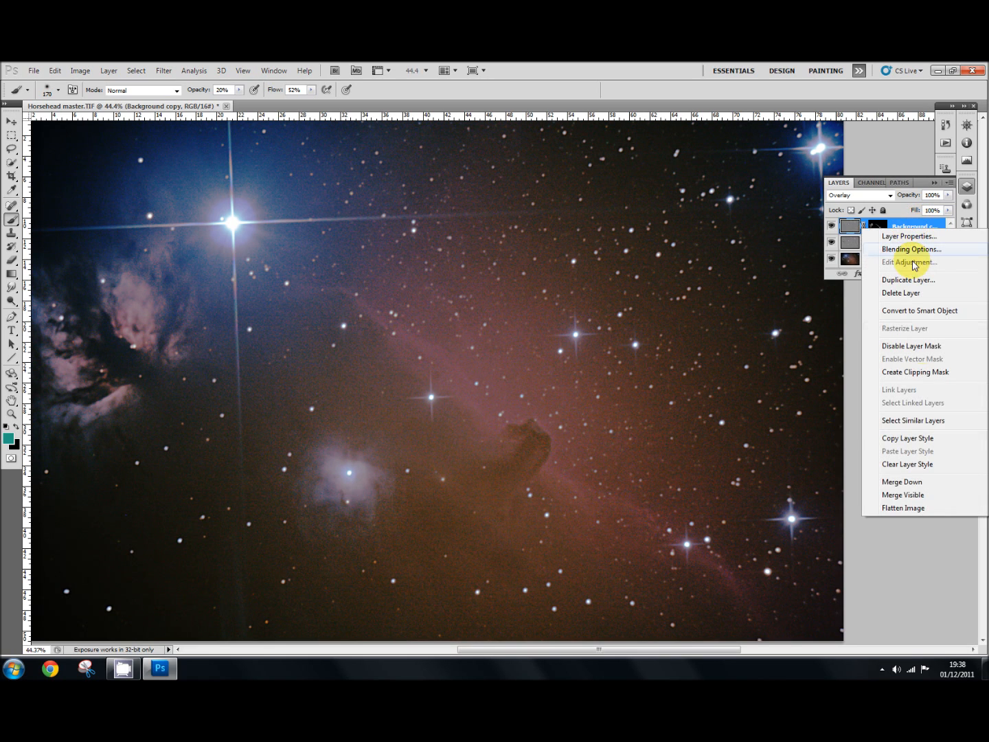
{"action": "mouse_move", "coordinate": [911, 483]}
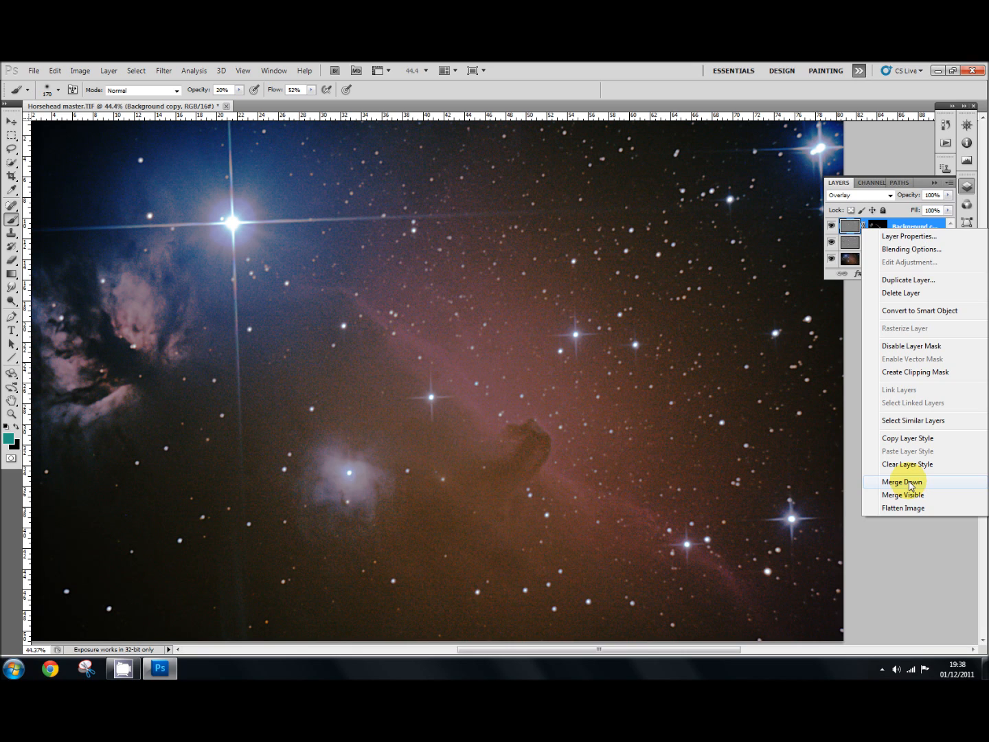
{"action": "left_click", "coordinate": [903, 481]}
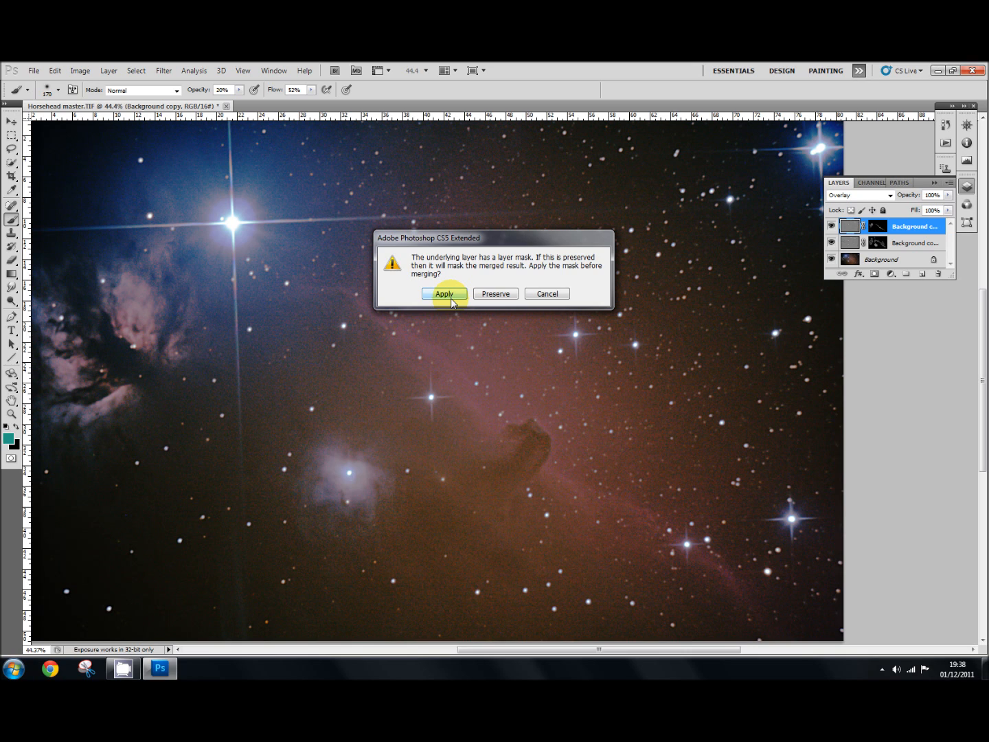
{"action": "mouse_move", "coordinate": [452, 298]}
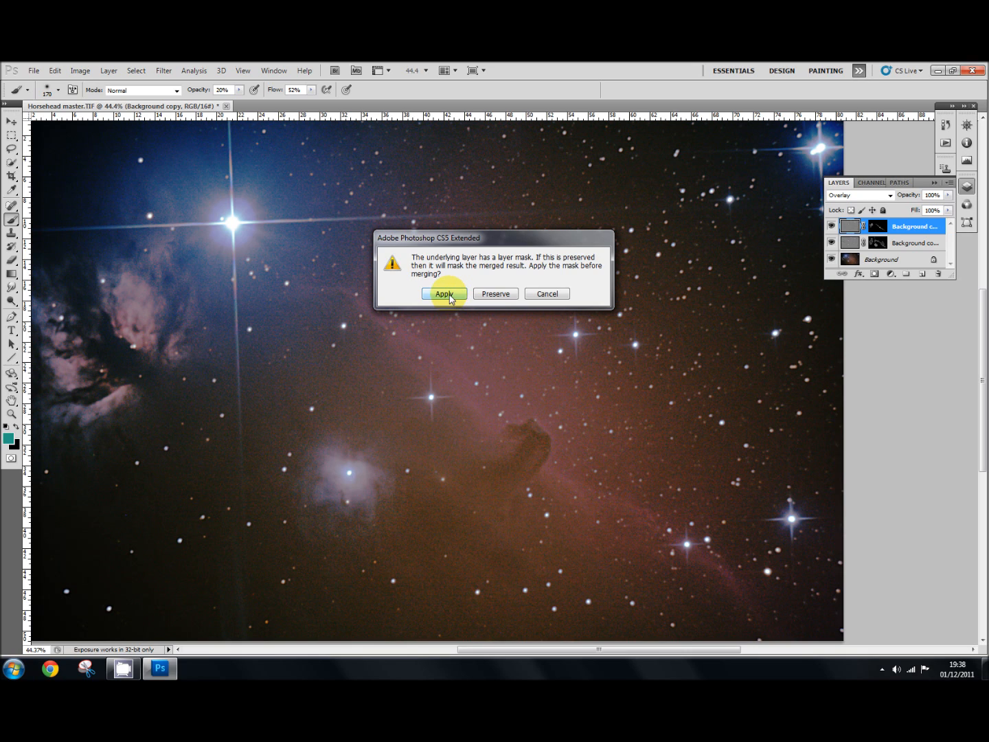
{"action": "left_click", "coordinate": [444, 294]}
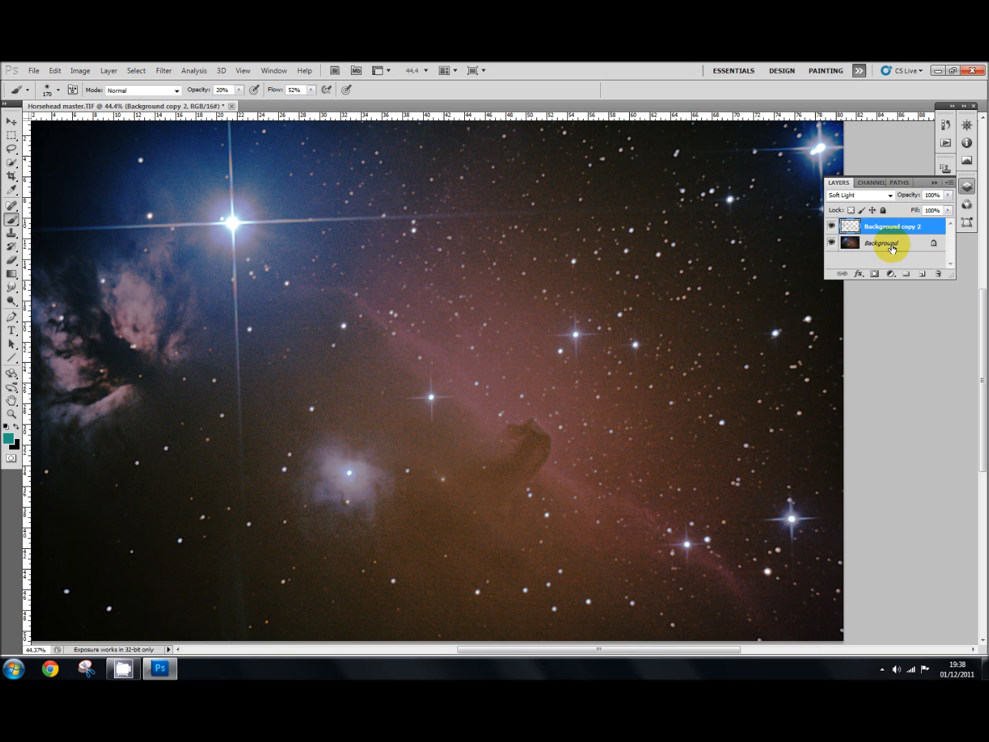
{"action": "right_click", "coordinate": [890, 226]}
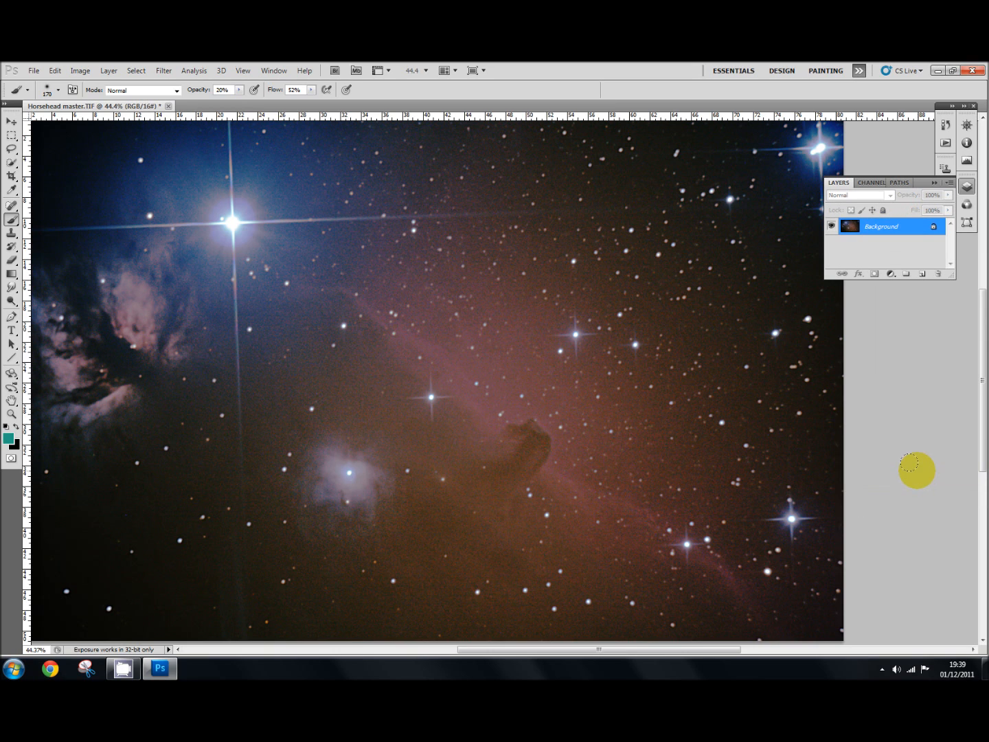
{"action": "mouse_move", "coordinate": [554, 469]}
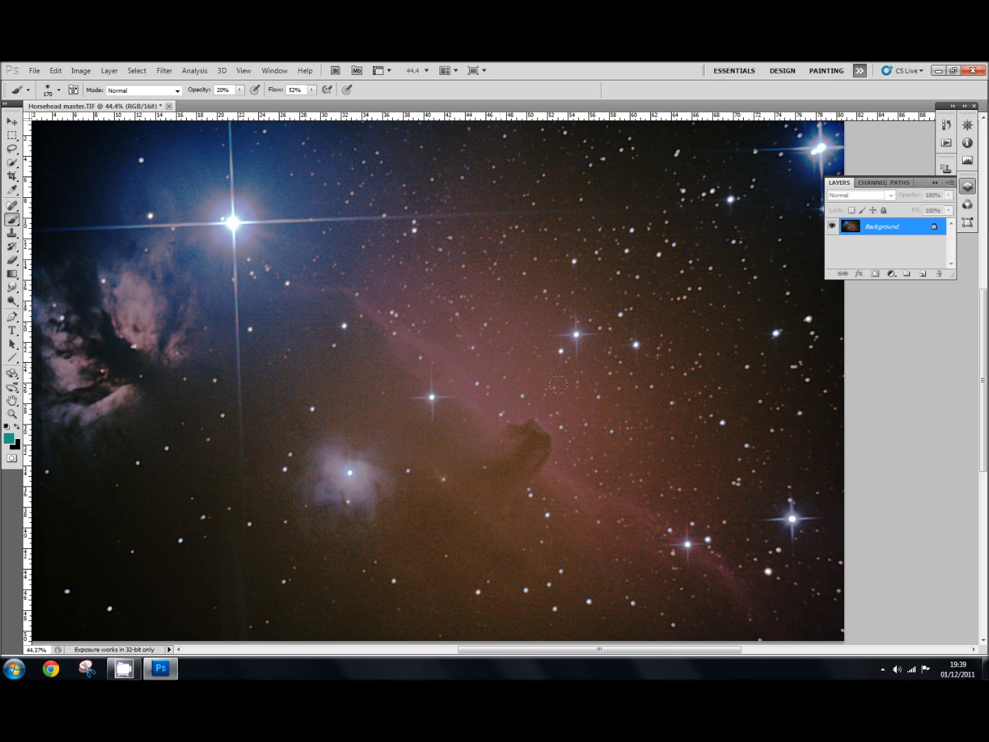
{"action": "mouse_move", "coordinate": [354, 287]}
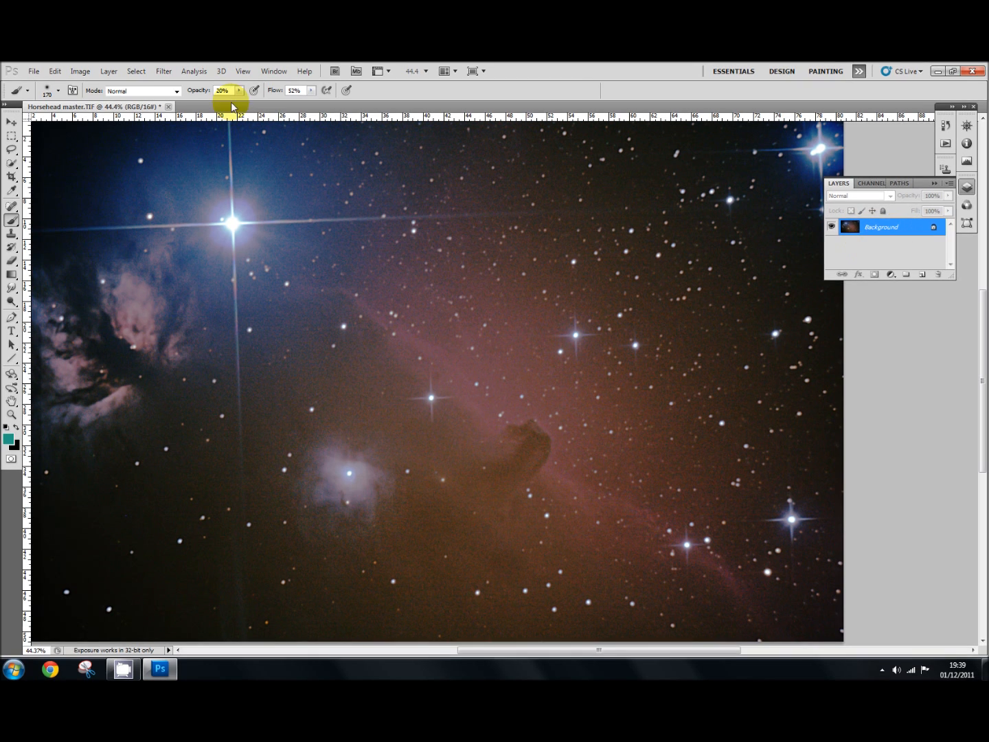
Open the Filter menu, close it, and reopen it for the Other filters
{"action": "left_click", "coordinate": [163, 71]}
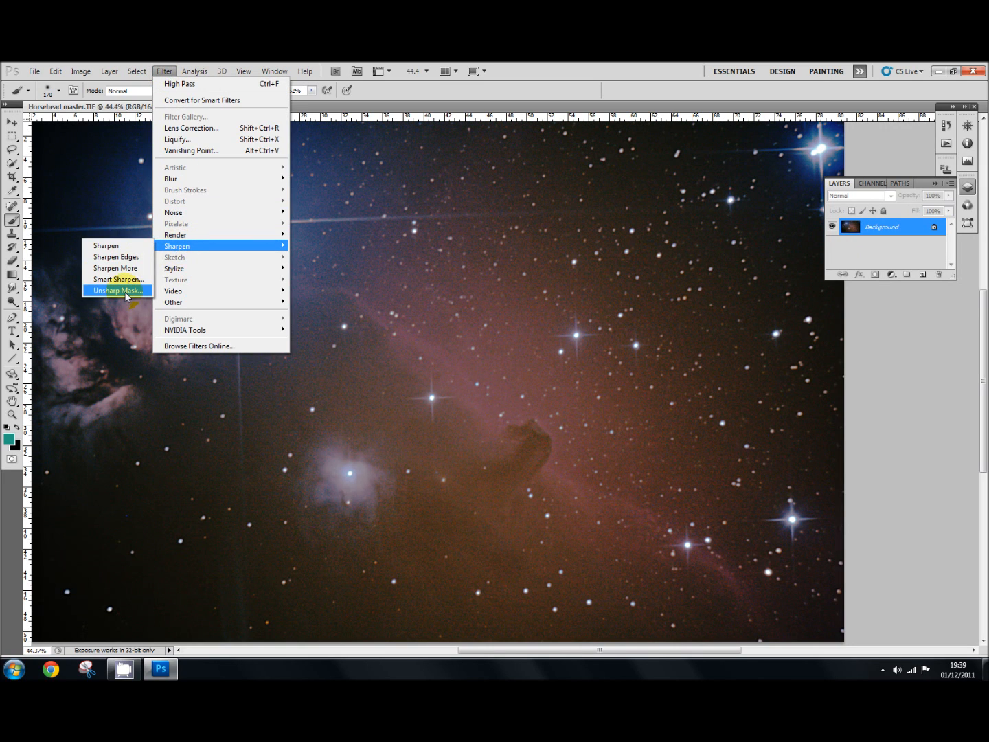
{"action": "mouse_move", "coordinate": [198, 265]}
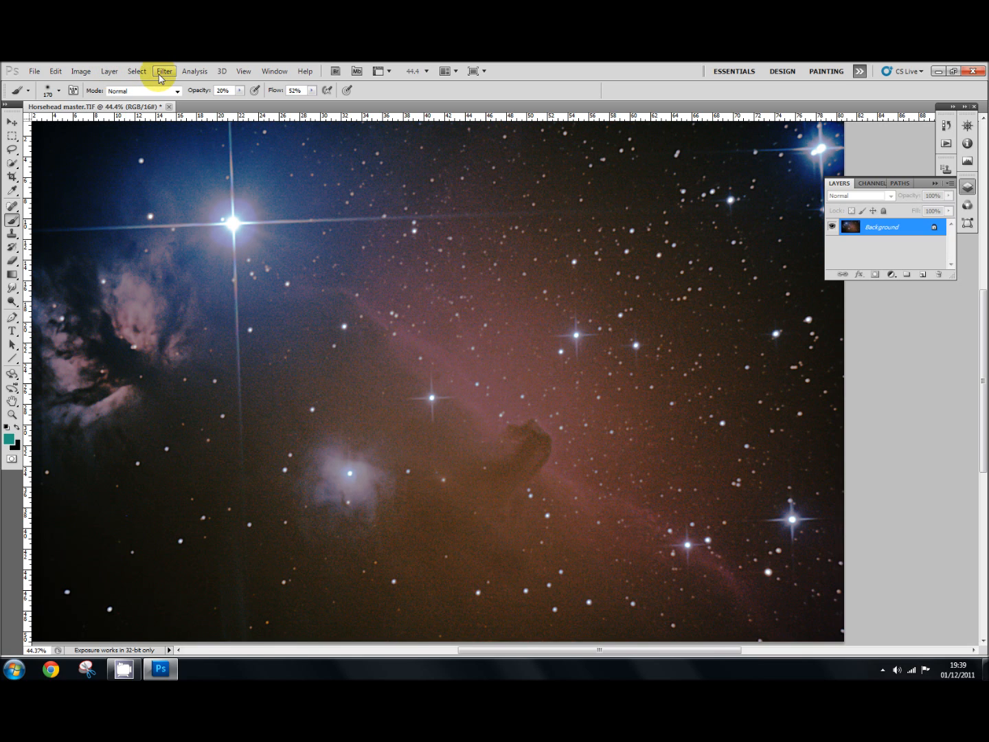
{"action": "mouse_move", "coordinate": [165, 78]}
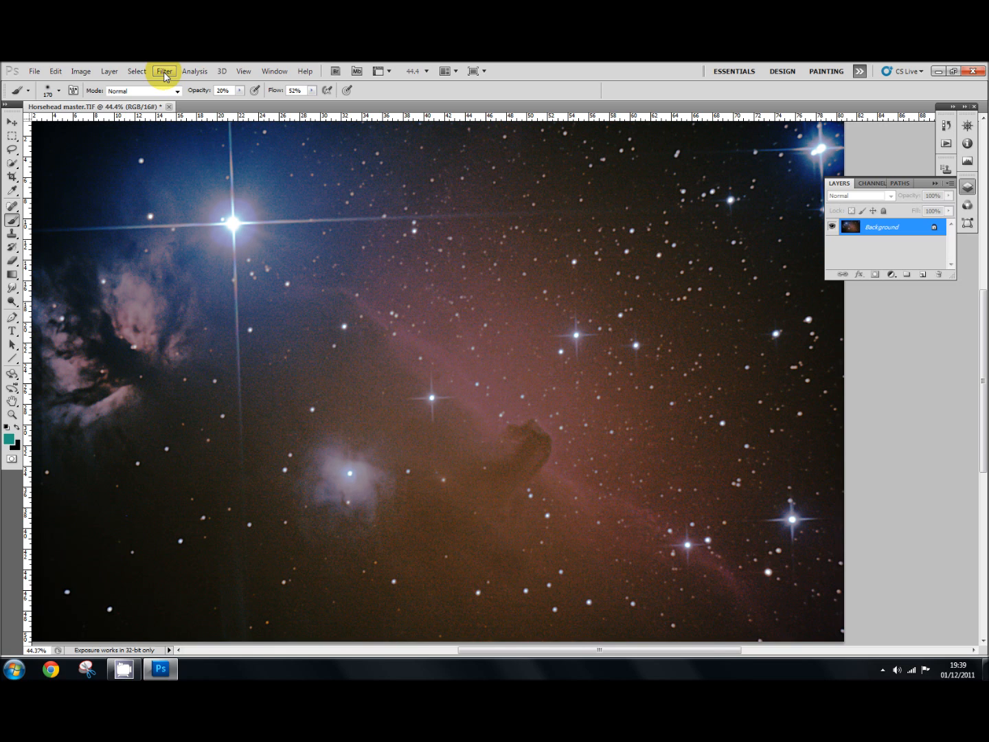
{"action": "left_click", "coordinate": [164, 71]}
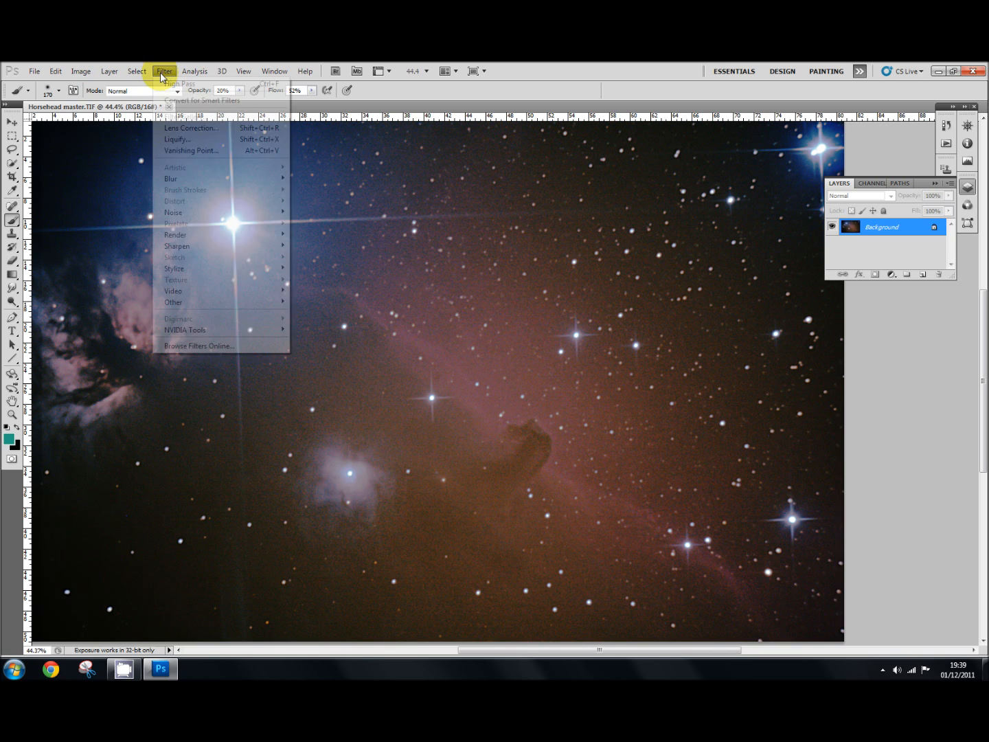
{"action": "mouse_move", "coordinate": [174, 302]}
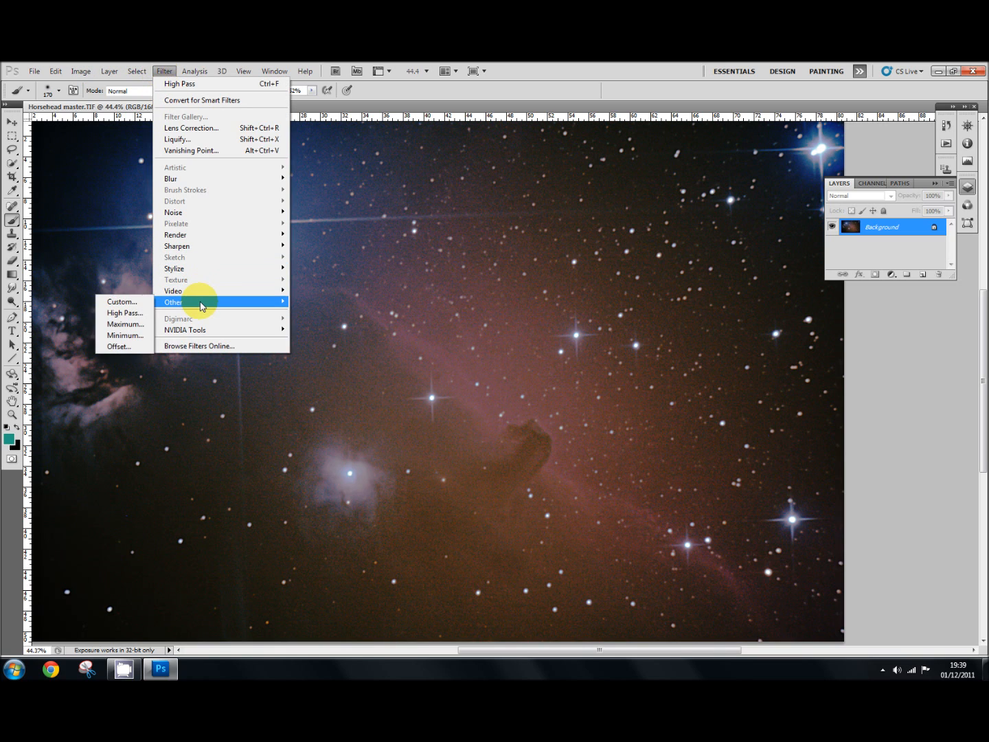
{"action": "mouse_move", "coordinate": [124, 313]}
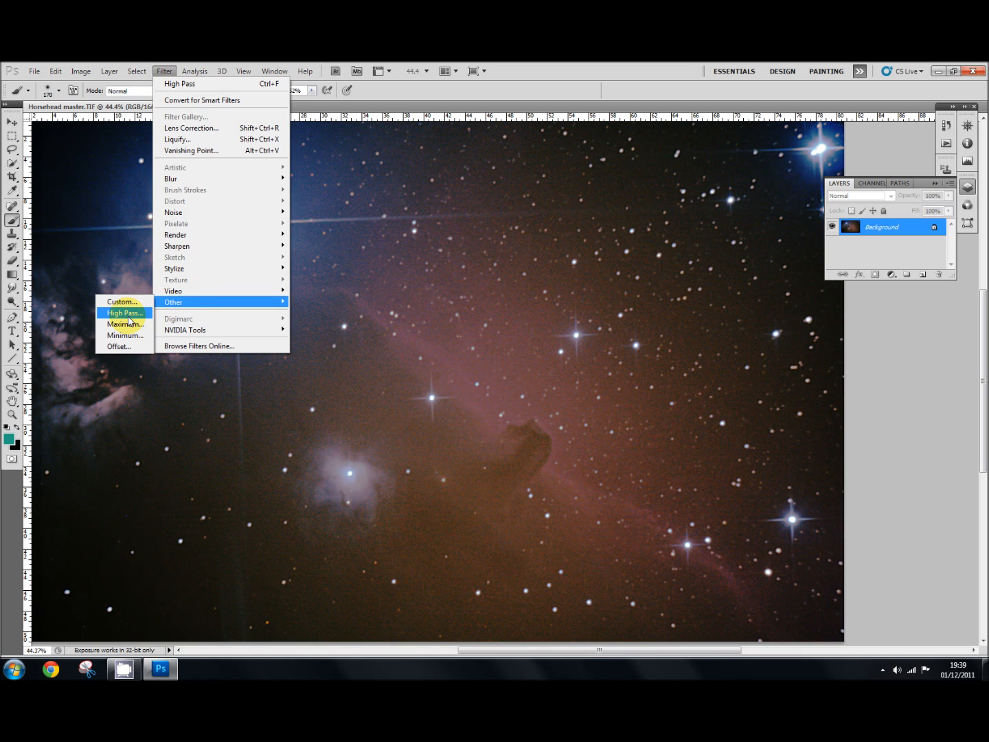